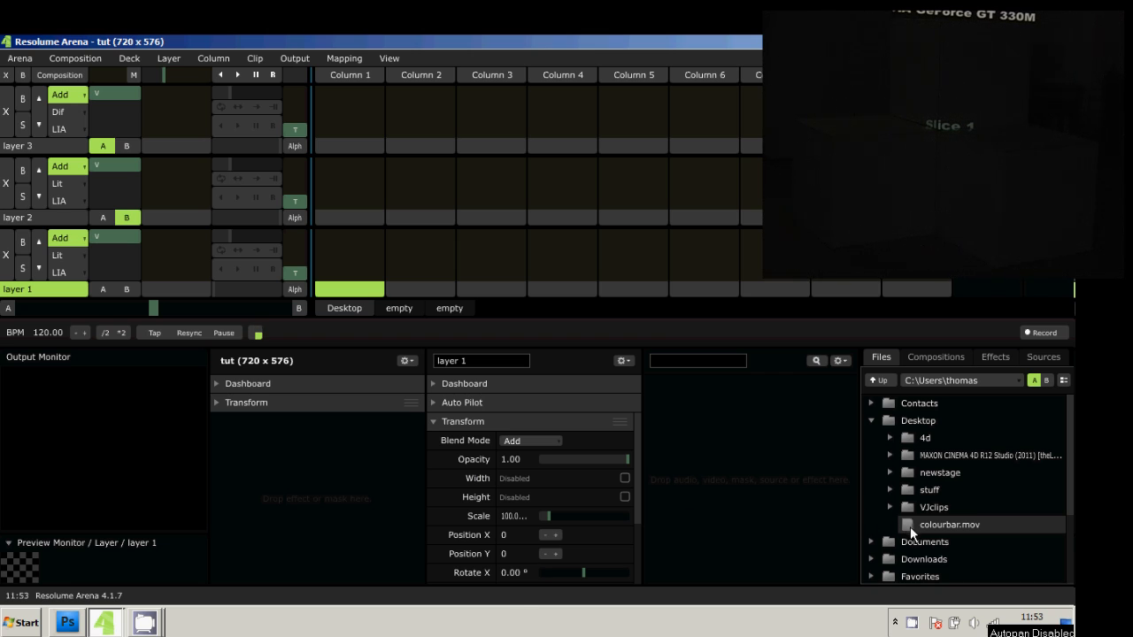
# Step: Place colourbar.mov on layer 1, Lines on layer 2 and red Solid Color on layer 3
pyautogui.moveTo(948, 524); pyautogui.dragTo(357, 256)
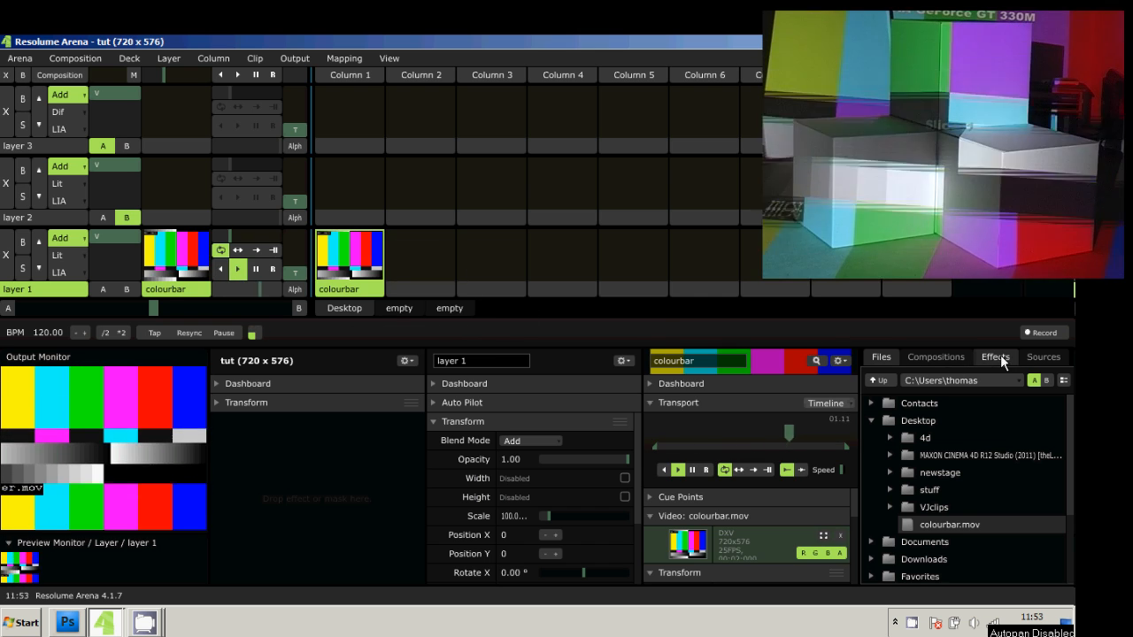
pyautogui.click(1042, 358)
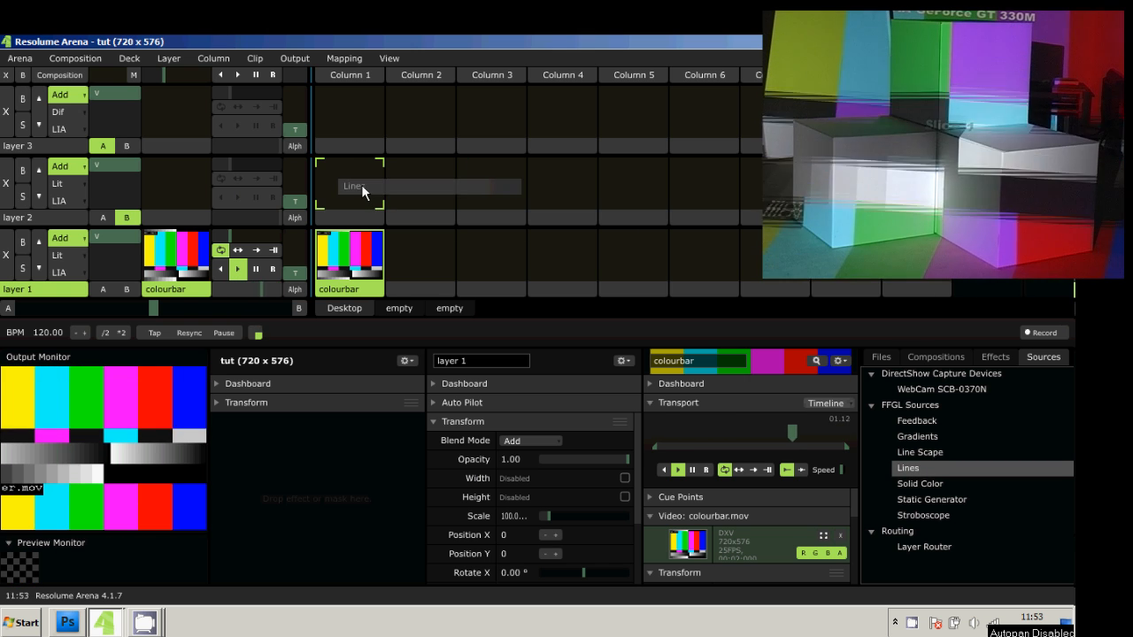
pyautogui.click(351, 186)
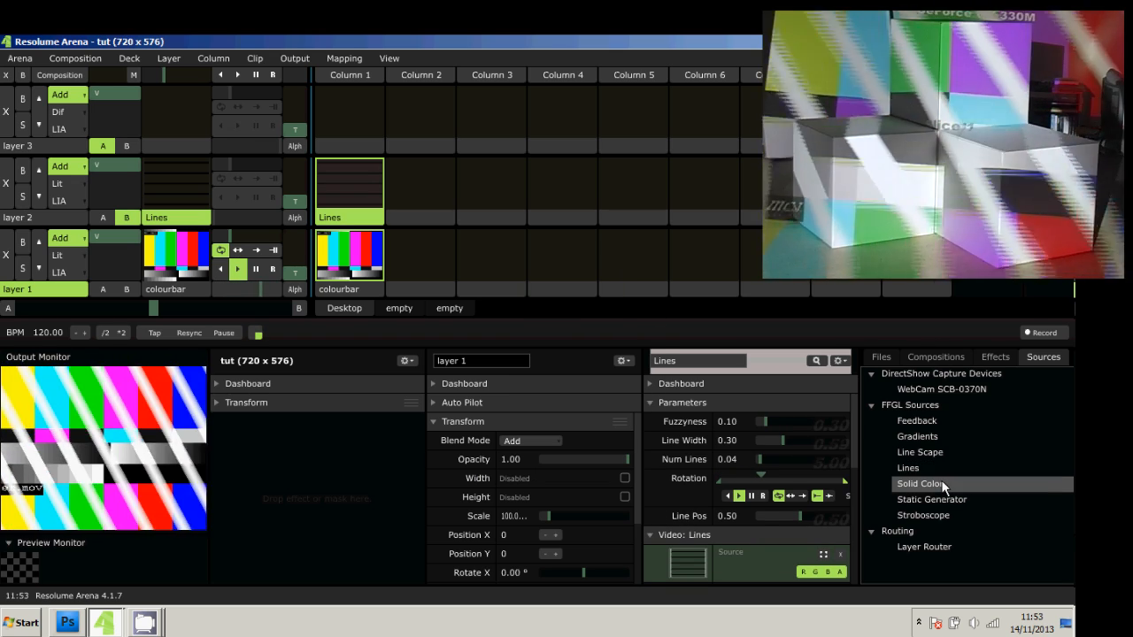
pyautogui.click(920, 483)
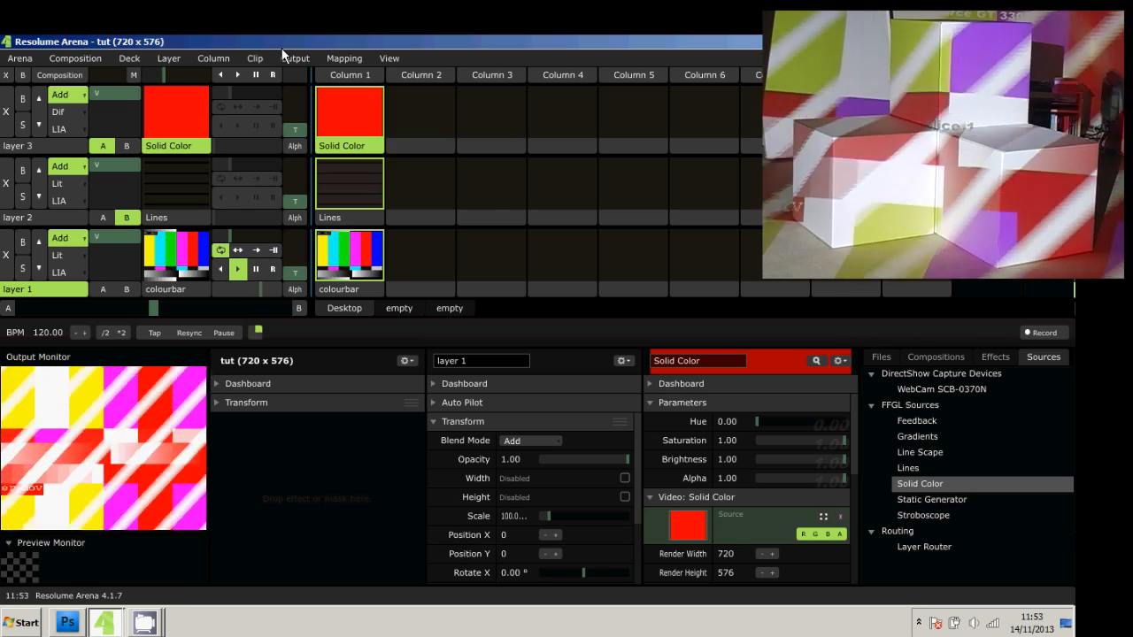
# Step: In Advanced Screen Setup, set Slice 1's input source to Layer 1 only
pyautogui.click(294, 56)
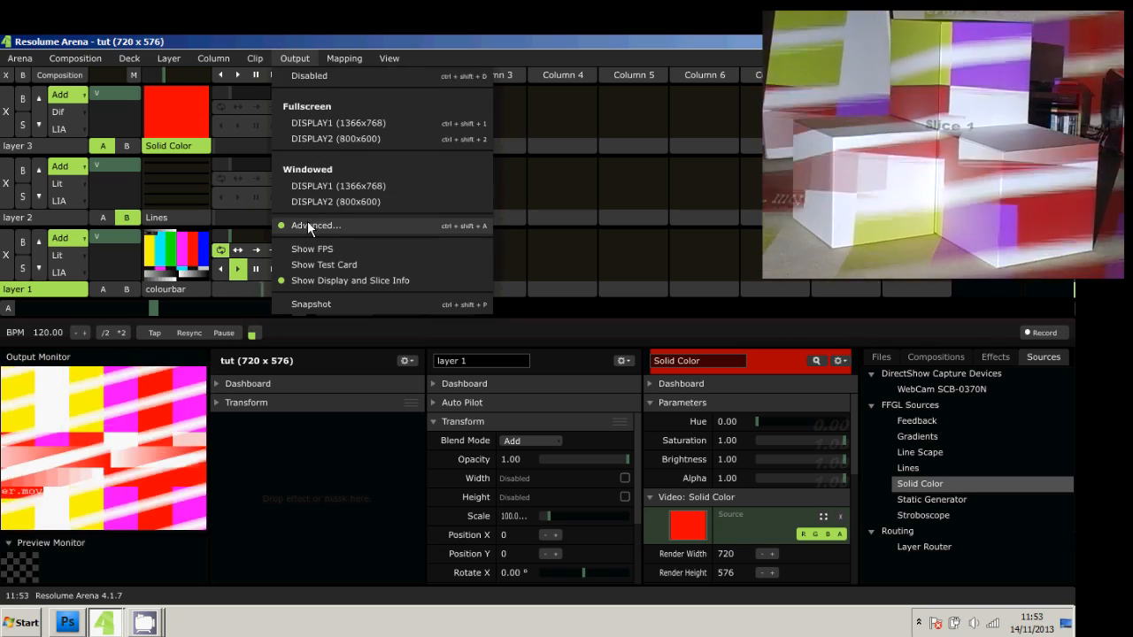
pyautogui.click(315, 225)
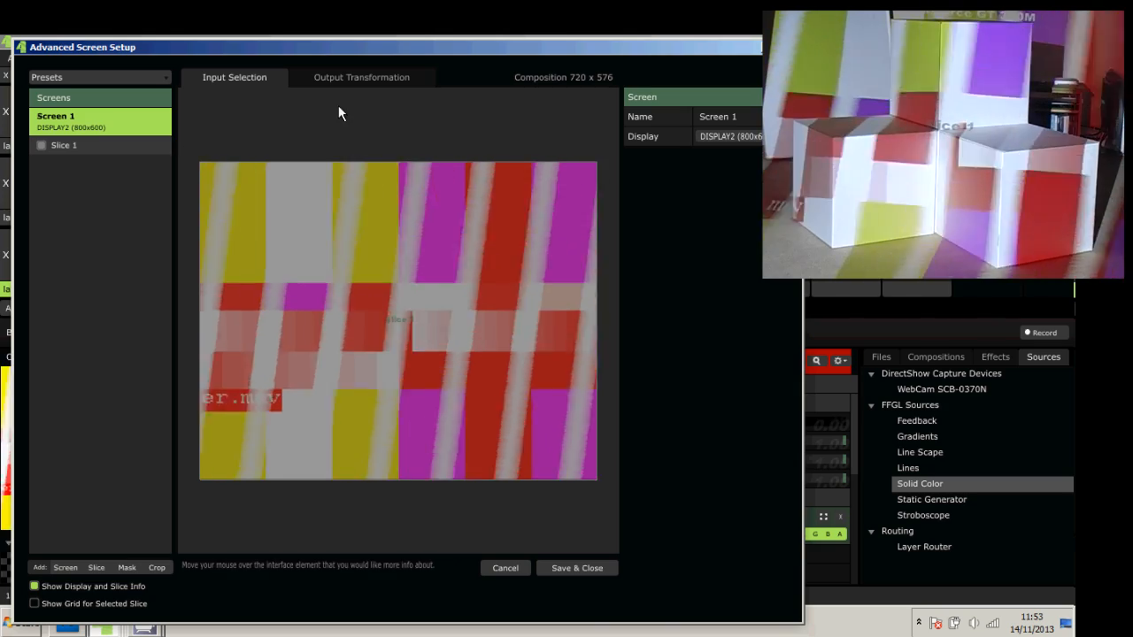
pyautogui.click(63, 145)
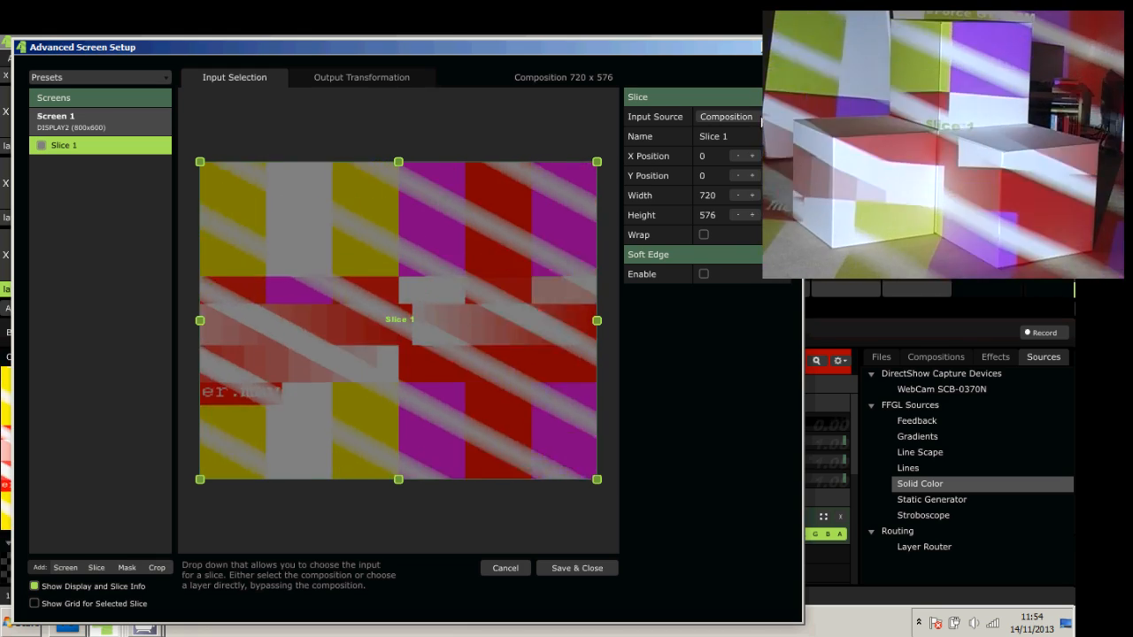
pyautogui.click(726, 117)
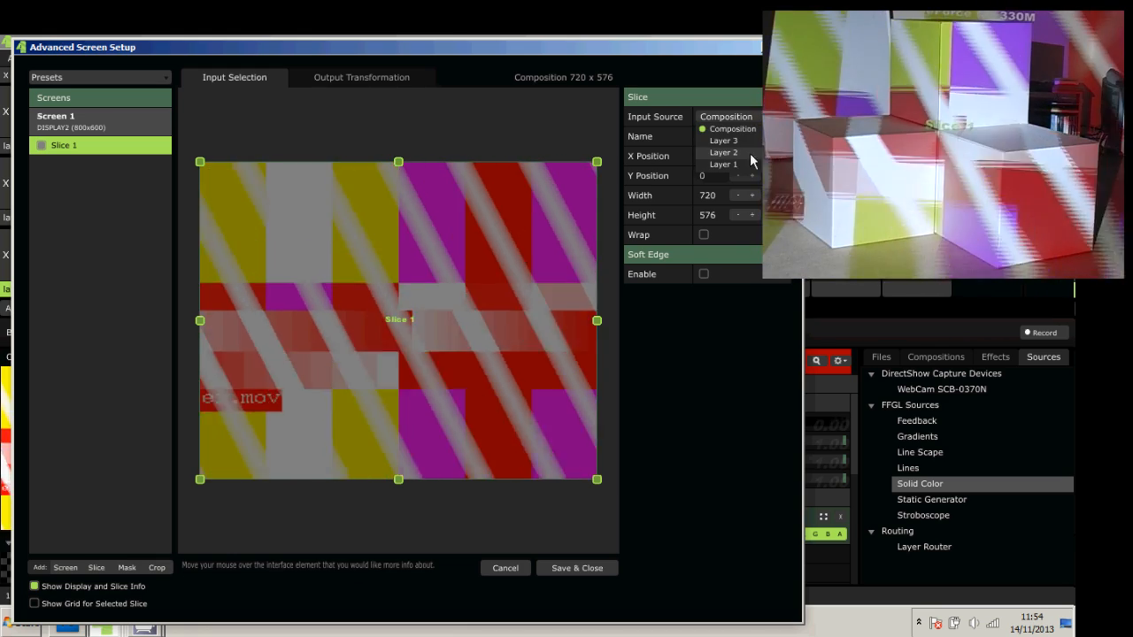
pyautogui.click(722, 163)
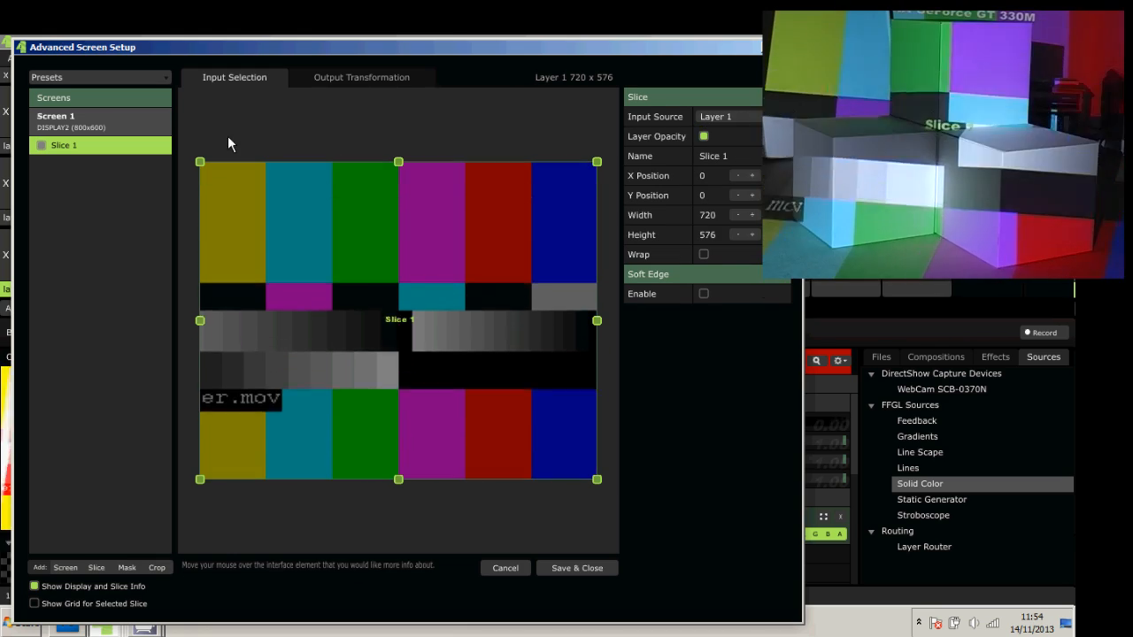
# Step: Warp Slice 1's corner points into a small box-face quad in Output Transformation
pyautogui.click(361, 78)
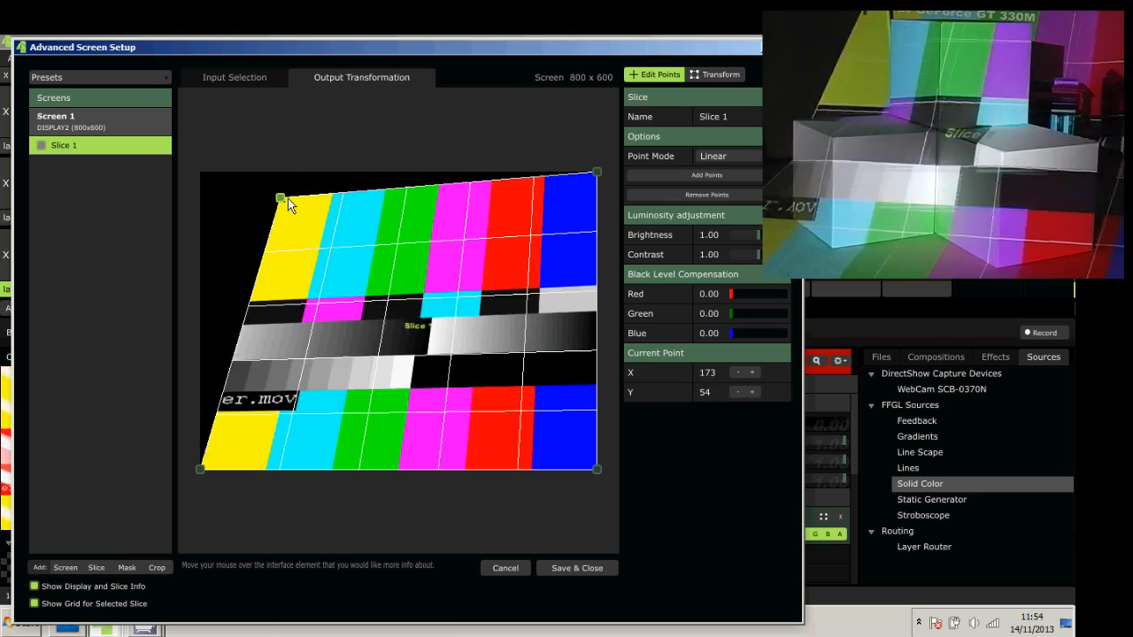
pyautogui.moveTo(280, 199); pyautogui.dragTo(340, 231)
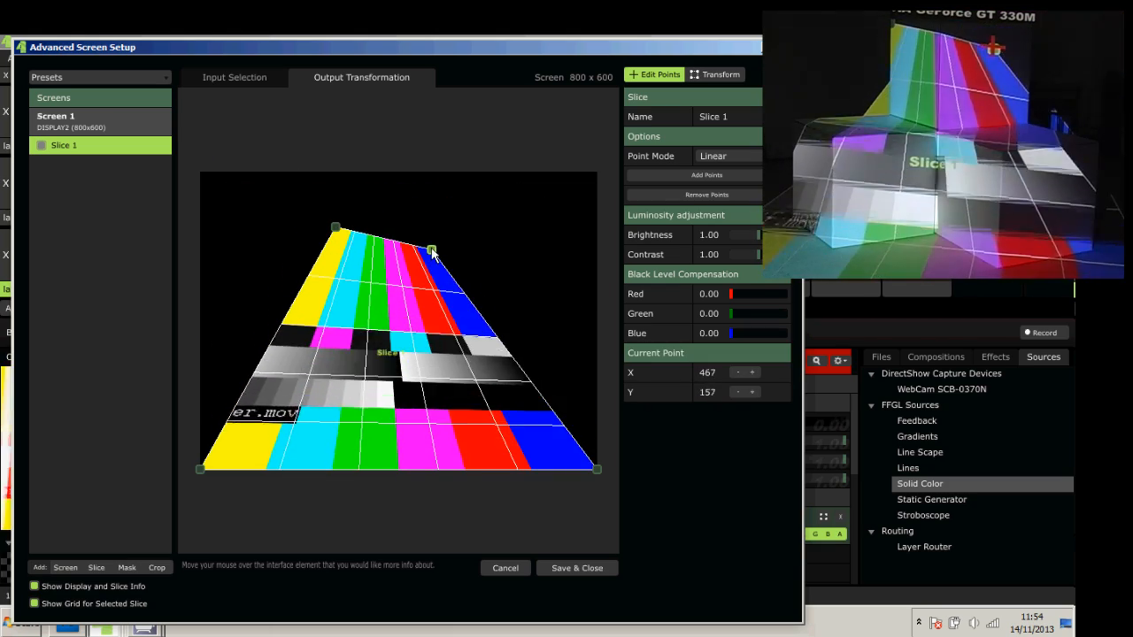
pyautogui.moveTo(432, 247); pyautogui.dragTo(385, 232)
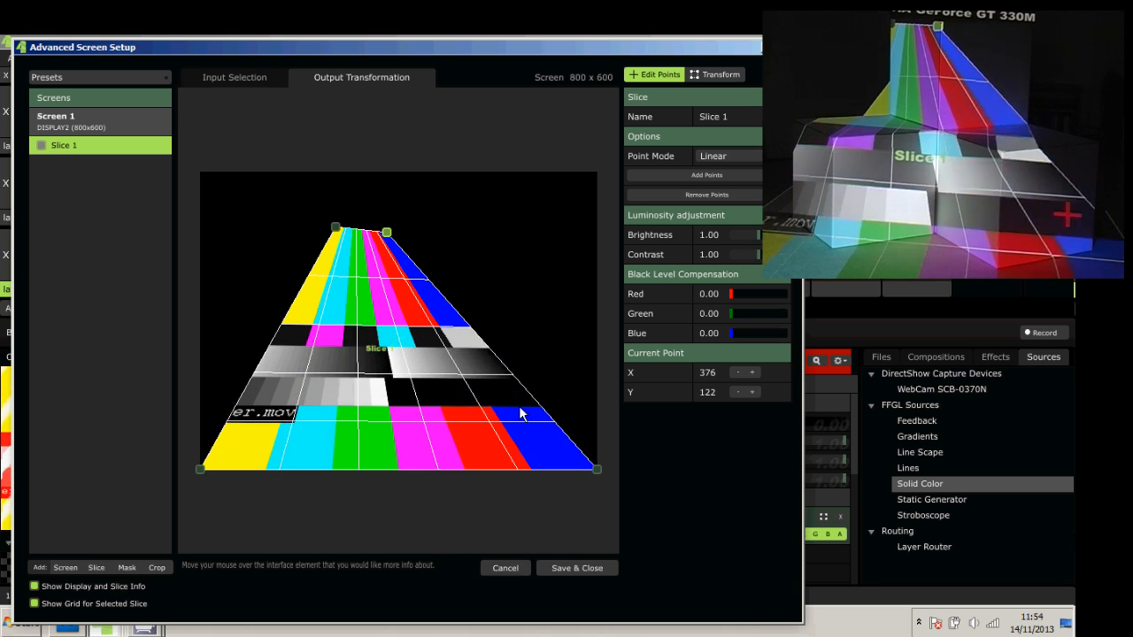
pyautogui.moveTo(597, 469); pyautogui.dragTo(438, 308)
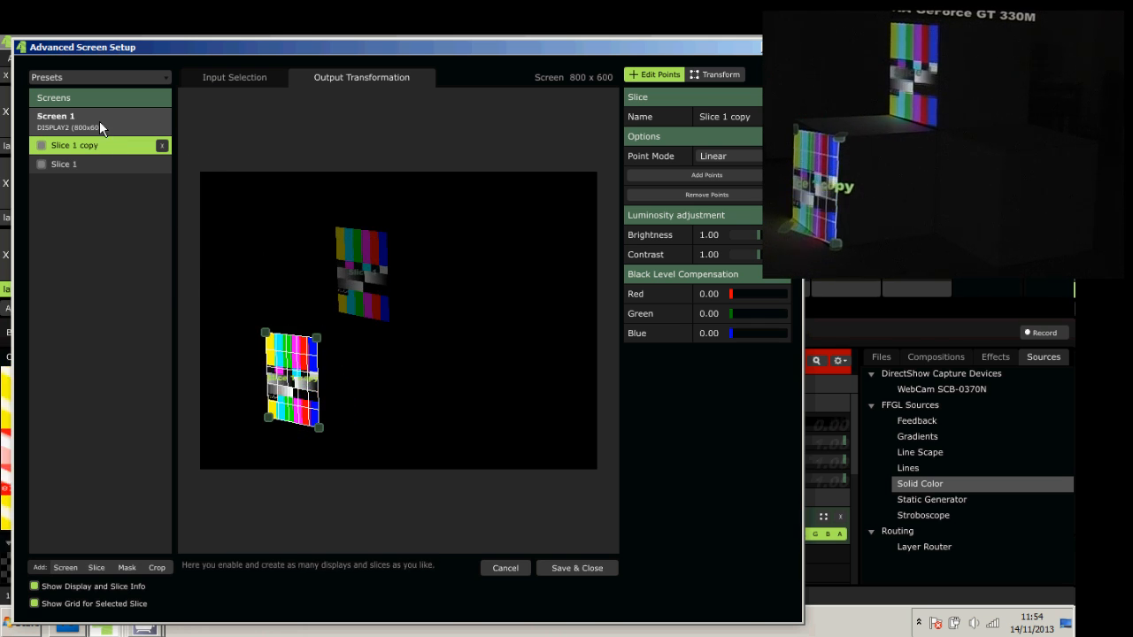
# Step: Duplicate Slice 1 again and position the new copy over the right box
pyautogui.rightClick(74, 145)
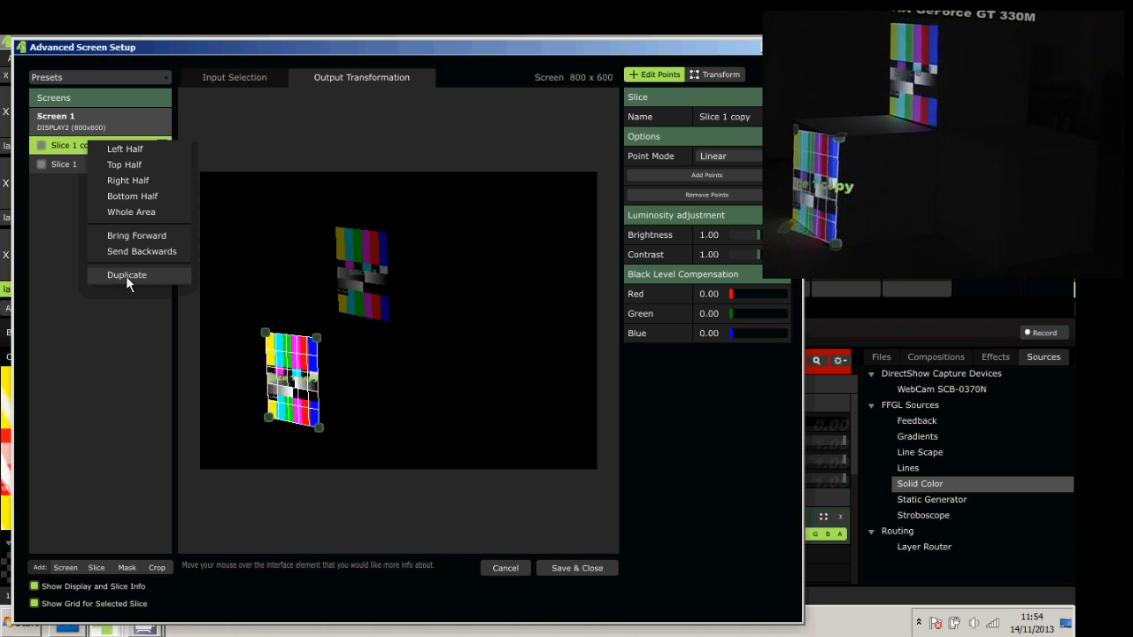
pyautogui.click(127, 275)
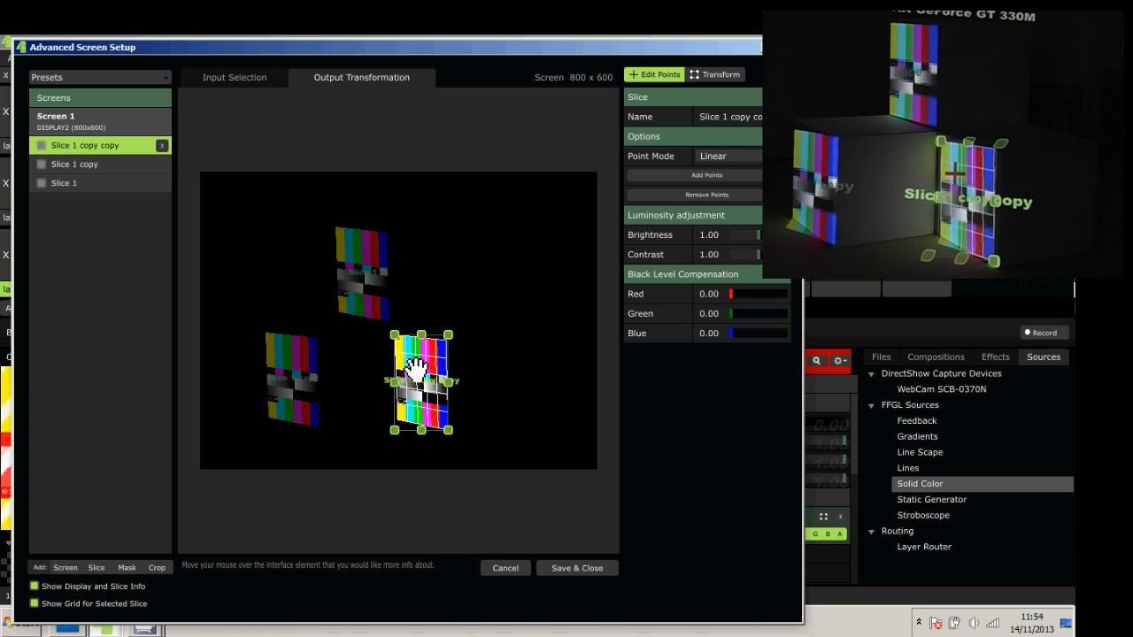
pyautogui.click(233, 78)
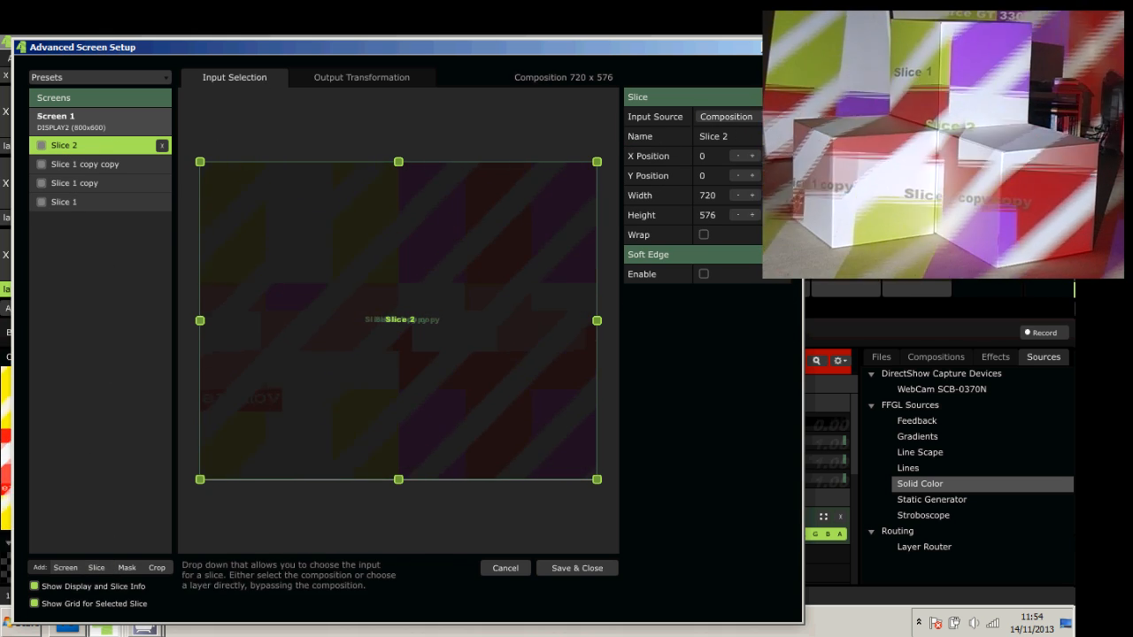
# Step: Feed Slice 2 from Layer 2 and warp its corners onto a box face
pyautogui.click(725, 117)
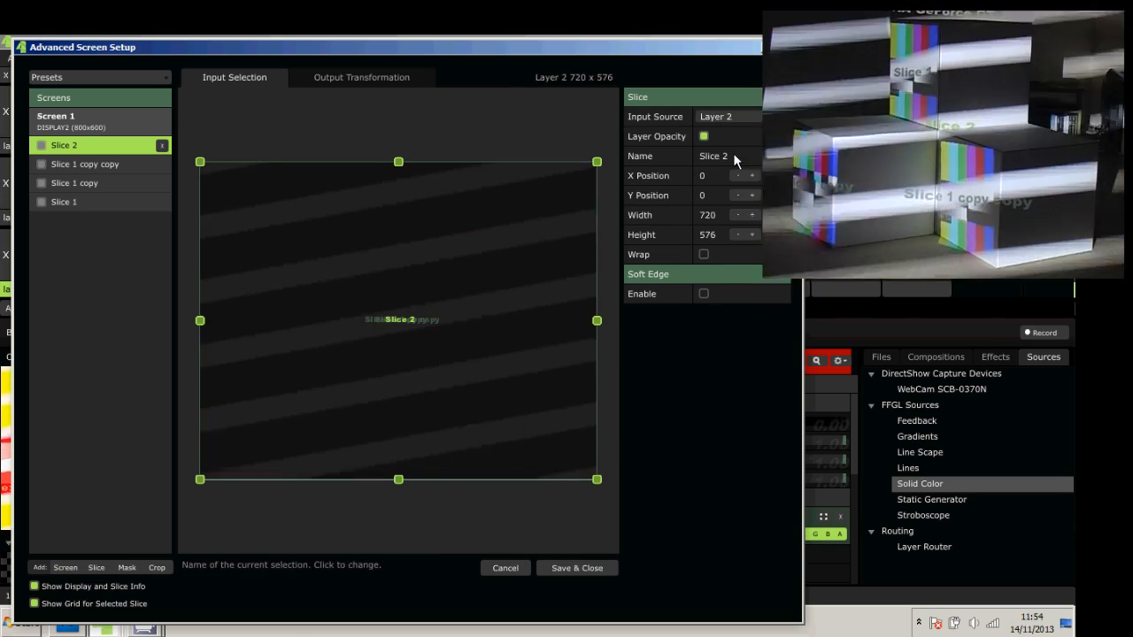
pyautogui.click(361, 78)
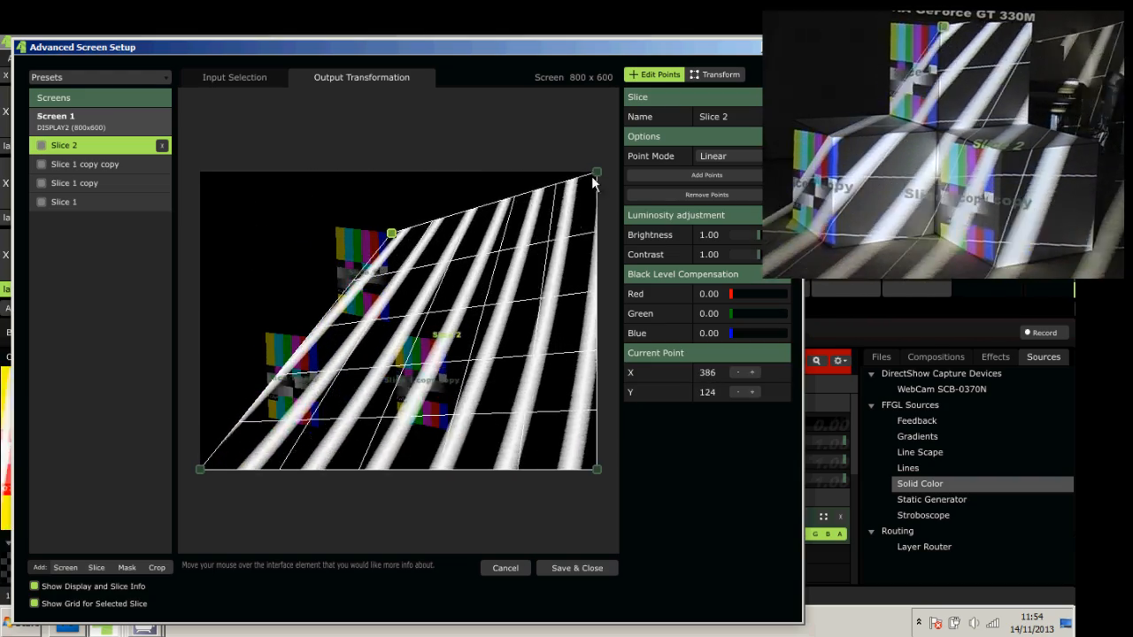
pyautogui.moveTo(595, 174); pyautogui.dragTo(464, 226)
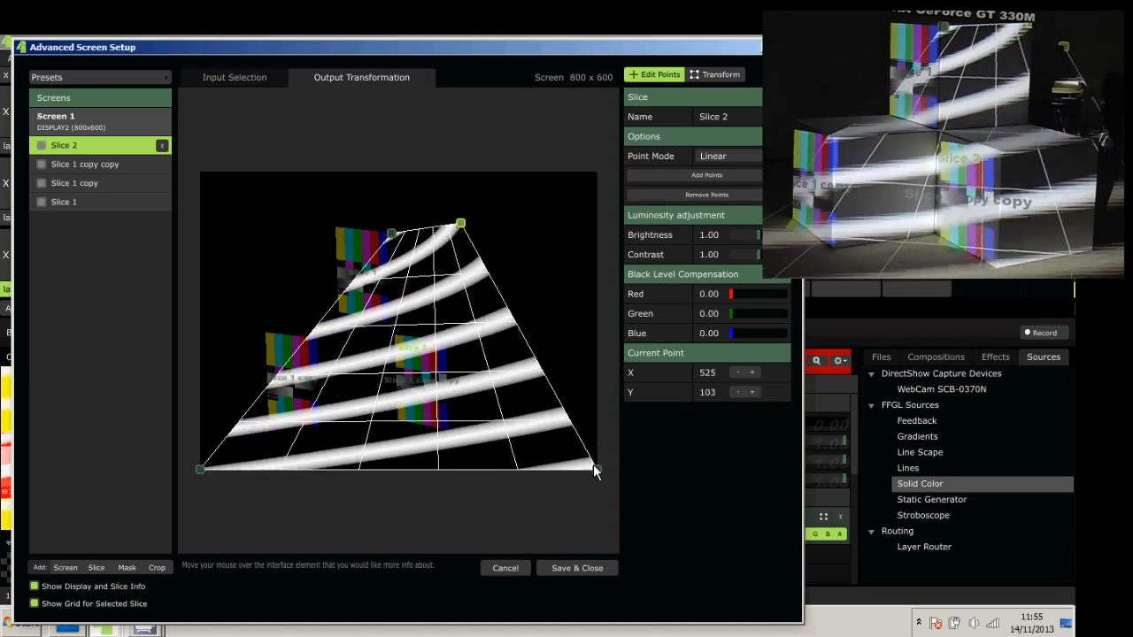
pyautogui.moveTo(595, 469); pyautogui.dragTo(463, 315)
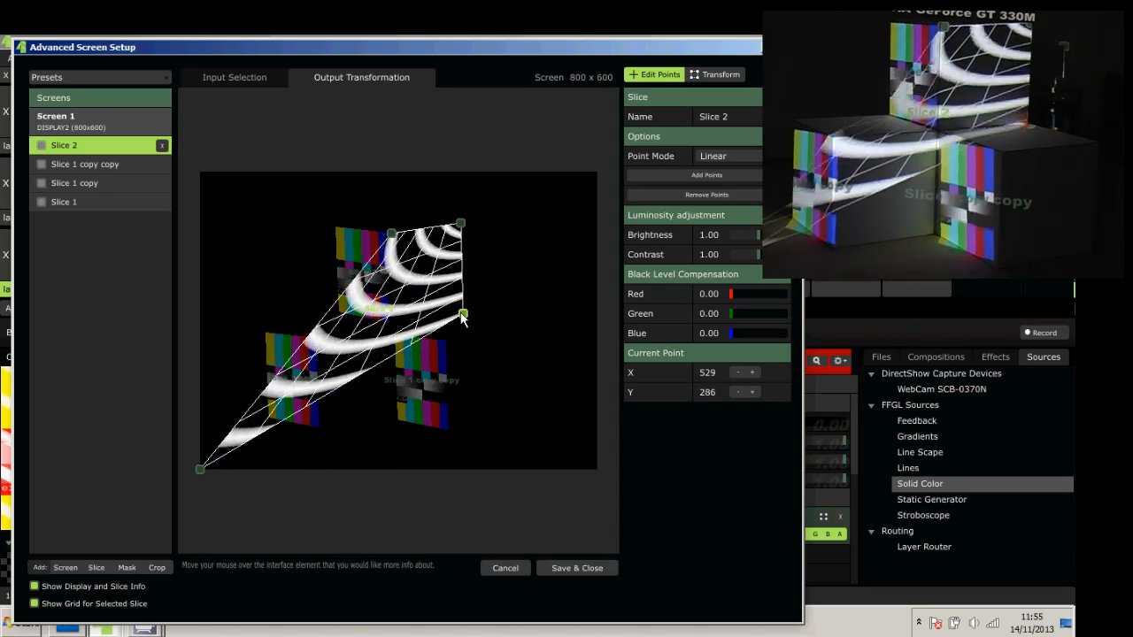
pyautogui.moveTo(460, 315); pyautogui.dragTo(200, 468)
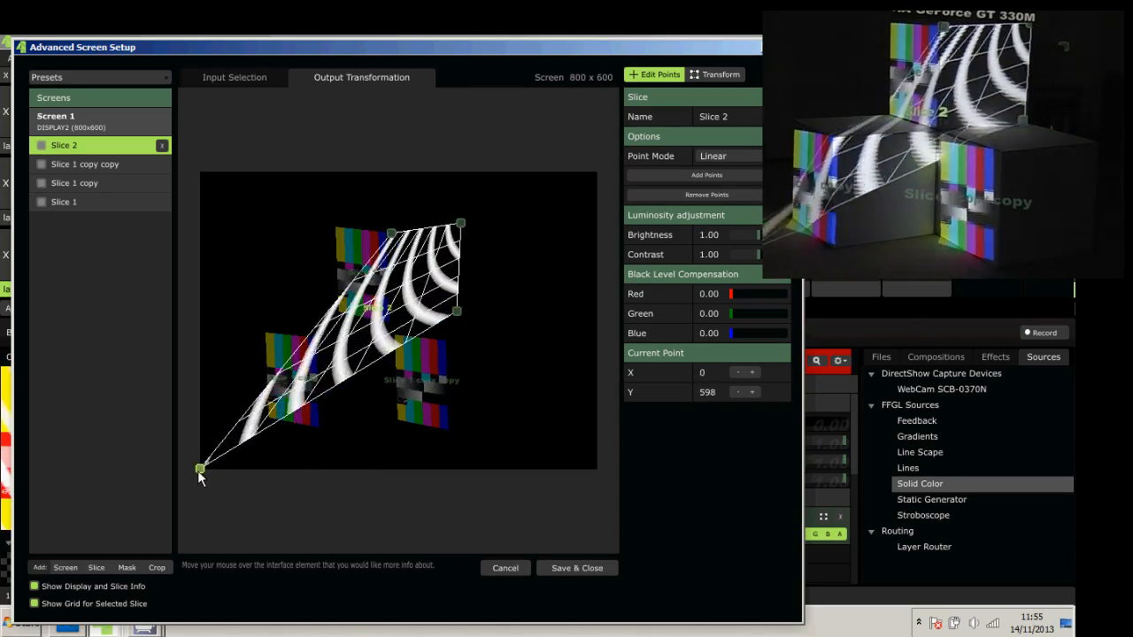
pyautogui.moveTo(199, 469); pyautogui.dragTo(390, 323)
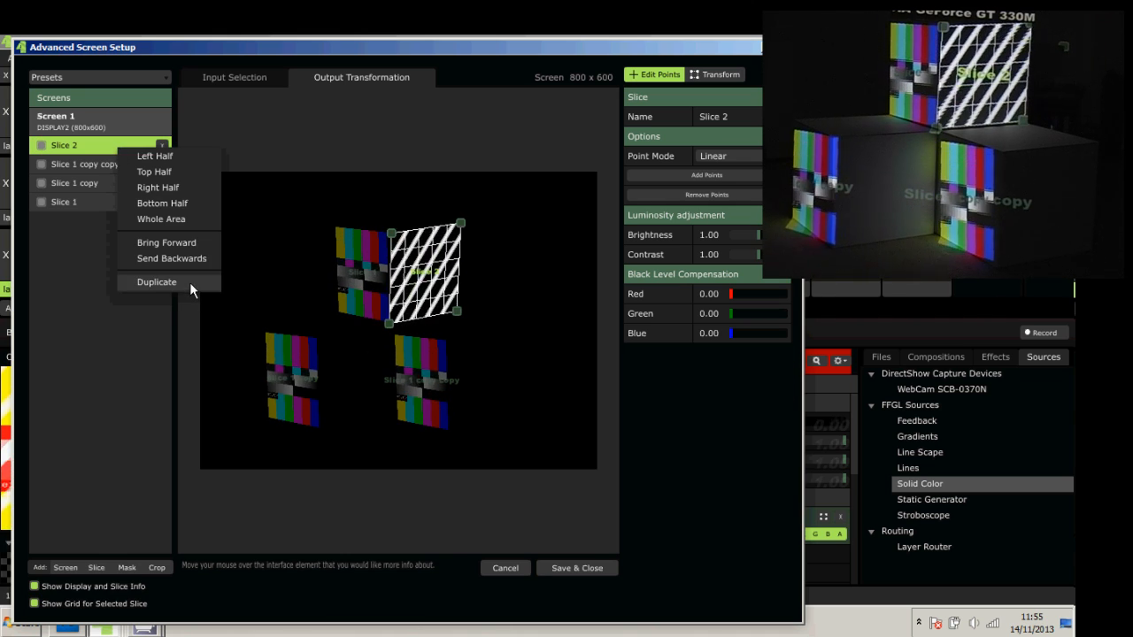
# Step: Duplicate Slice 2 twice and align the newest copy to another box edge
pyautogui.click(156, 281)
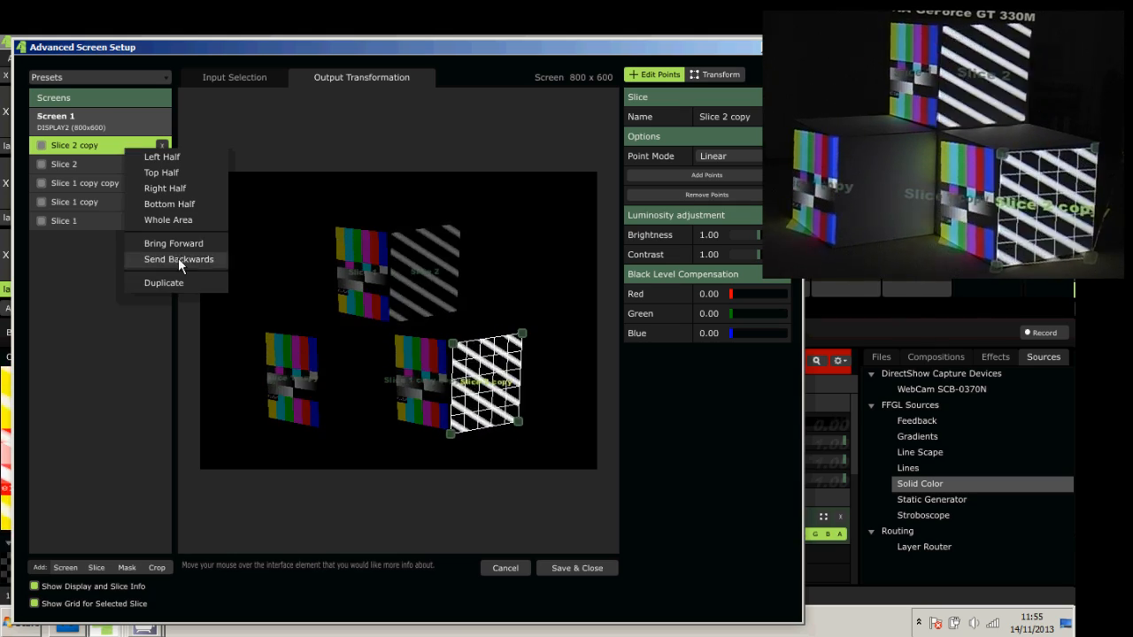
pyautogui.click(177, 259)
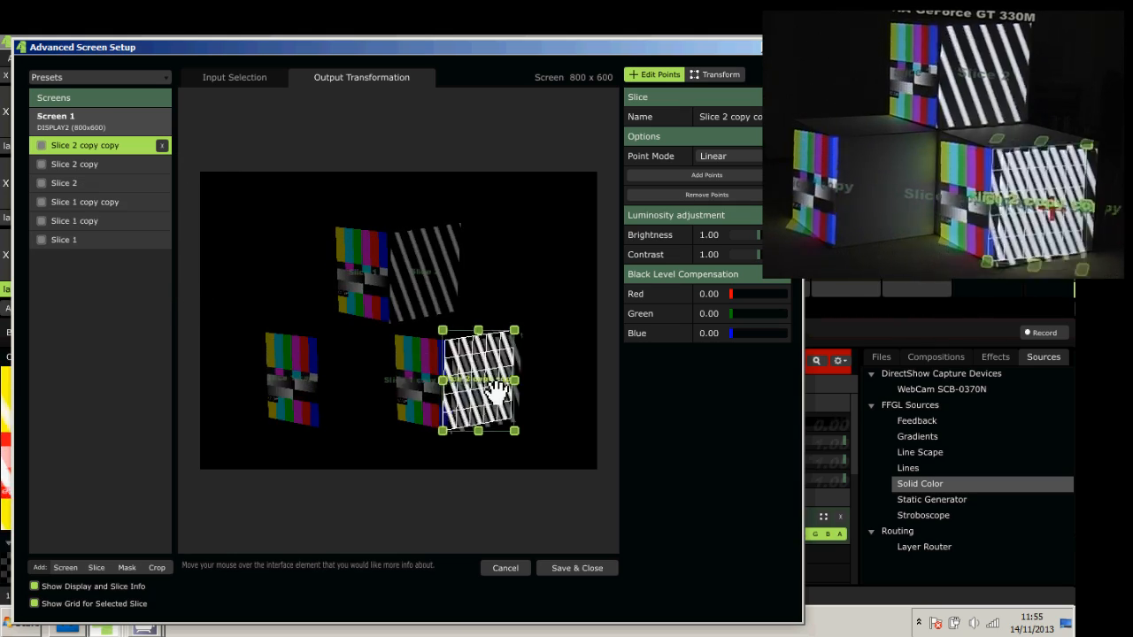
pyautogui.moveTo(481, 380); pyautogui.dragTo(351, 381)
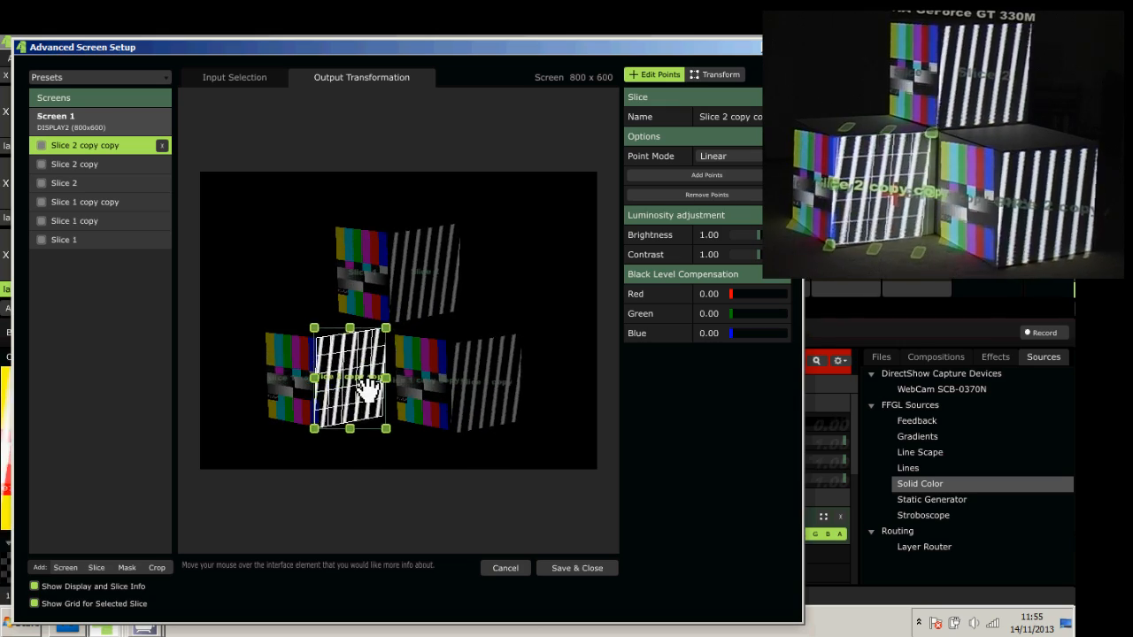
# Step: Add Slice 3 for Layer 3 and warp it onto the top box's lid
pyautogui.click(234, 78)
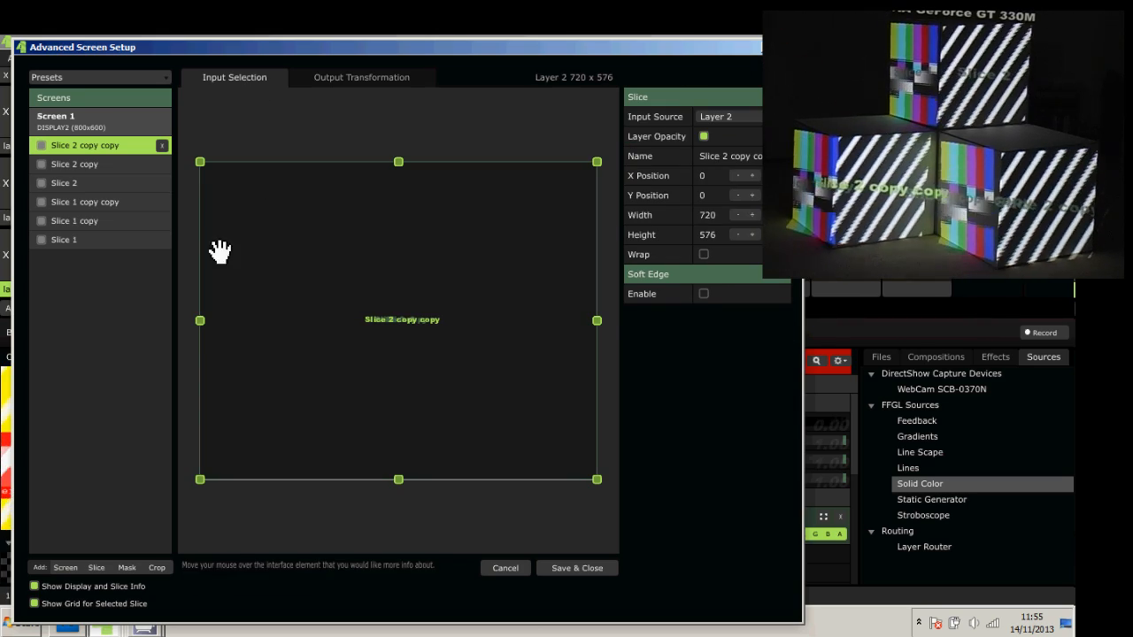
pyautogui.click(95, 566)
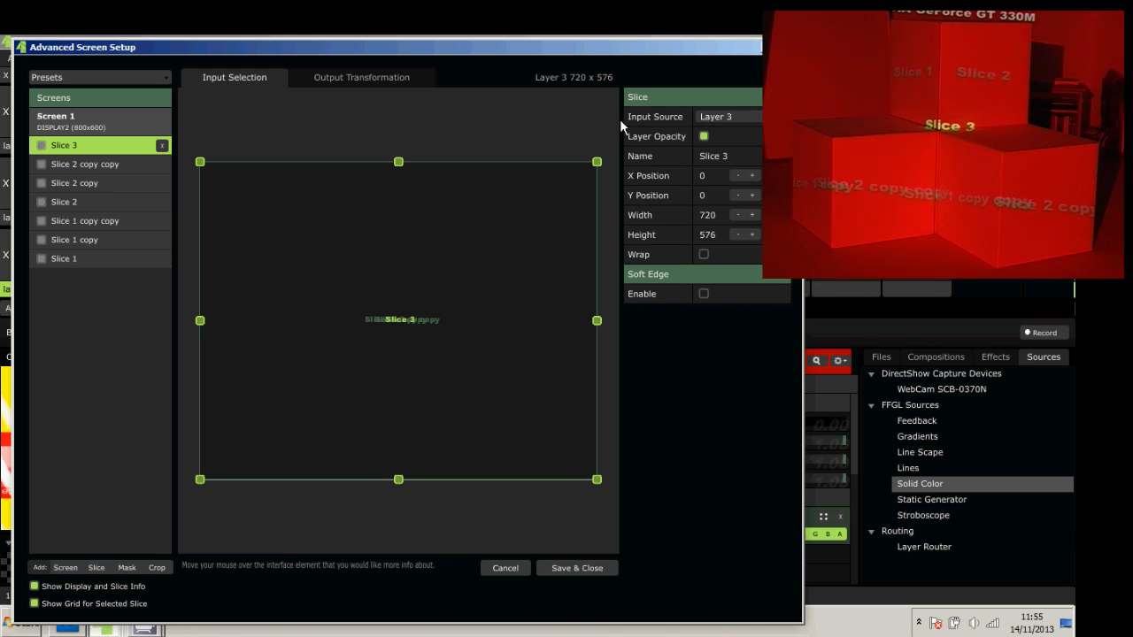
pyautogui.click(361, 78)
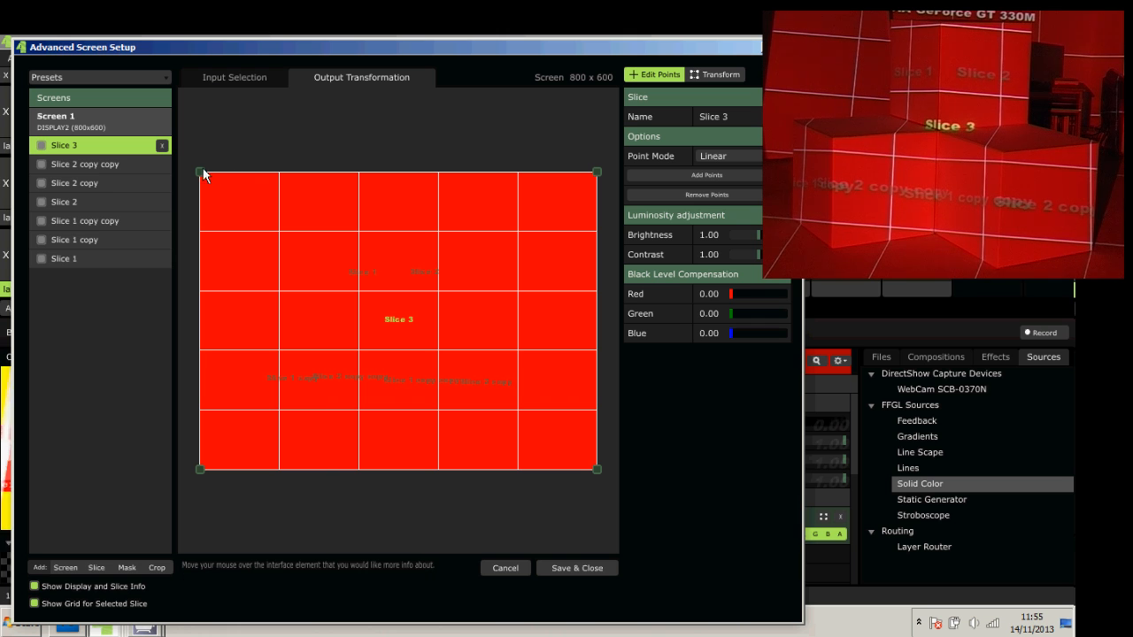
pyautogui.moveTo(596, 172); pyautogui.dragTo(403, 205)
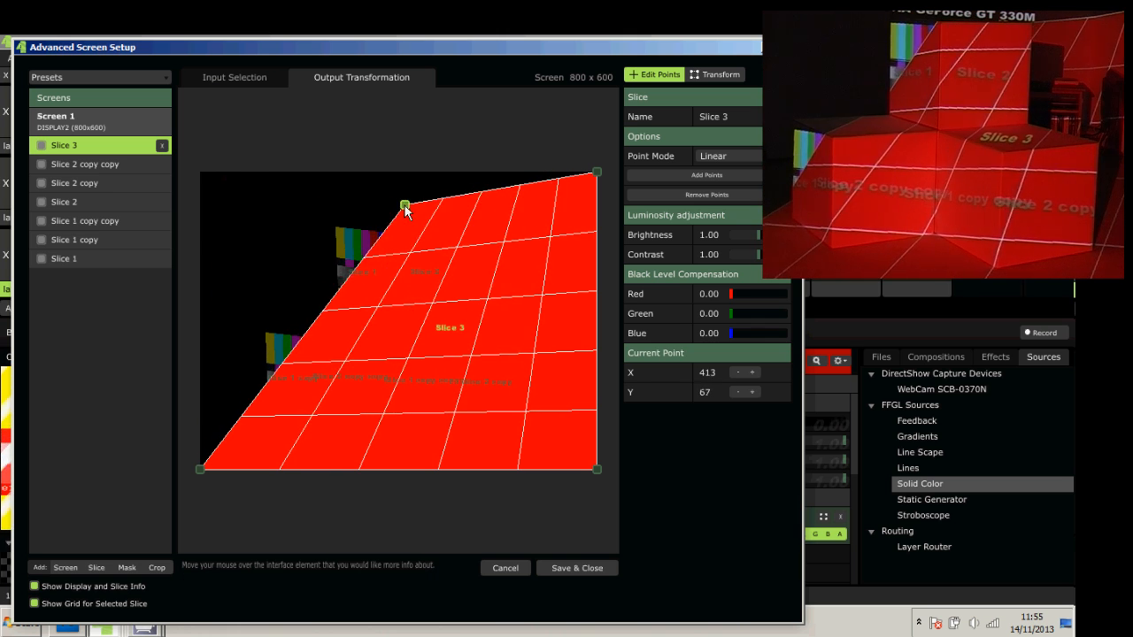
pyautogui.moveTo(403, 206); pyautogui.dragTo(394, 220)
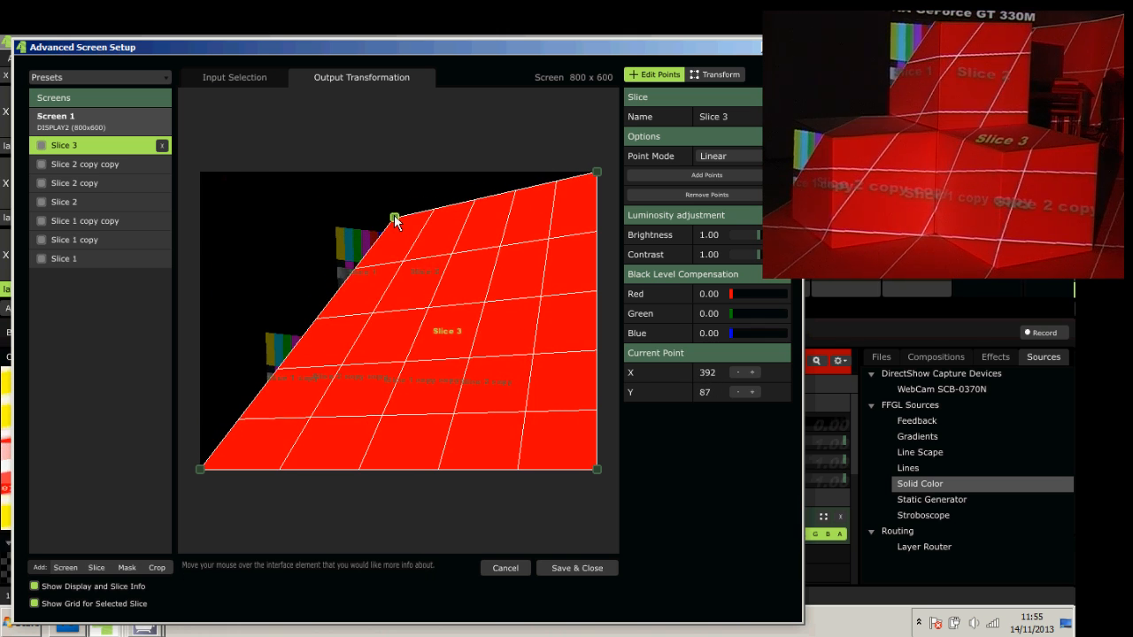
pyautogui.moveTo(395, 218); pyautogui.dragTo(338, 228)
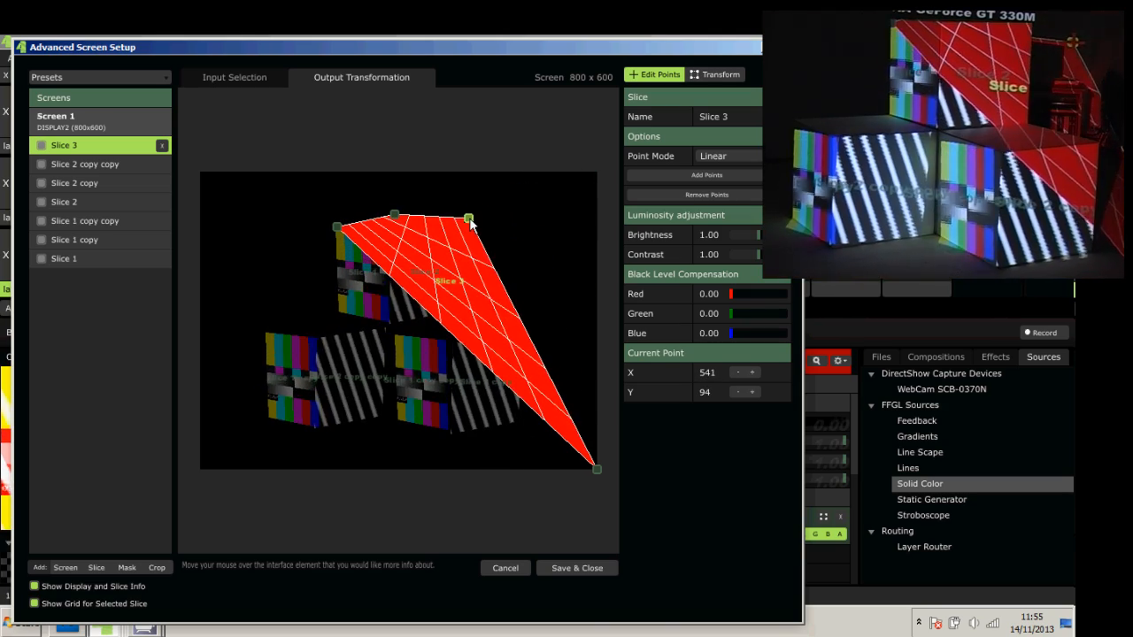
pyautogui.moveTo(469, 219); pyautogui.dragTo(451, 223)
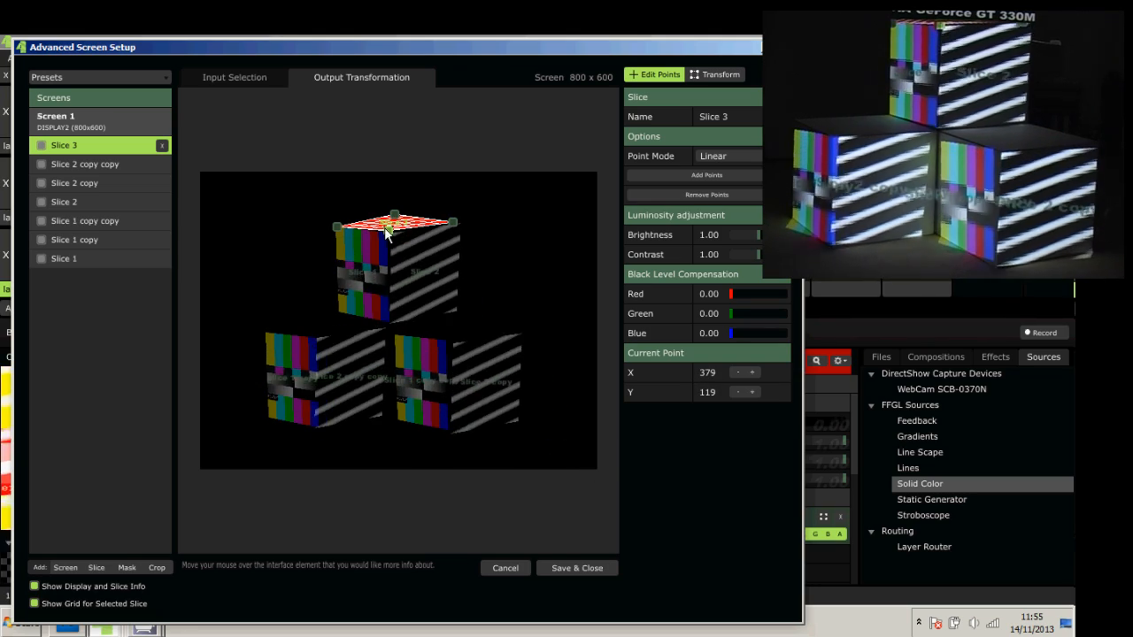
# Step: Duplicate the red slice for the lower boxes and fit a copy onto the right box's top
pyautogui.rightClick(64, 145)
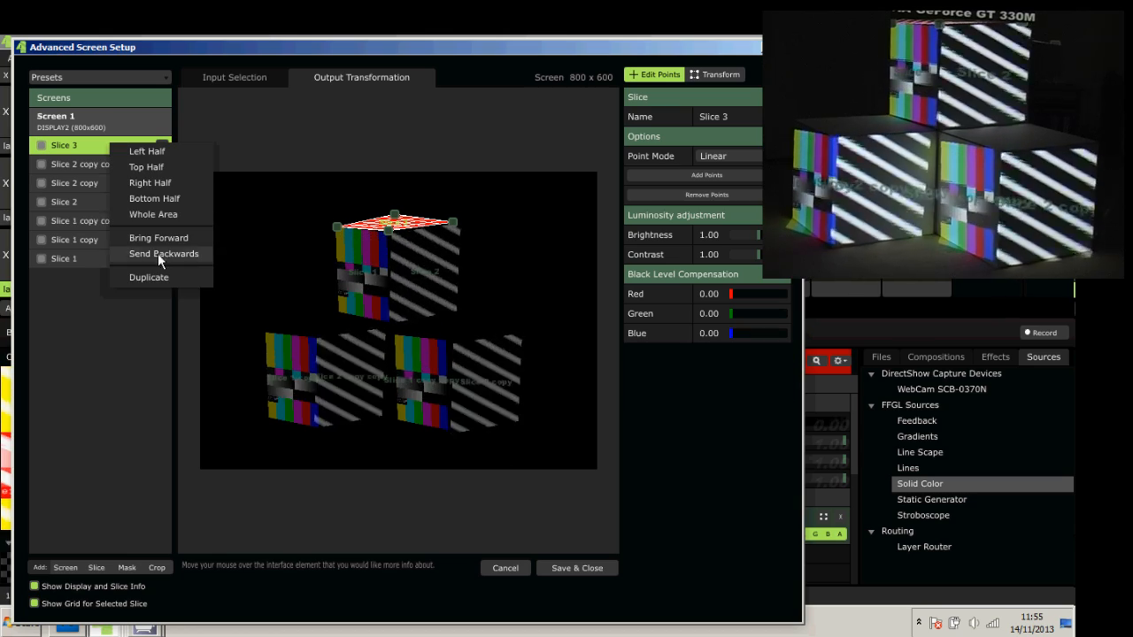
pyautogui.click(149, 276)
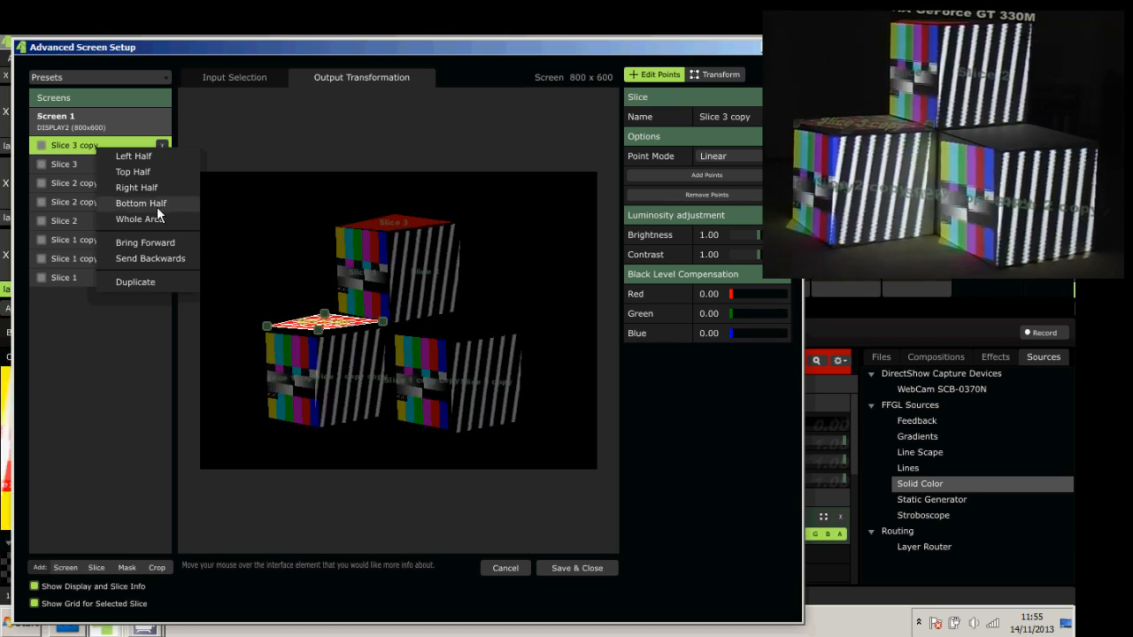
pyautogui.click(134, 281)
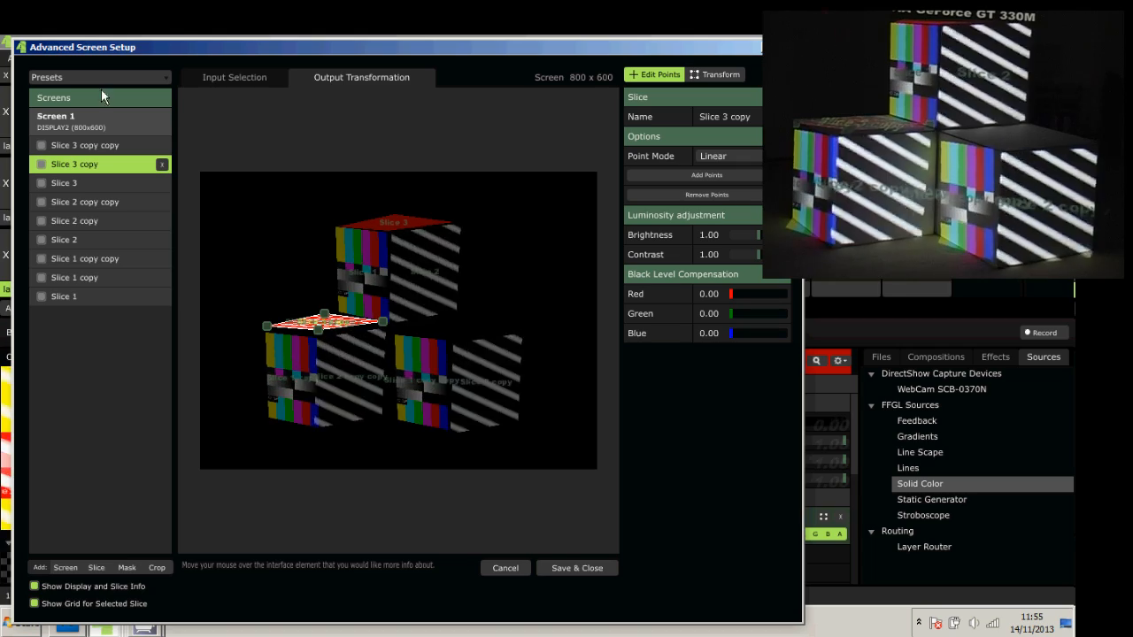
pyautogui.rightClick(74, 162)
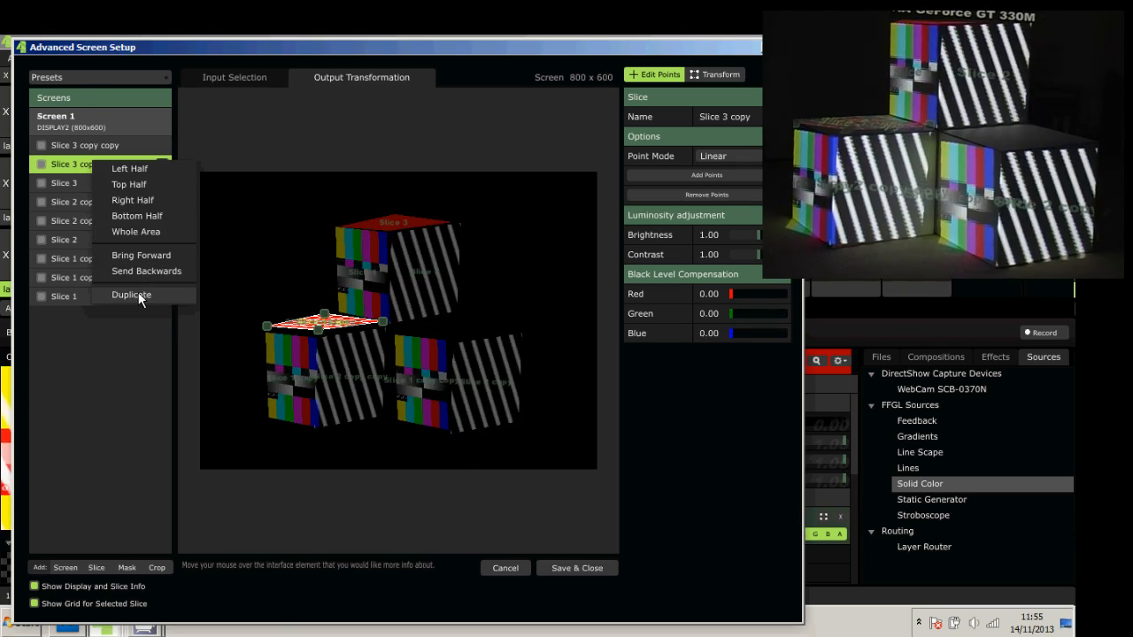
pyautogui.click(131, 294)
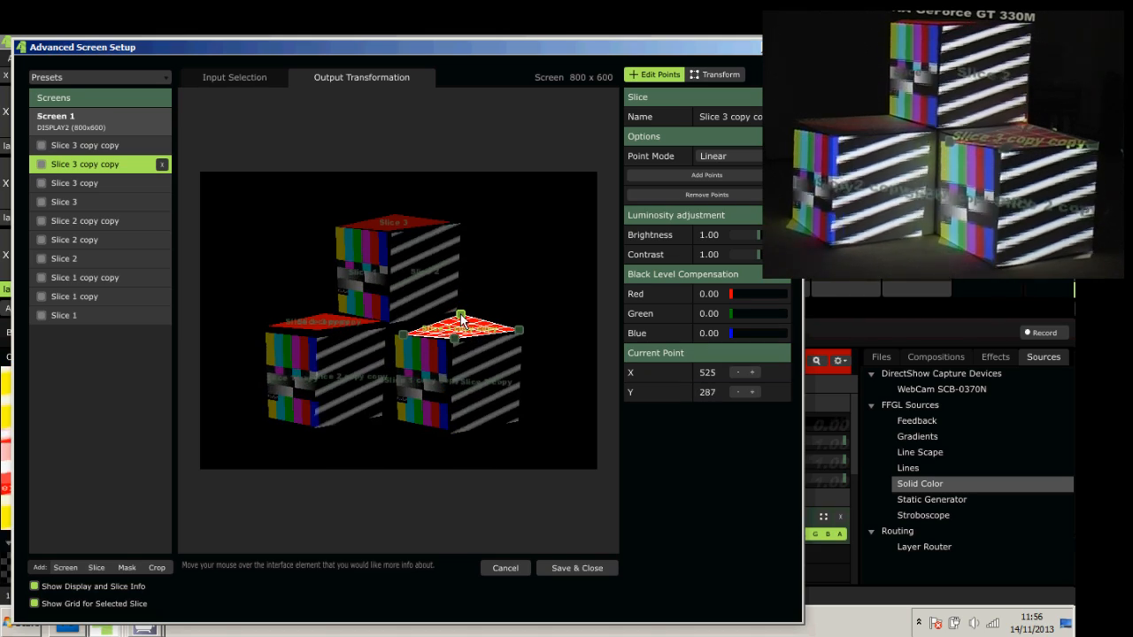
pyautogui.moveTo(460, 319); pyautogui.dragTo(398, 333)
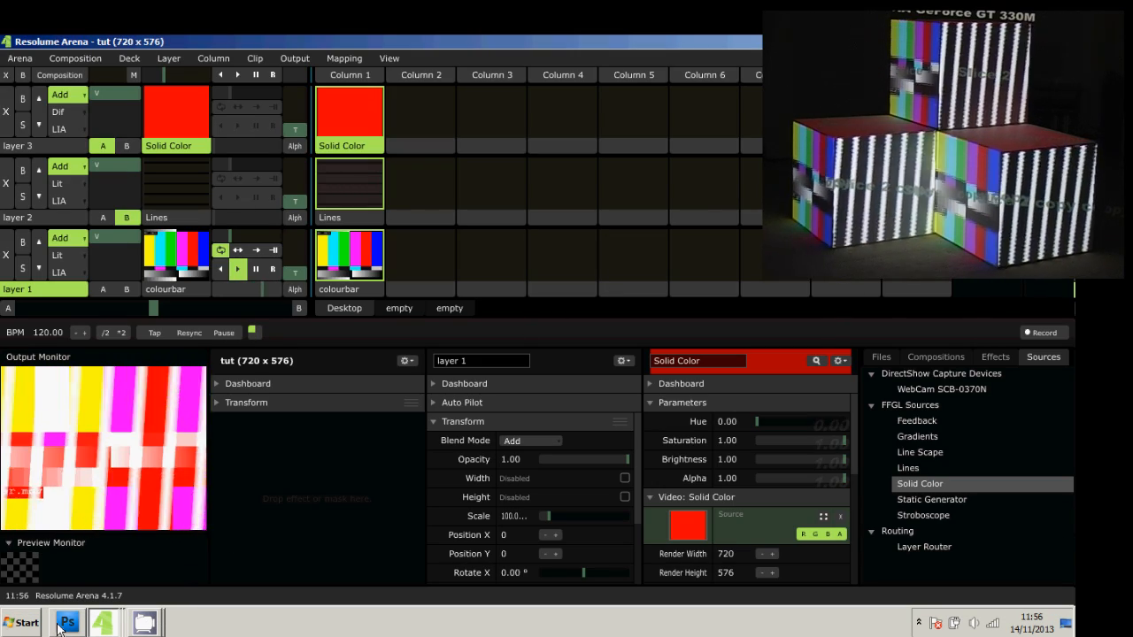
# Step: Save and close Advanced Screen Setup to return to the composition
pyautogui.click(67, 623)
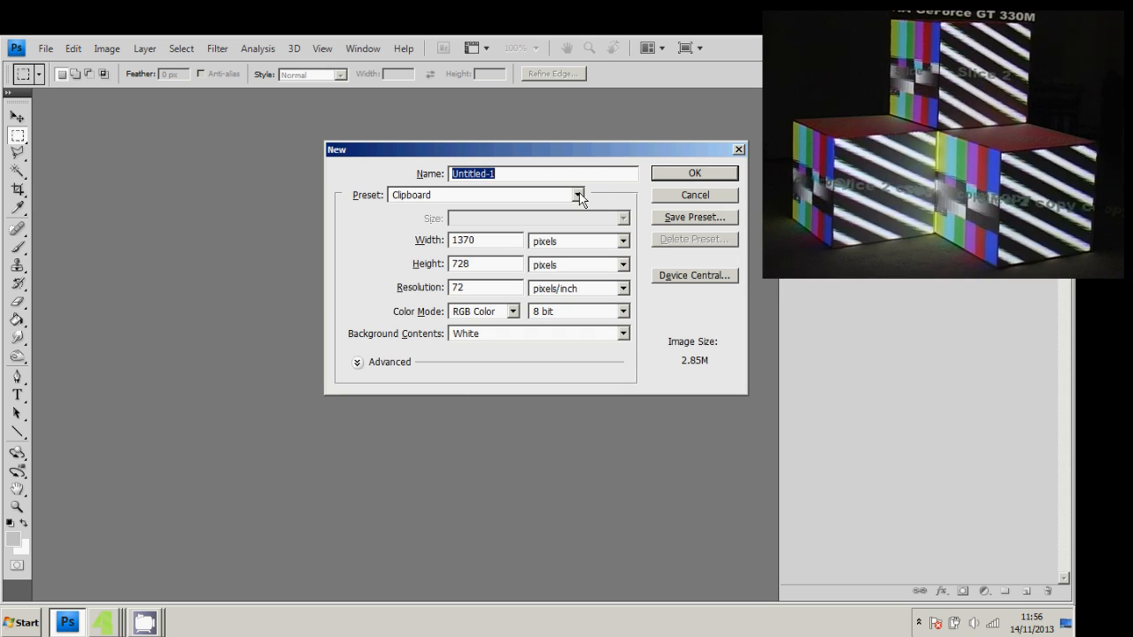
pyautogui.moveTo(577, 194)
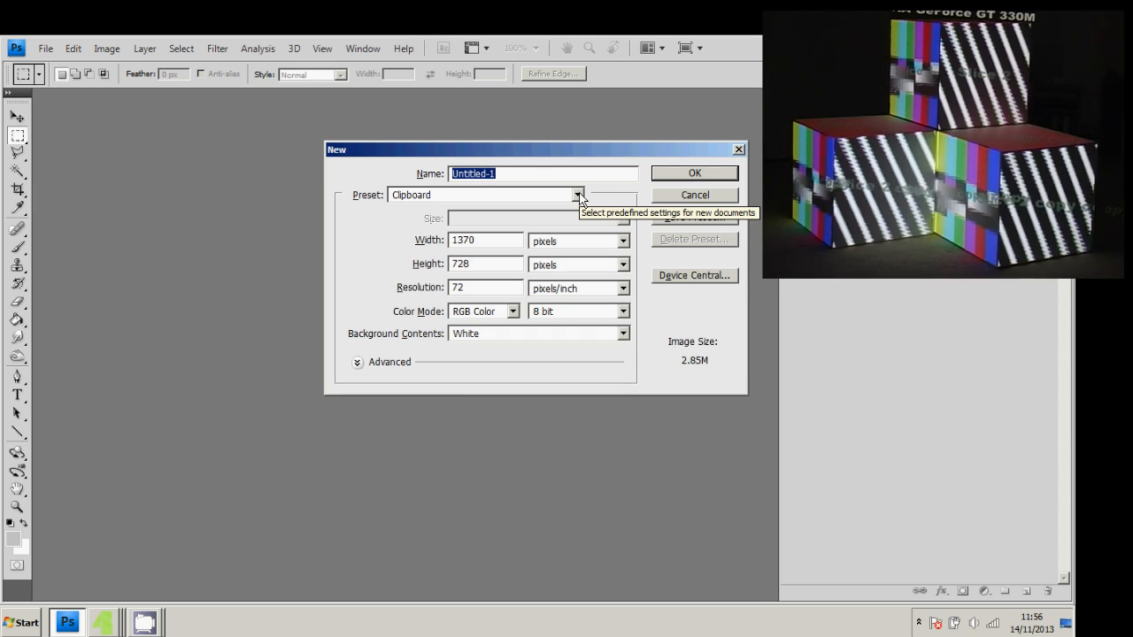
# Step: Create a clipboard-sized document with the pasted capture and marquee-select its output area
pyautogui.click(694, 173)
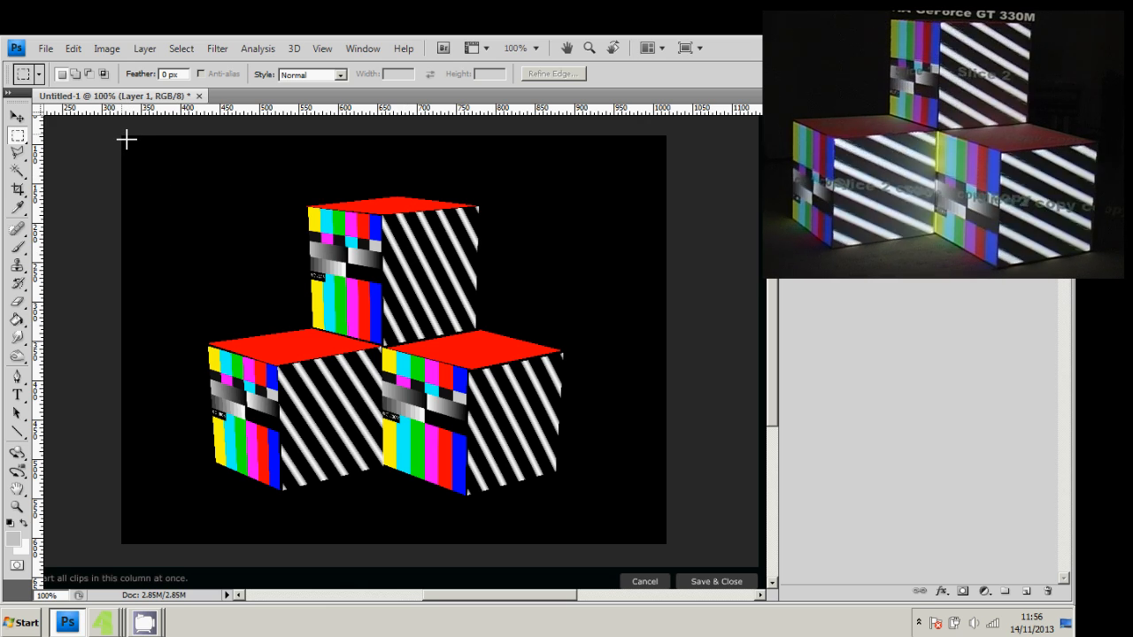
pyautogui.moveTo(124, 138); pyautogui.dragTo(317, 298)
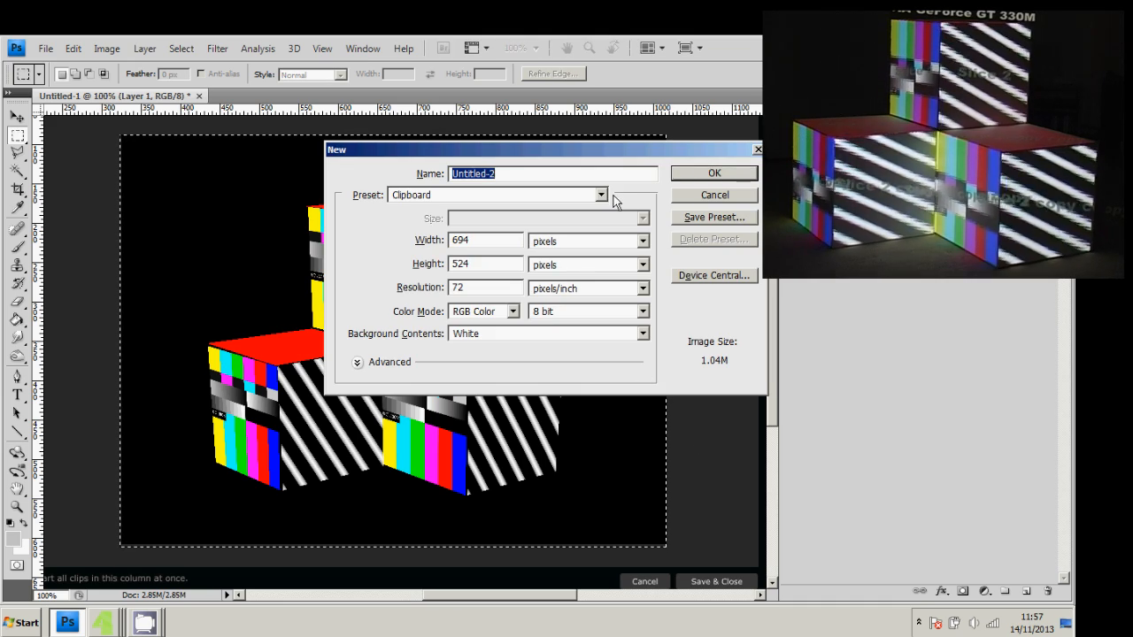
# Step: Create a new Film & Video PAL D1/DV 720×576 document, accepting the aspect warning
pyautogui.click(602, 194)
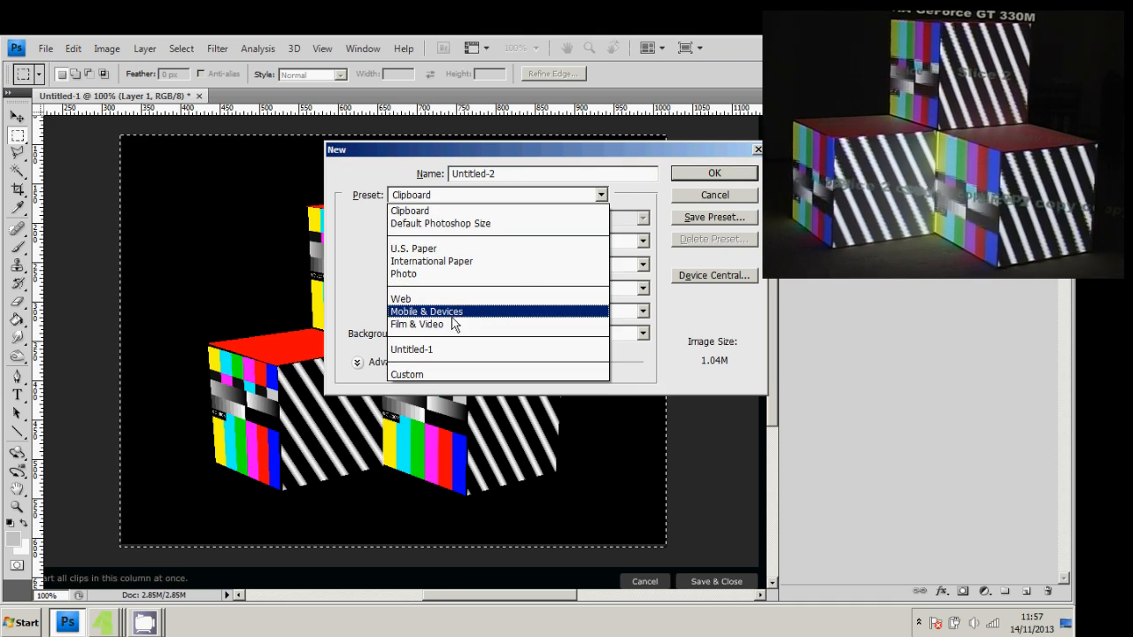
pyautogui.click(425, 312)
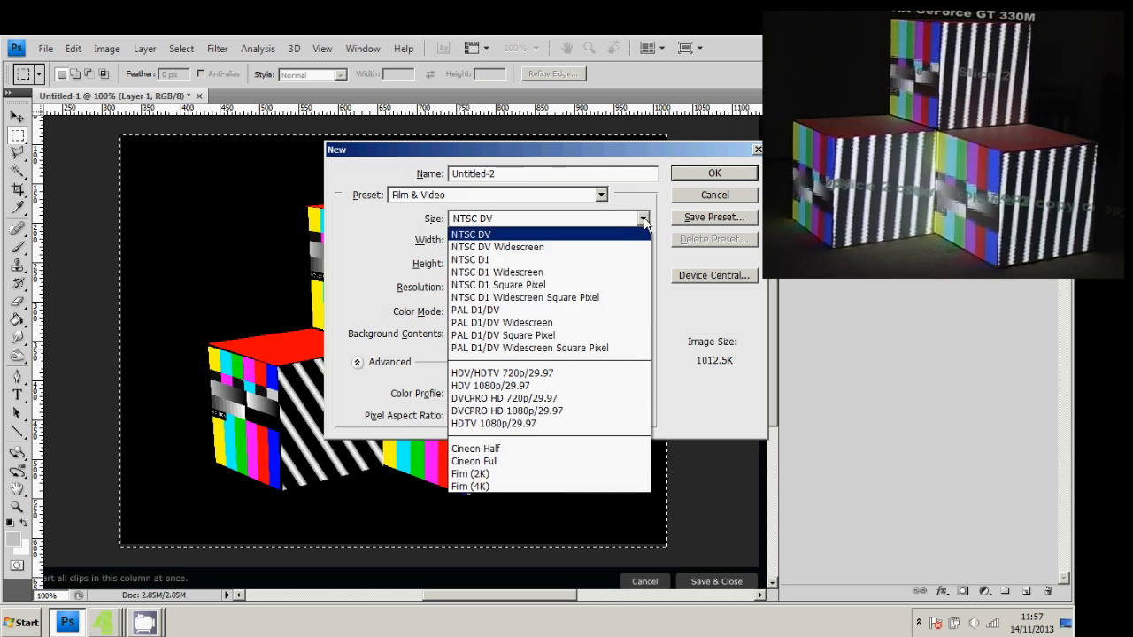
pyautogui.click(474, 310)
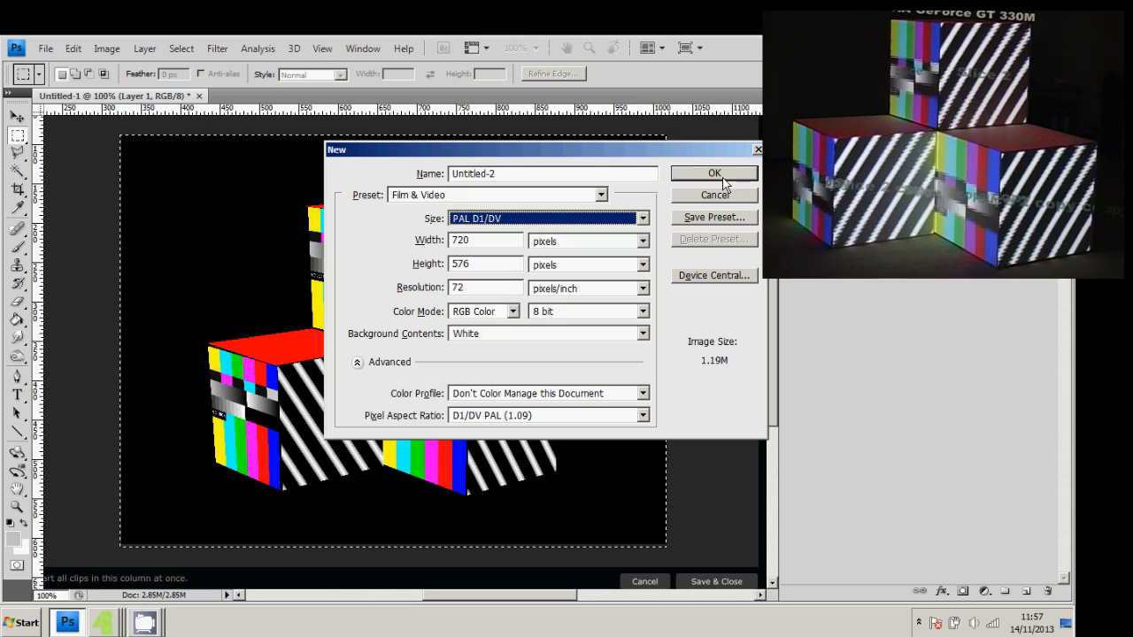
pyautogui.click(715, 174)
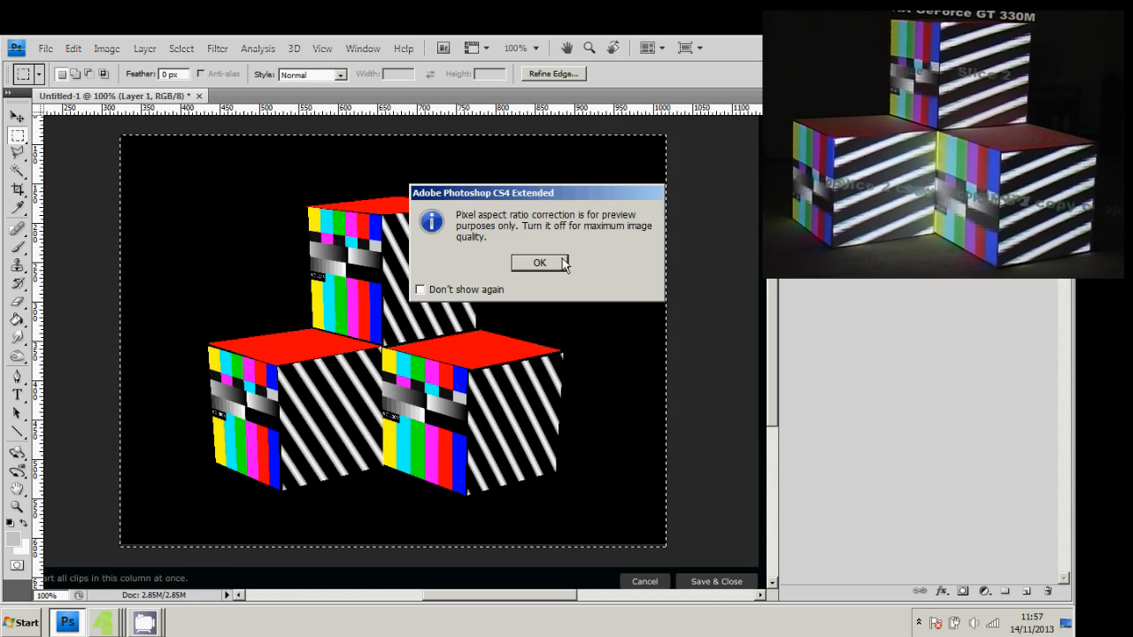
pyautogui.click(538, 262)
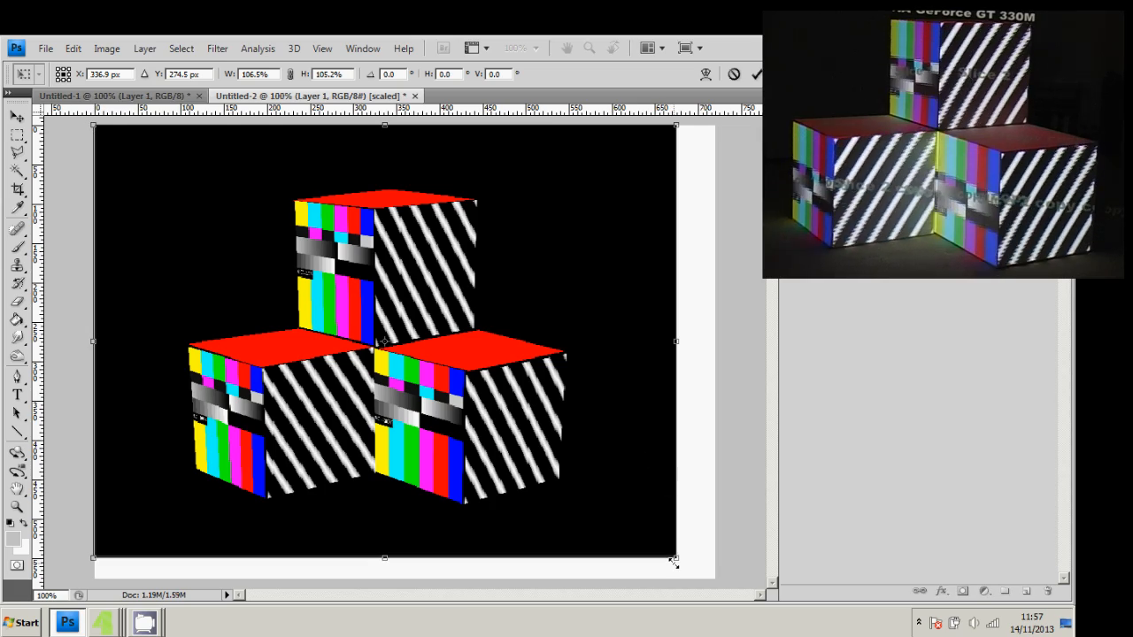
# Step: Free-transform the pasted capture to fill the canvas and apply it
pyautogui.moveTo(674, 563); pyautogui.dragTo(713, 580)
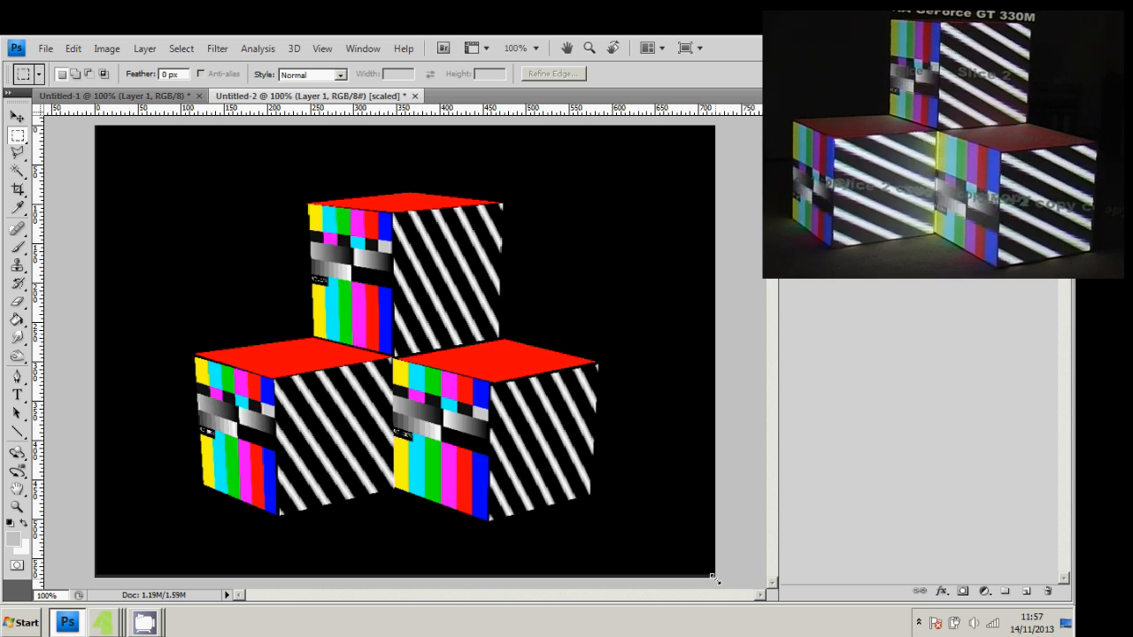
pyautogui.click(44, 47)
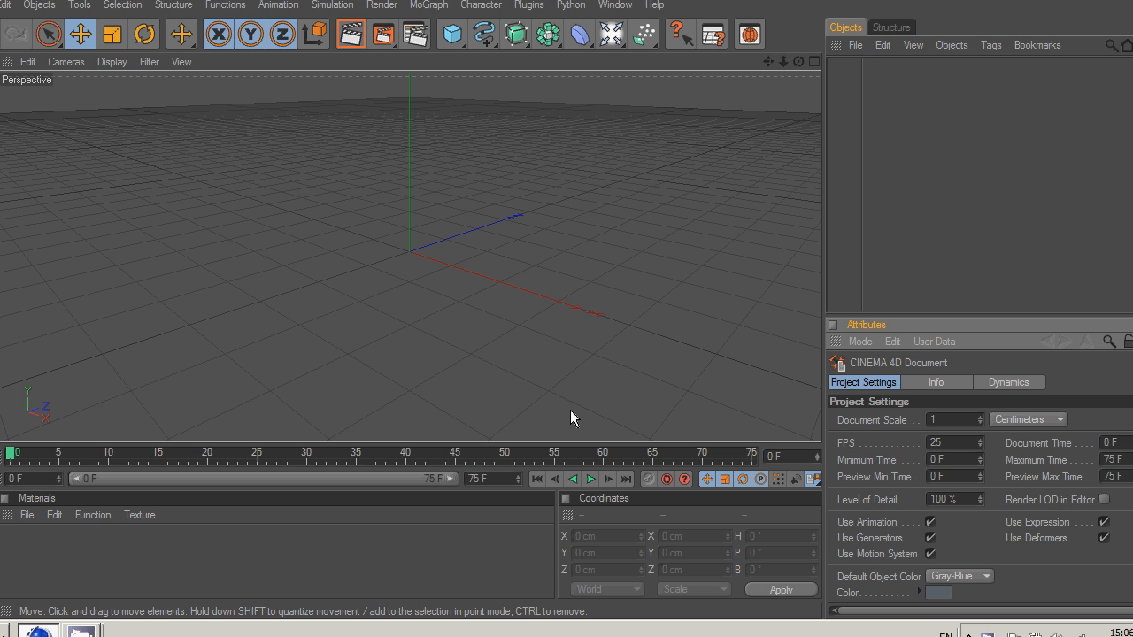
pyautogui.moveTo(62, 439)
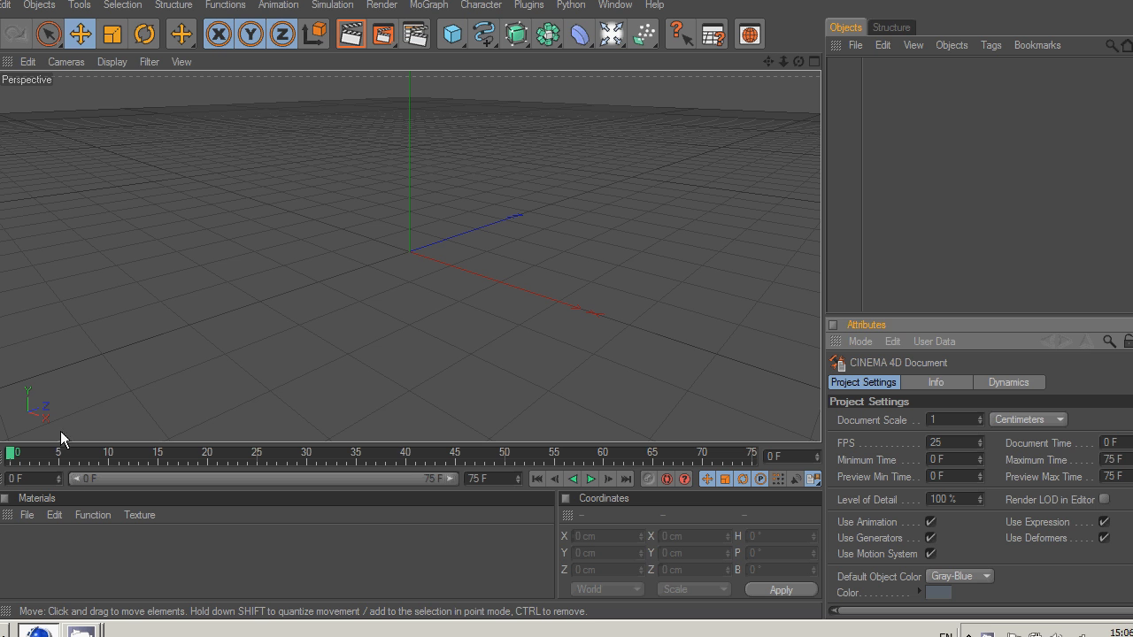
# Step: Create a new material with an image colour texture for the Background, then add a Cube
pyautogui.click(28, 514)
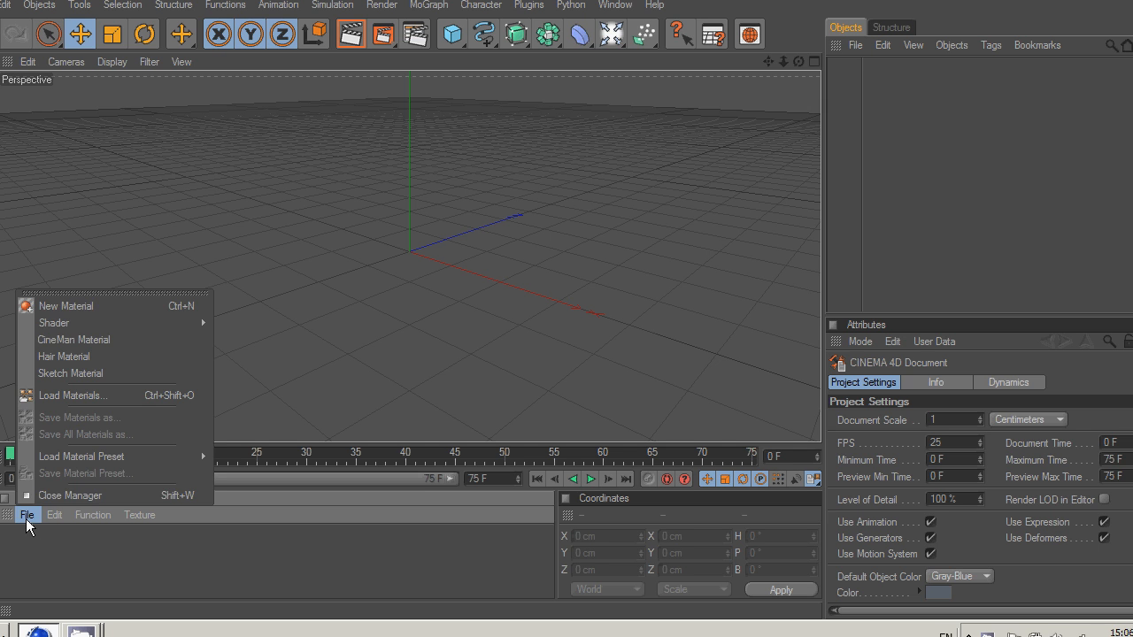
pyautogui.click(66, 304)
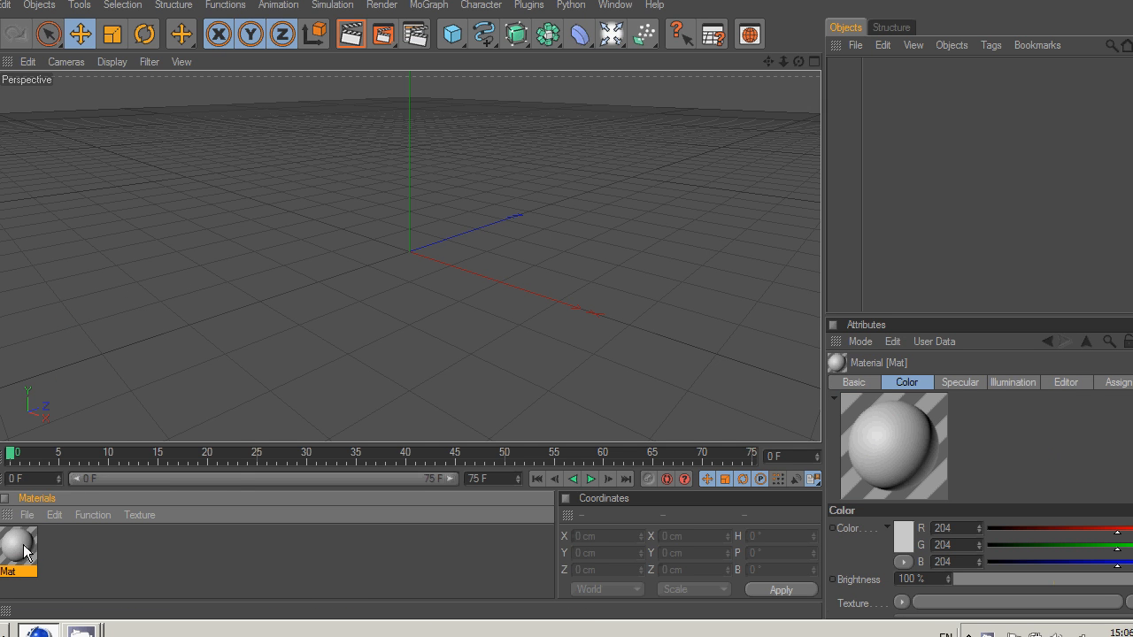
pyautogui.doubleClick(18, 541)
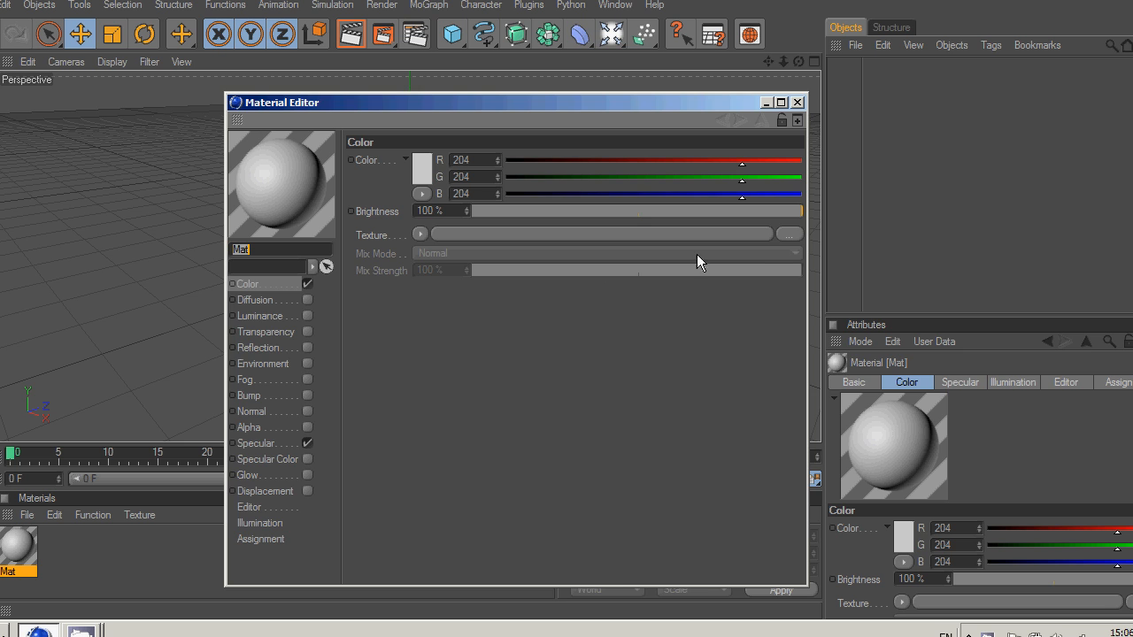
pyautogui.click(787, 234)
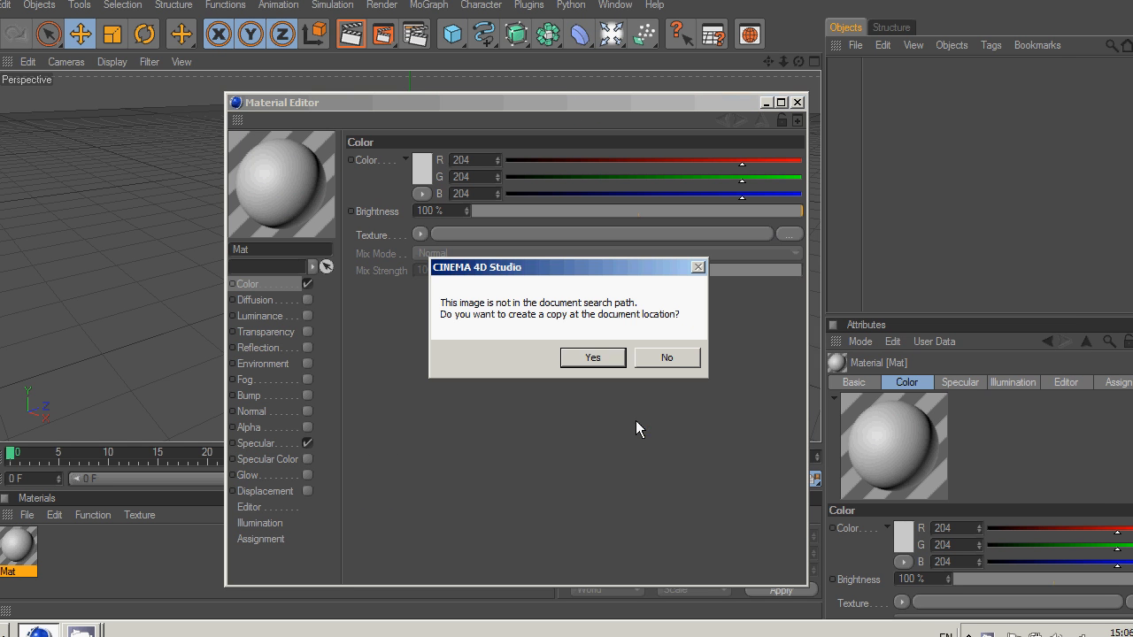
pyautogui.click(592, 357)
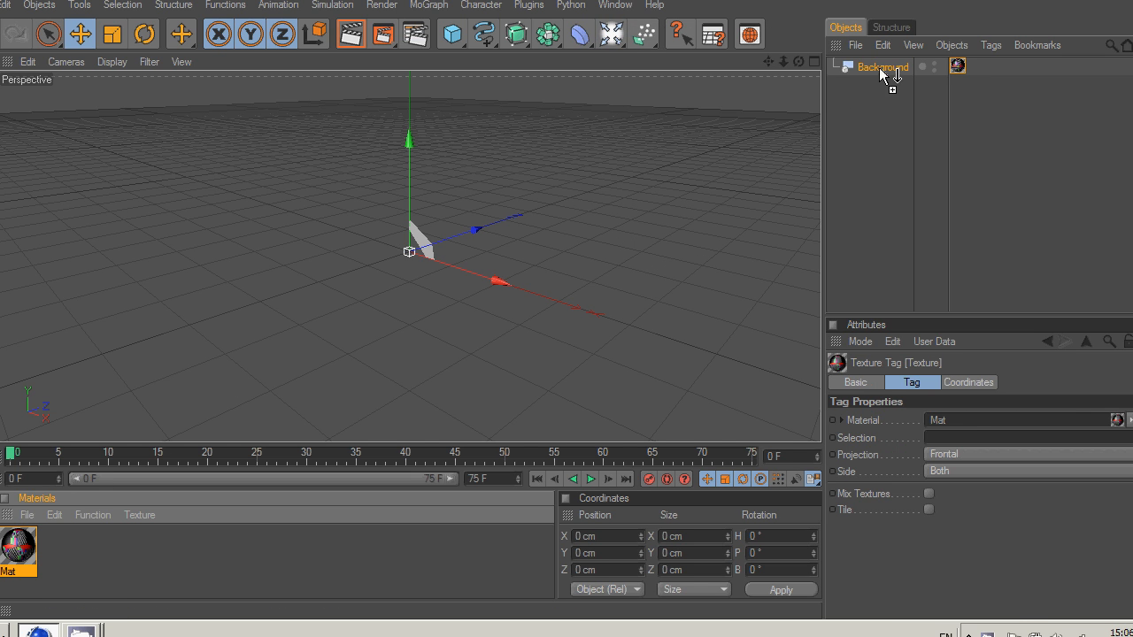
pyautogui.click(935, 65)
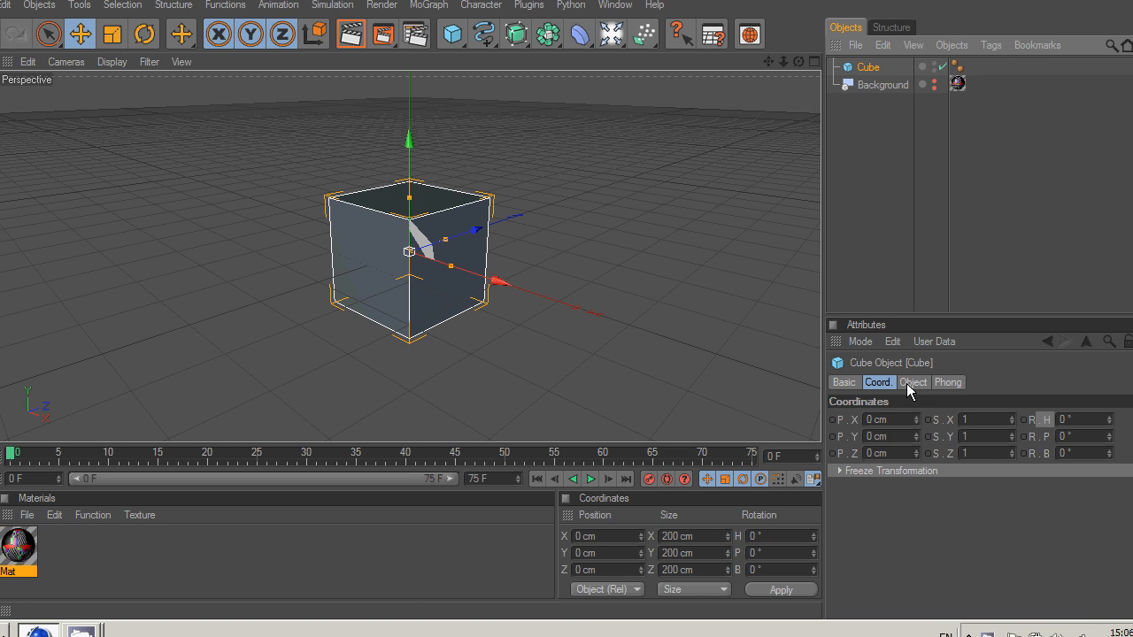
# Step: Set the cube's size to 450 cm per side and enable Fillet for rounded edges
pyautogui.click(913, 382)
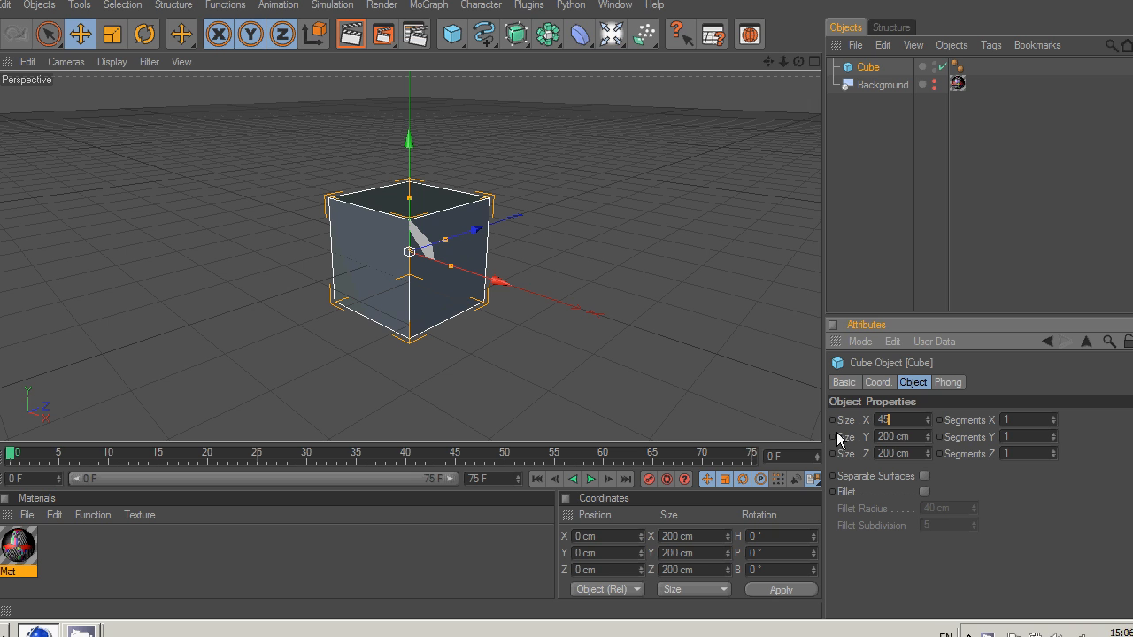
pyautogui.write('450 cm')
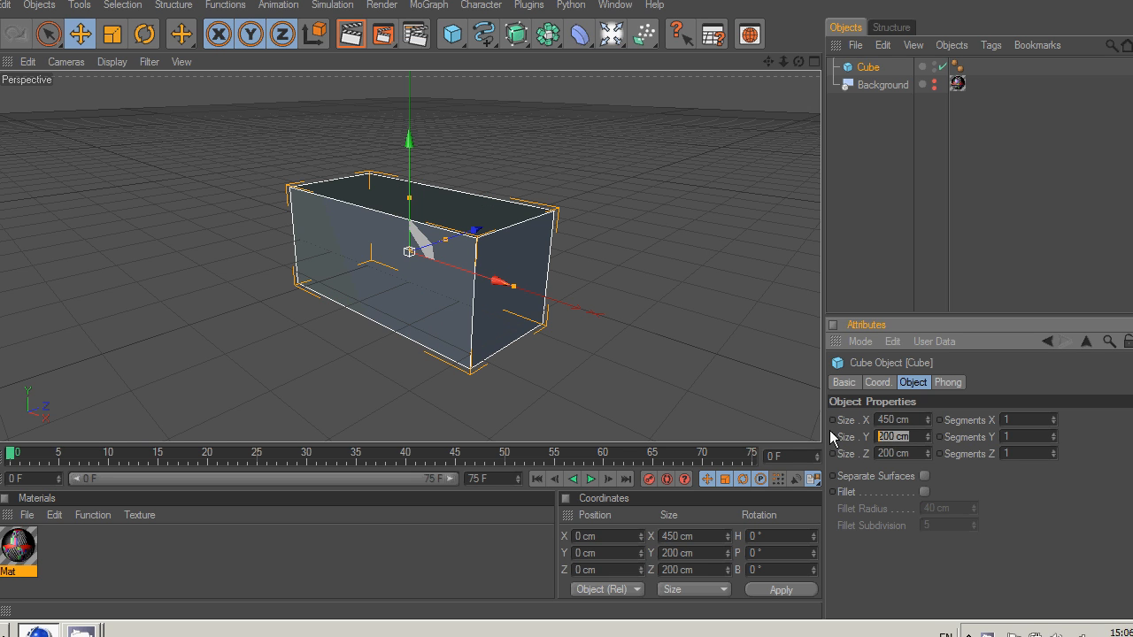
pyautogui.write('450')
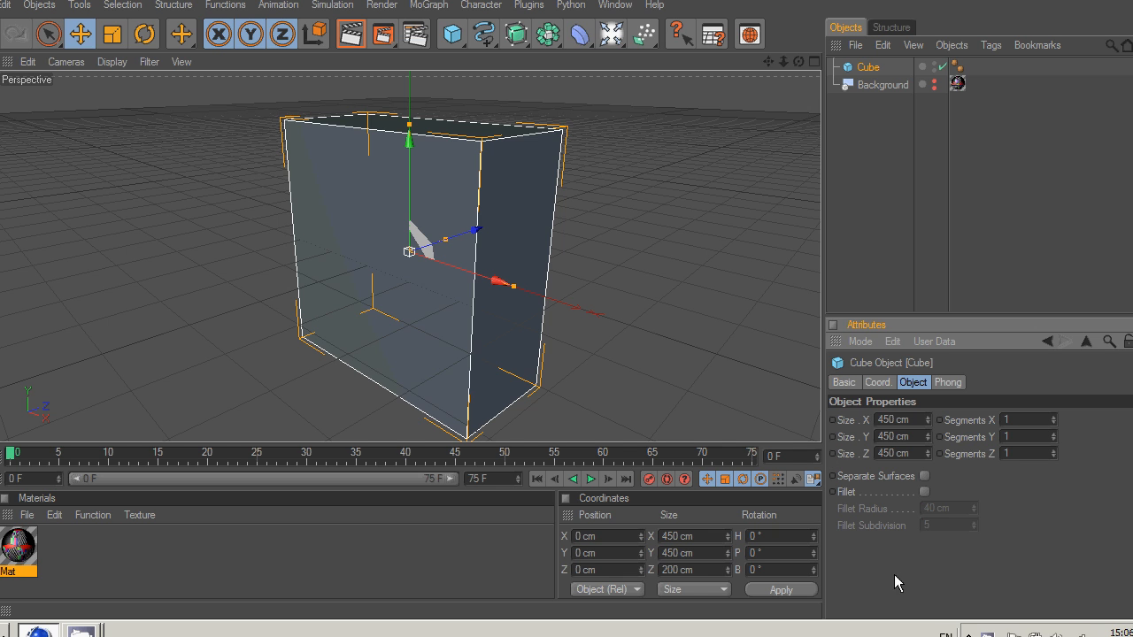
pyautogui.click(926, 492)
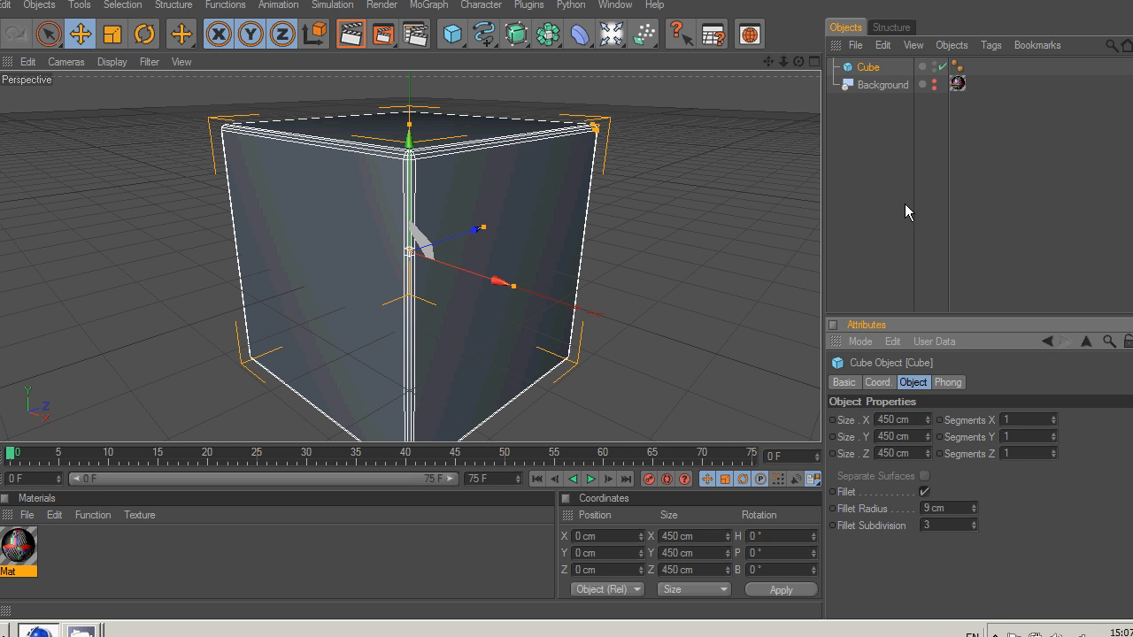
pyautogui.click(878, 382)
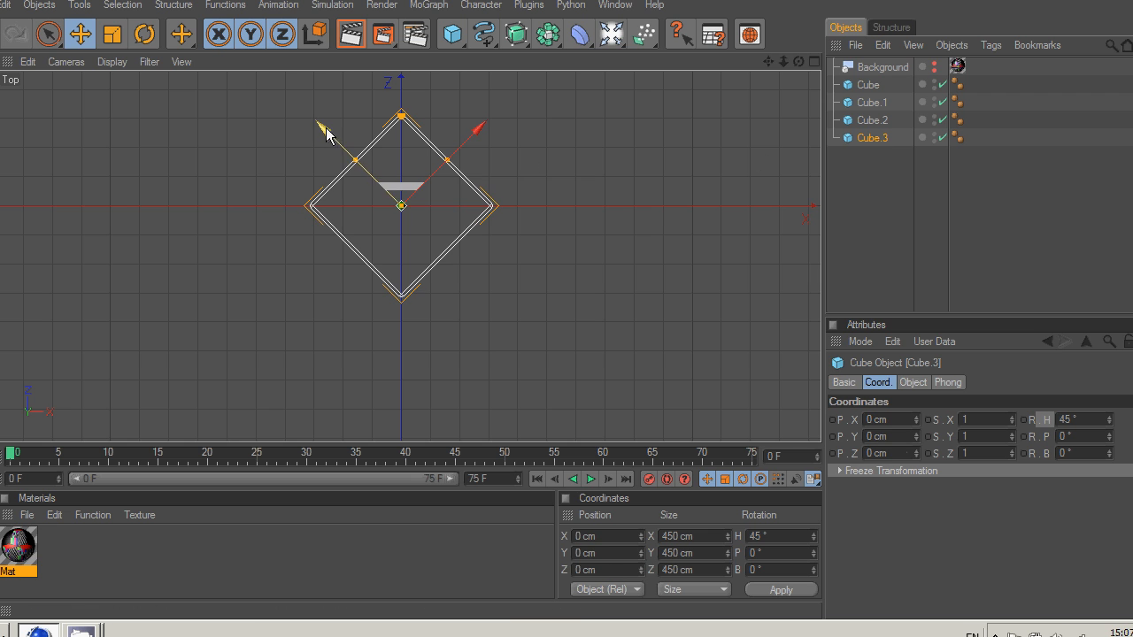
# Step: Move the cube copies into place beside the first in Top view, then add a camera
pyautogui.moveTo(400, 205); pyautogui.dragTo(492, 297)
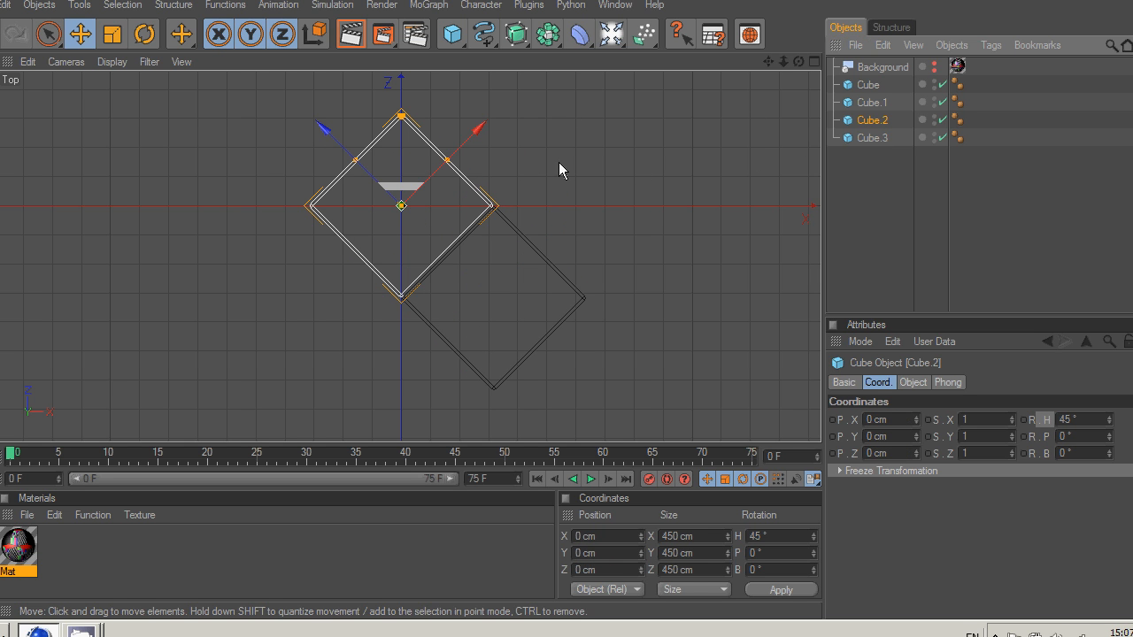
pyautogui.moveTo(400, 205); pyautogui.dragTo(309, 294)
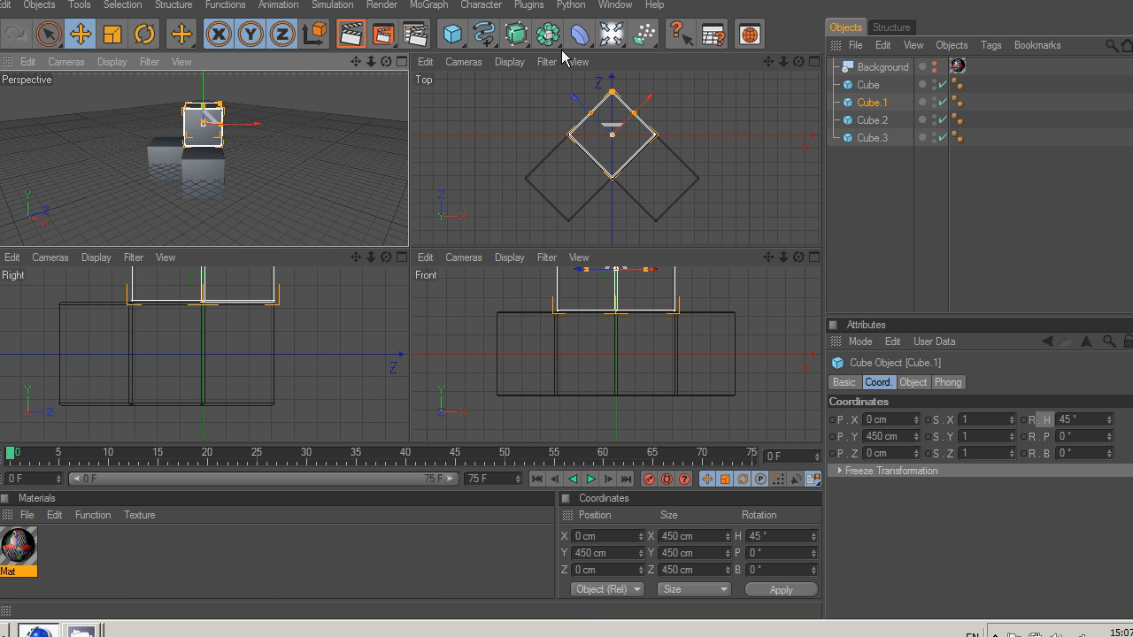
pyautogui.click(611, 34)
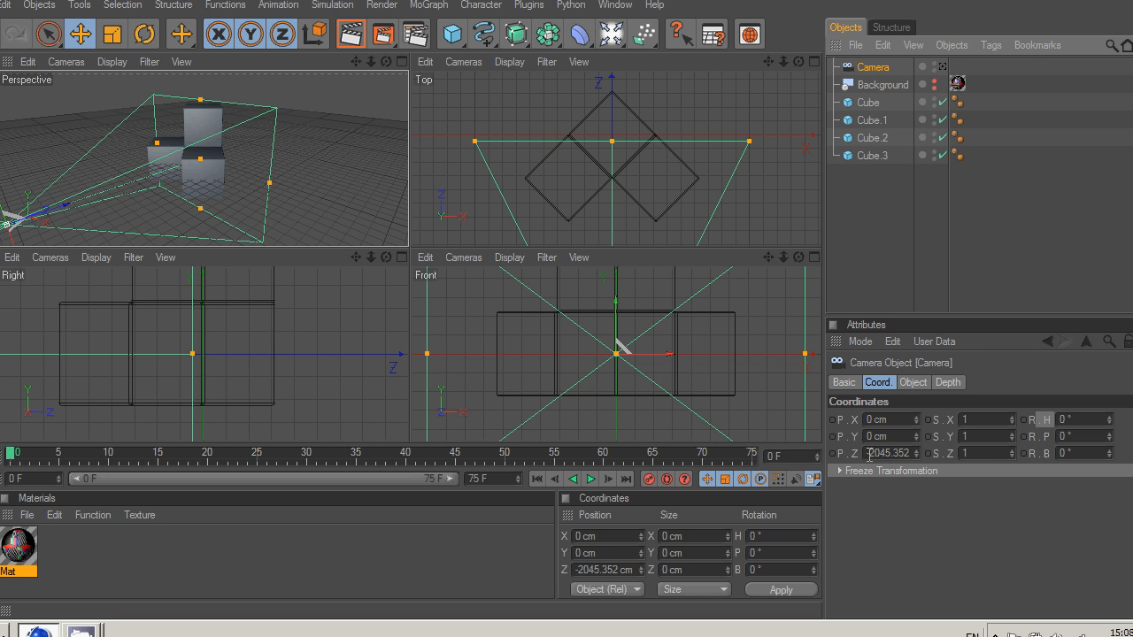
# Step: Position the camera at Z −4300 cm and tilt it down toward the cube group
pyautogui.write('4')
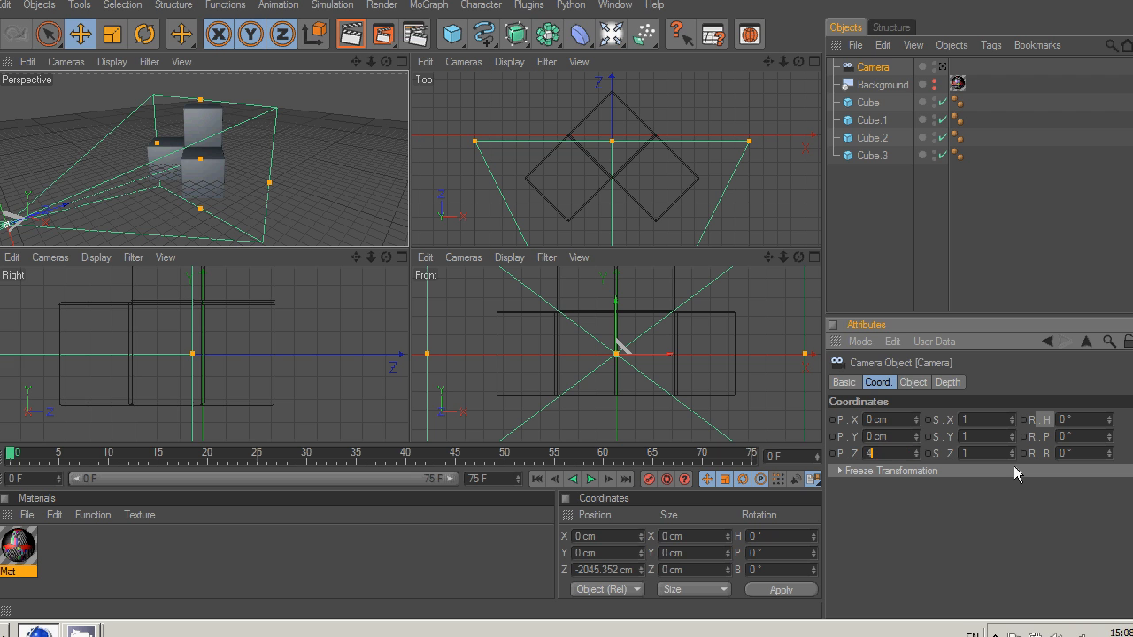
pyautogui.write('300 cm')
pyautogui.click(892, 419)
pyautogui.write('500')
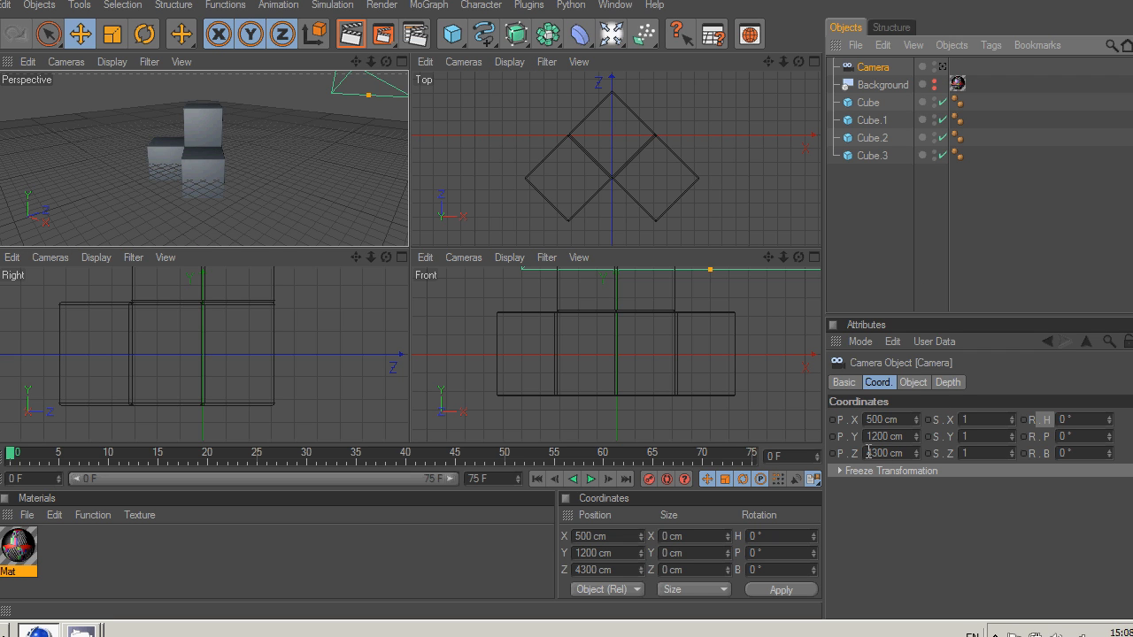
pyautogui.click(885, 453)
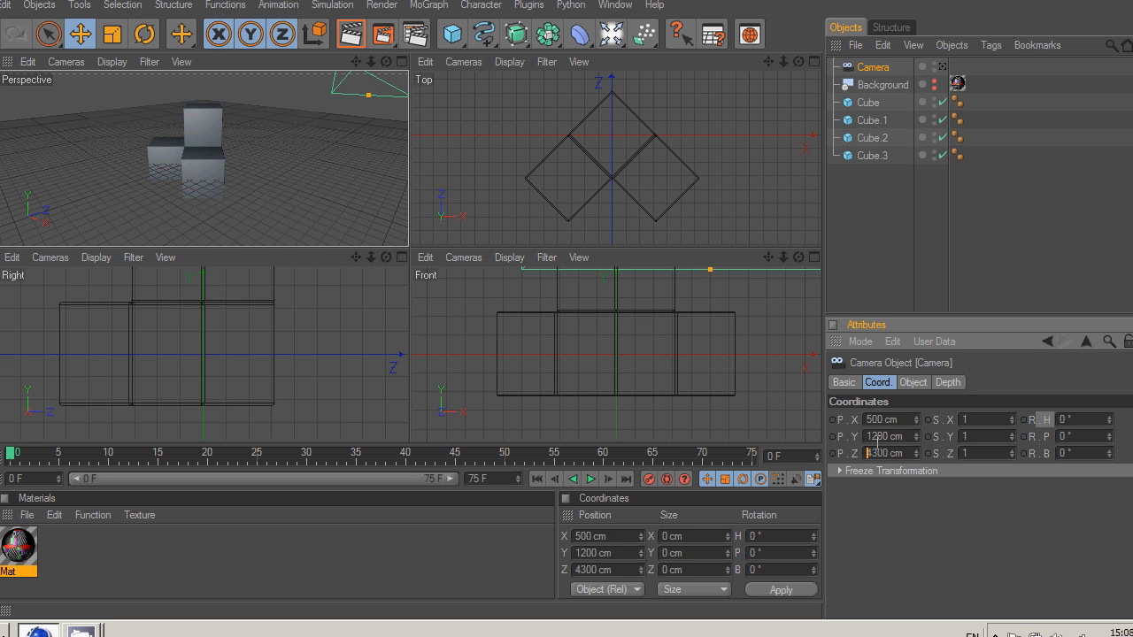
pyautogui.write('-4300')
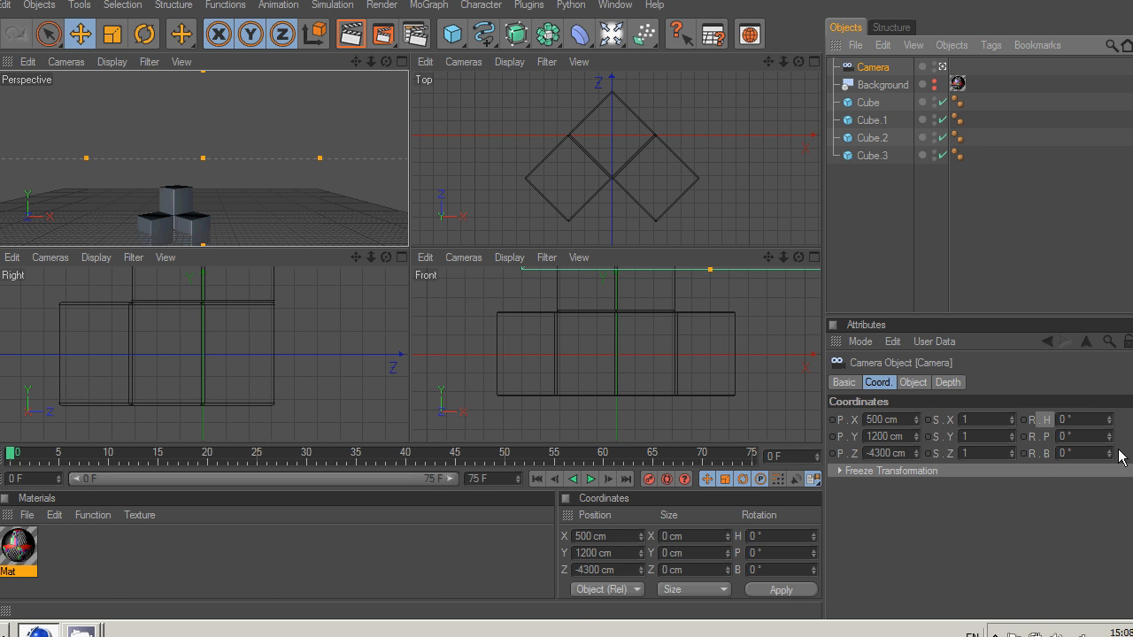
pyautogui.click(1108, 416)
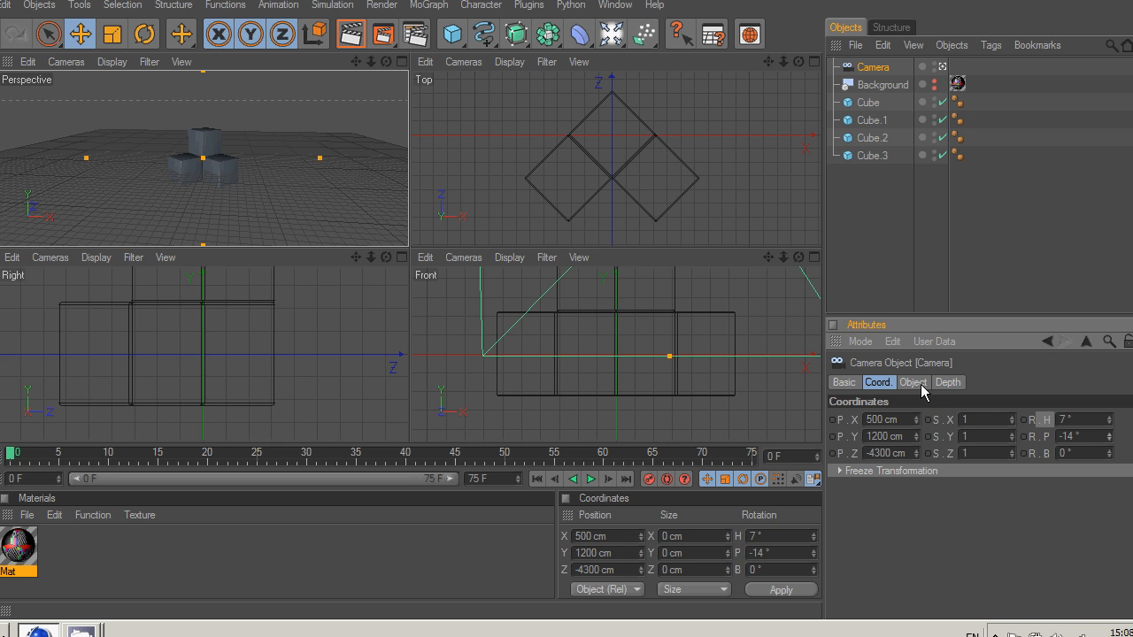
# Step: Reduce the camera's Aperture Width to 25.3 so the cubes fill the view
pyautogui.click(912, 382)
pyautogui.write('50')
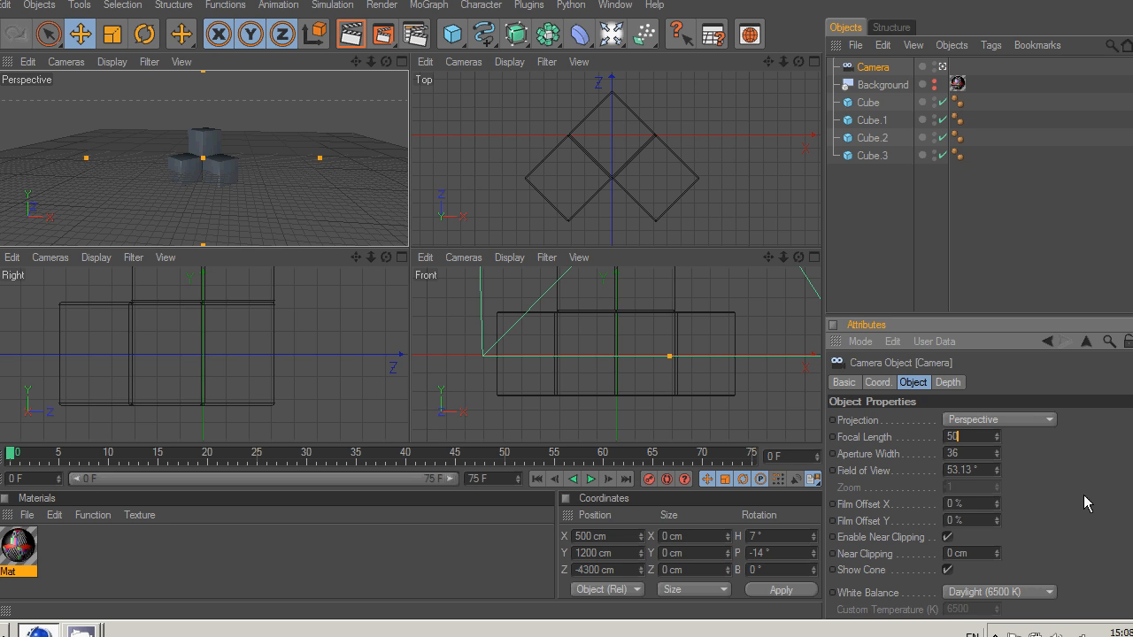
pyautogui.moveTo(1086, 503)
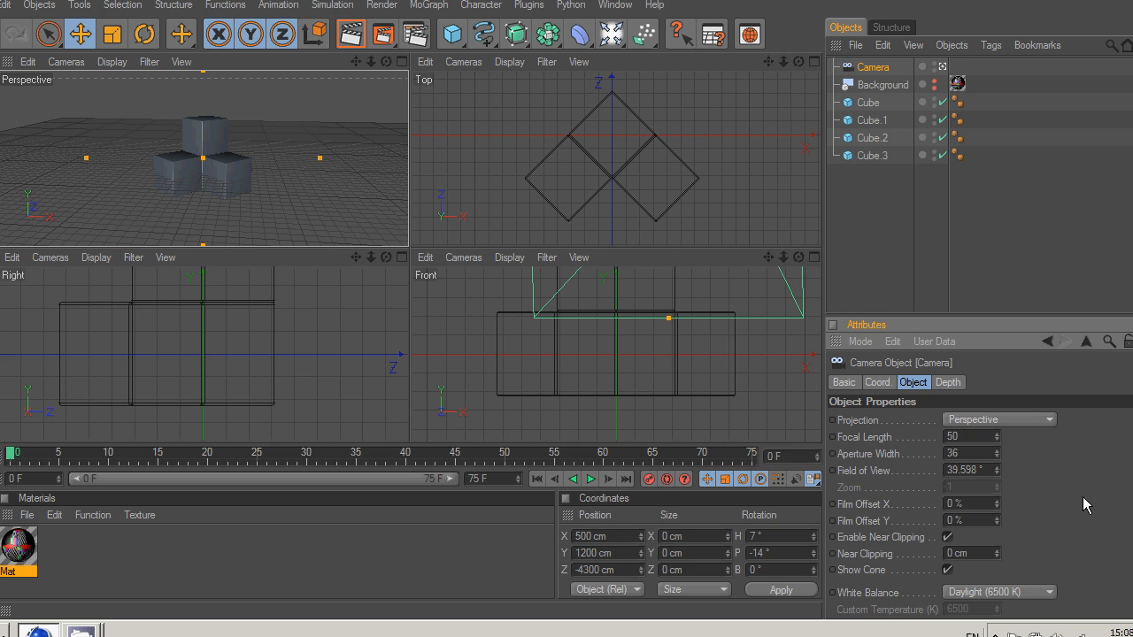
pyautogui.moveTo(998, 456)
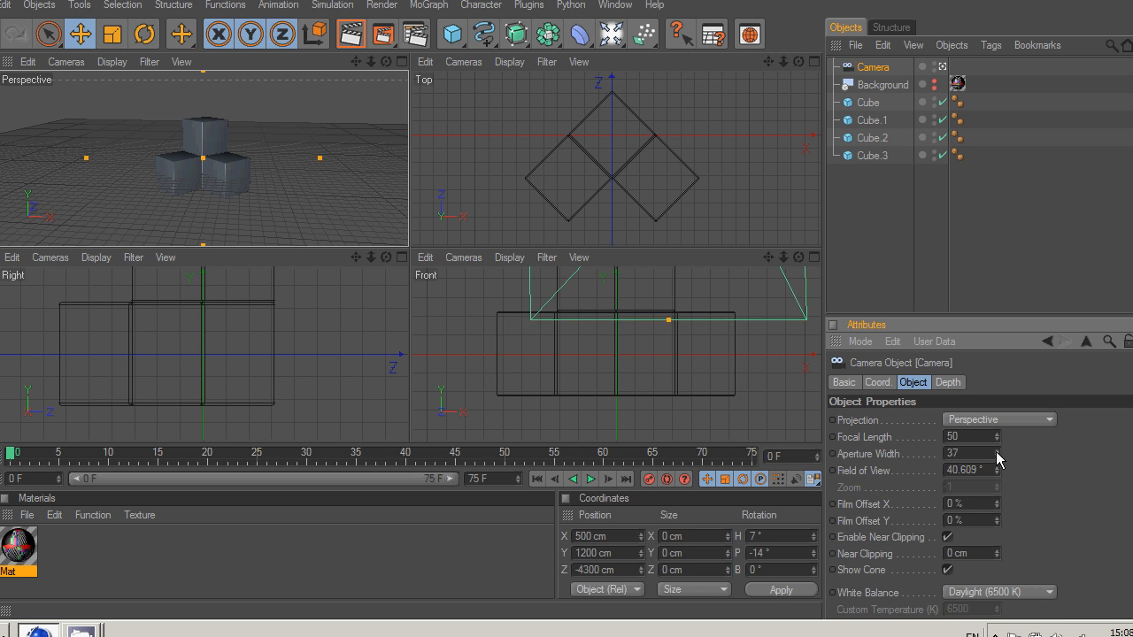
pyautogui.moveTo(959, 453); pyautogui.dragTo(959, 469)
pyautogui.write('25.3')
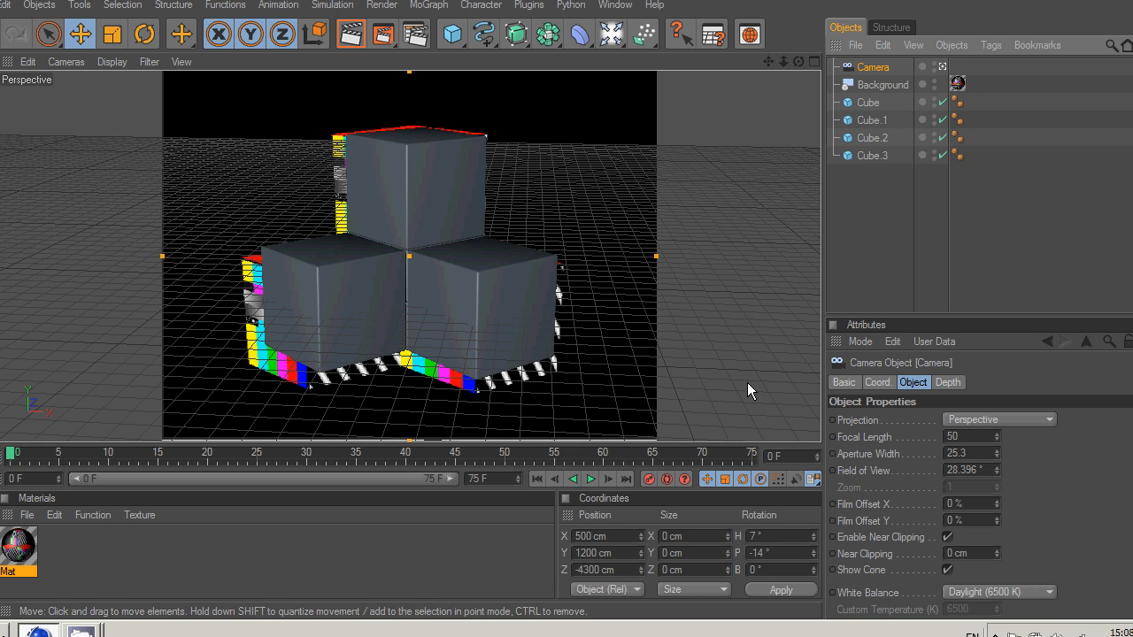
# Step: Select the cubes and assign Mat.1 so each carries a texture tag
pyautogui.click(27, 514)
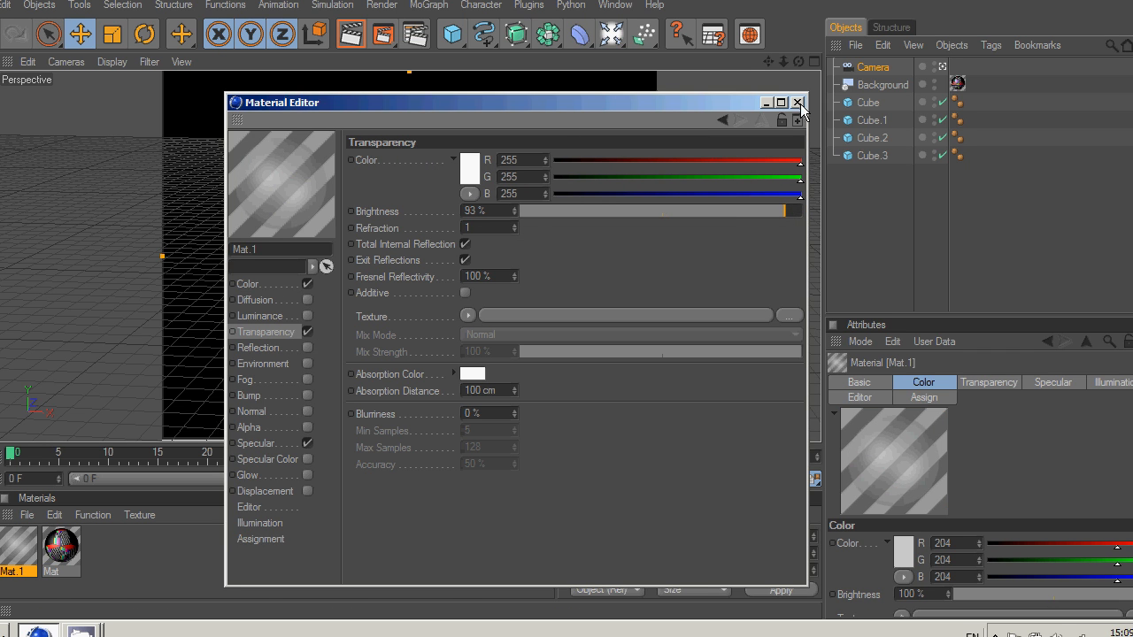
pyautogui.click(796, 101)
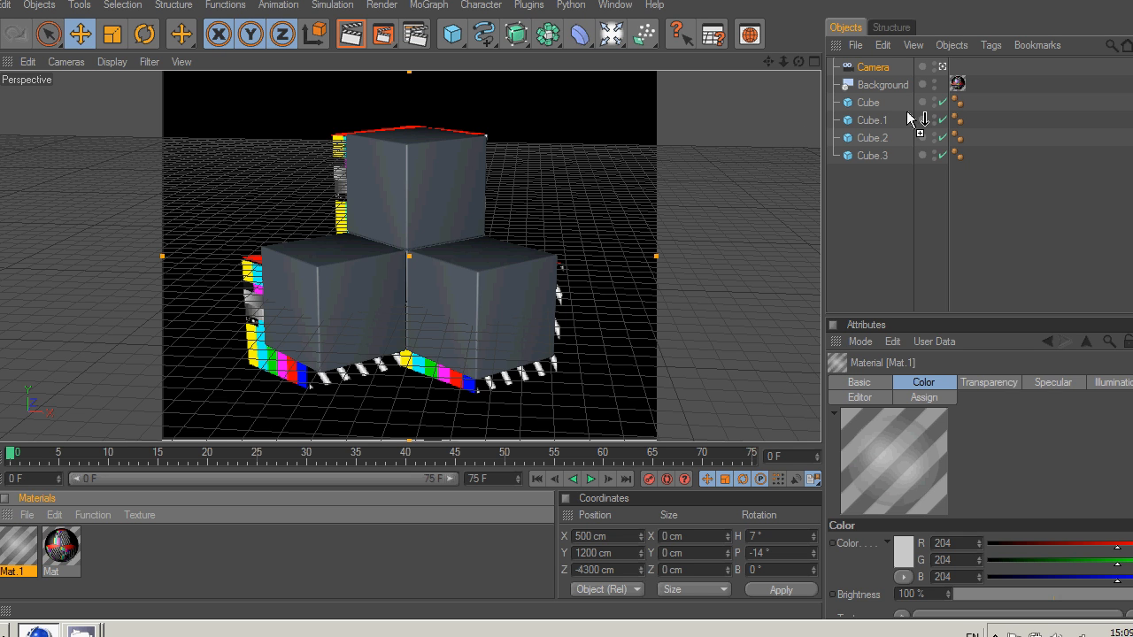
pyautogui.click(975, 101)
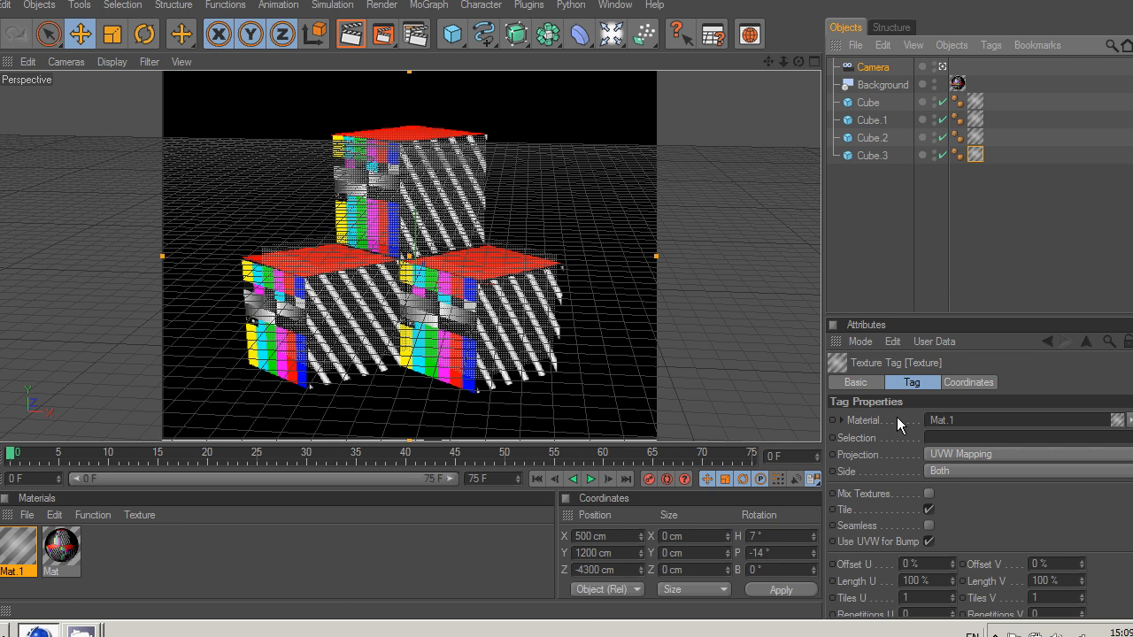
# Step: Shift the camera's position to reframe the cube stack and check its lens settings
pyautogui.click(872, 67)
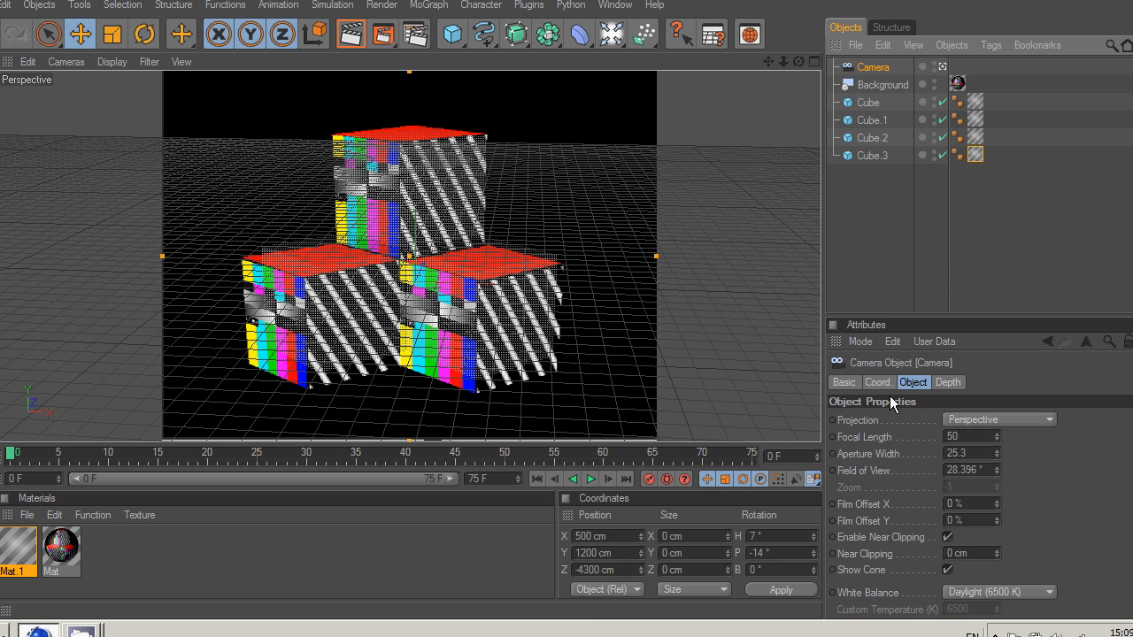
pyautogui.click(878, 382)
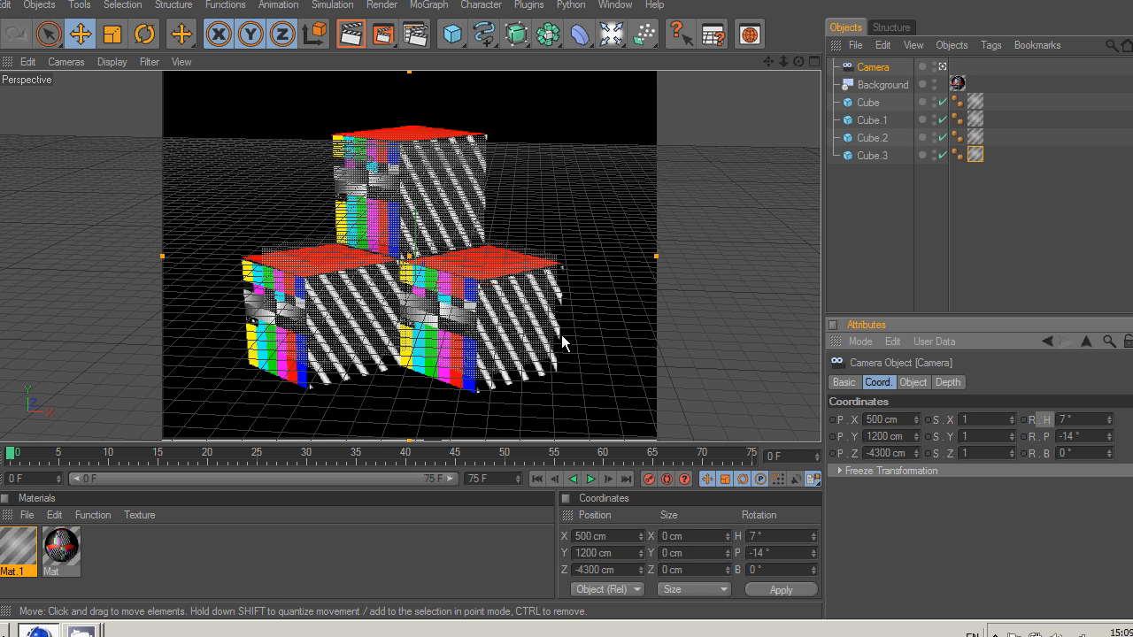
pyautogui.moveTo(566, 343); pyautogui.dragTo(570, 308)
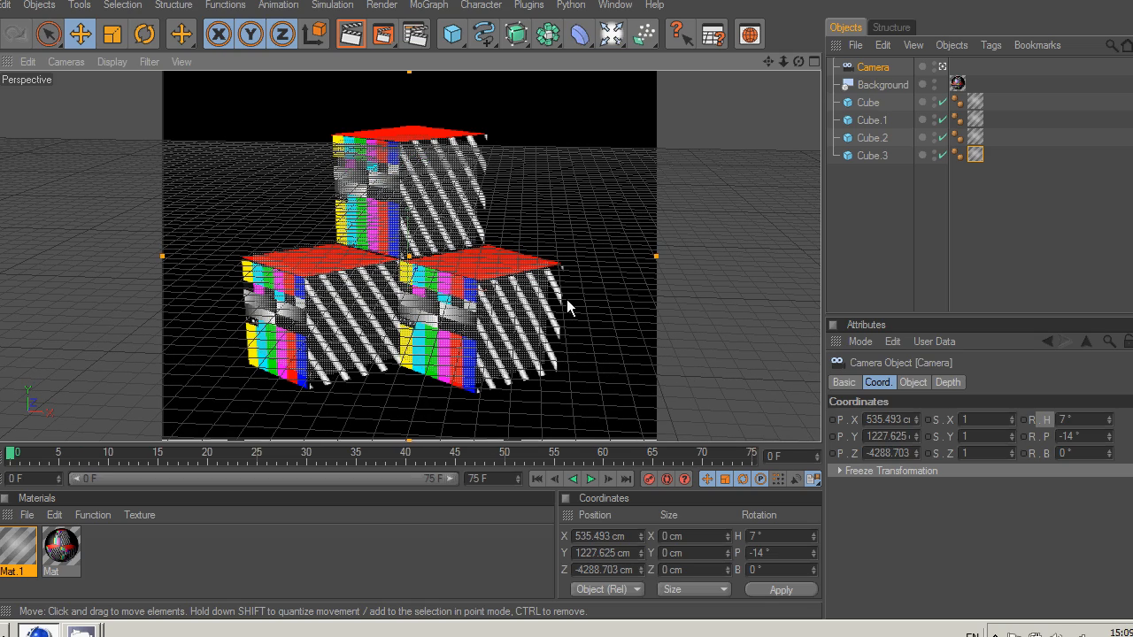
pyautogui.moveTo(478, 358)
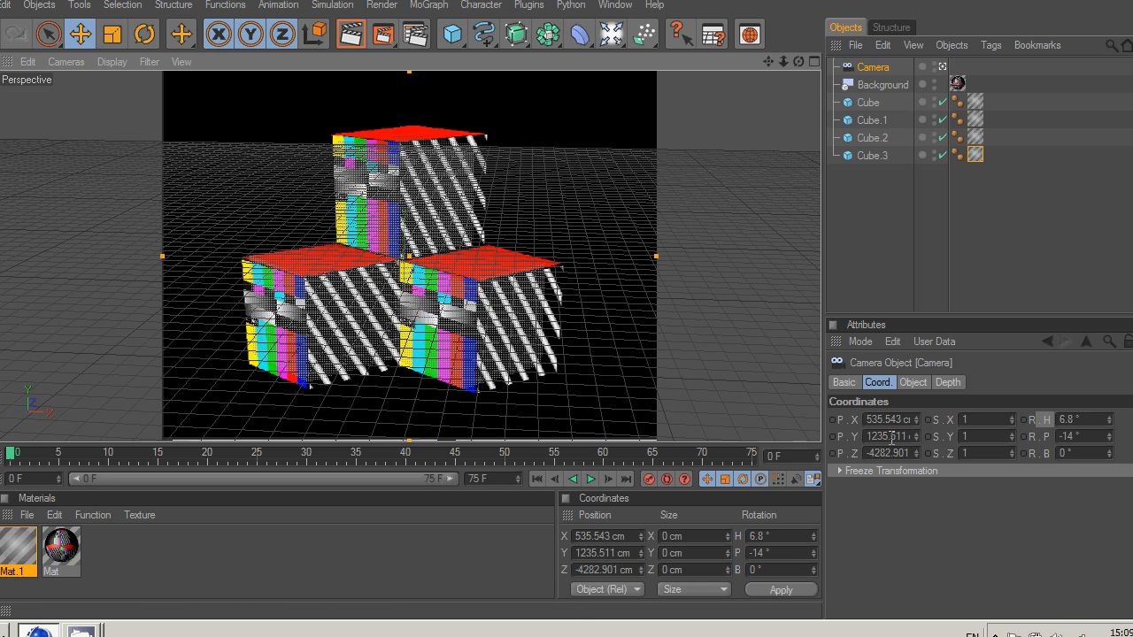
pyautogui.click(914, 383)
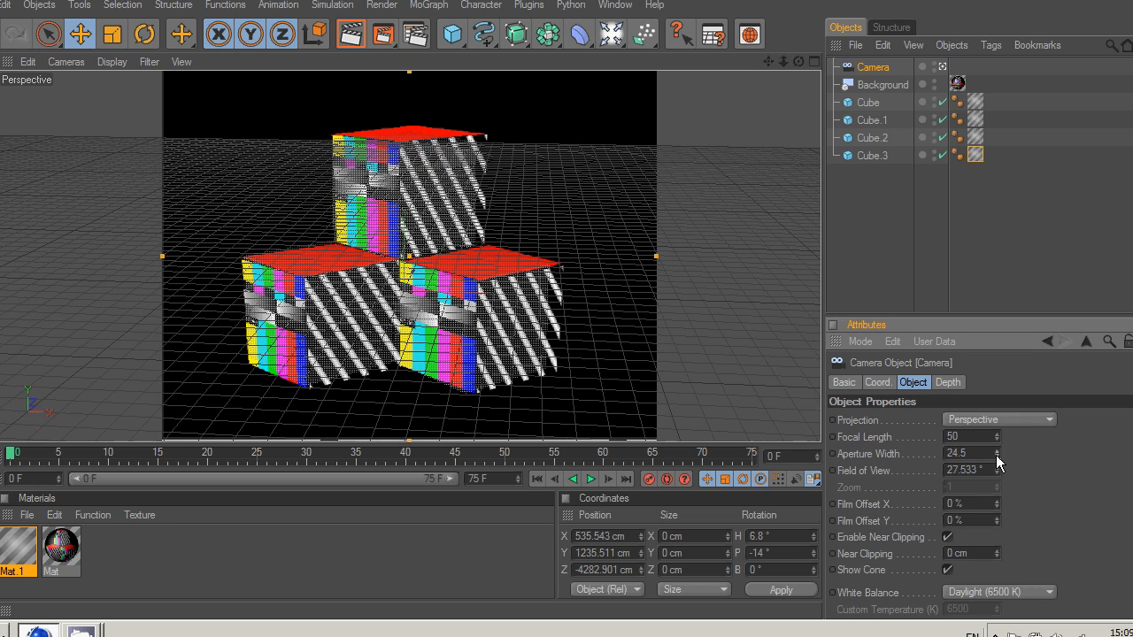
# Step: Refine the camera to about 505, 1220, −4224 cm with aperture 24.5
pyautogui.click(878, 383)
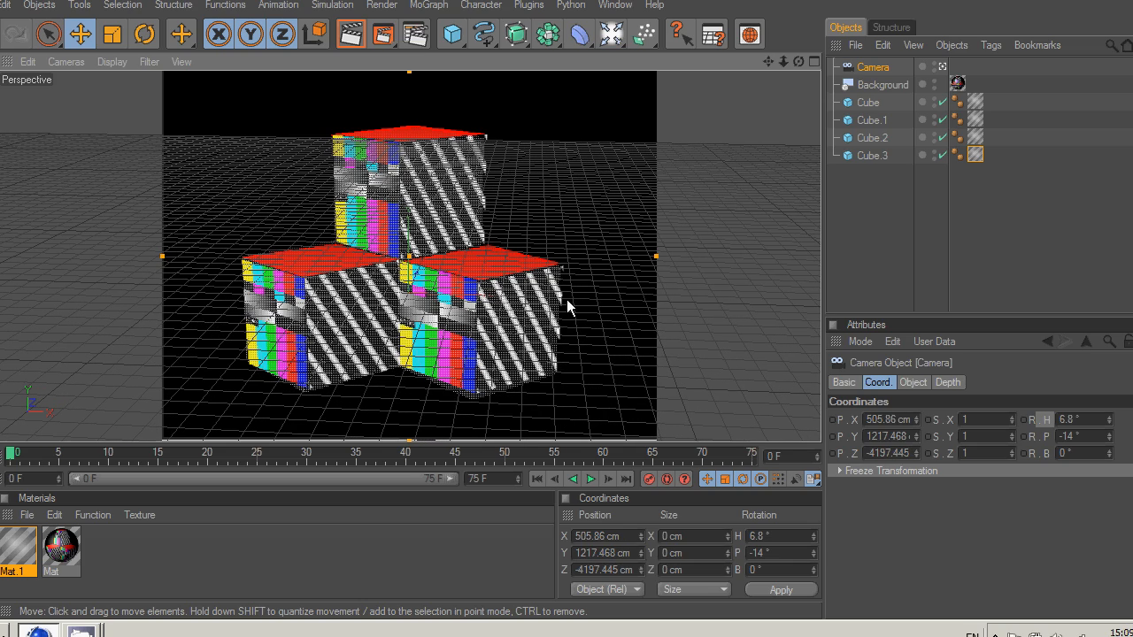
pyautogui.moveTo(567, 308); pyautogui.dragTo(570, 301)
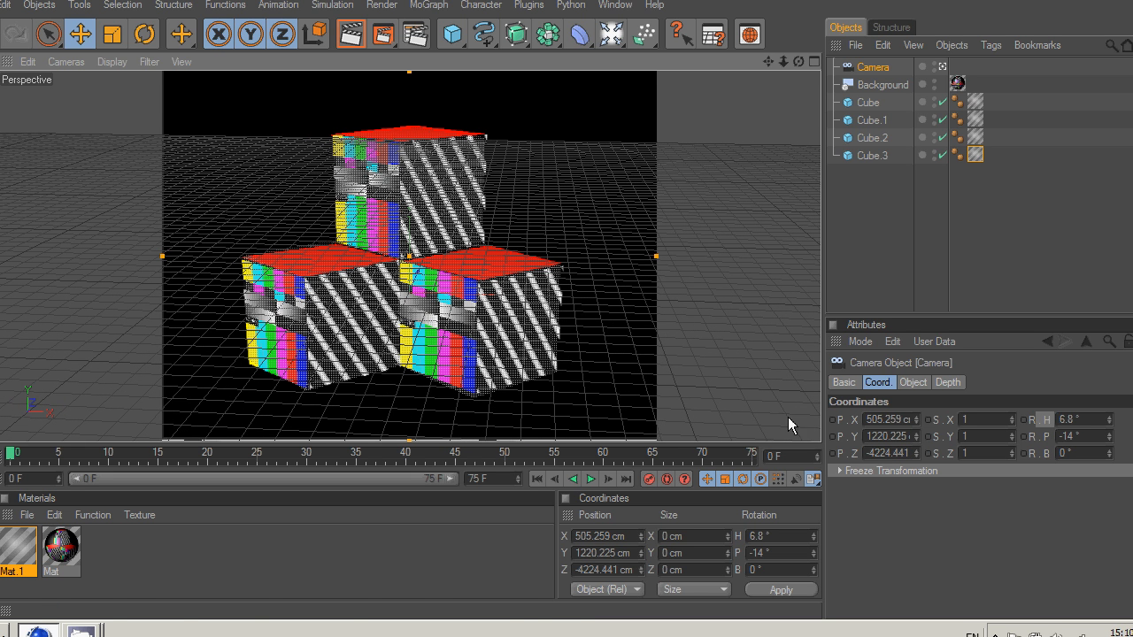
pyautogui.moveTo(789, 425); pyautogui.dragTo(570, 308)
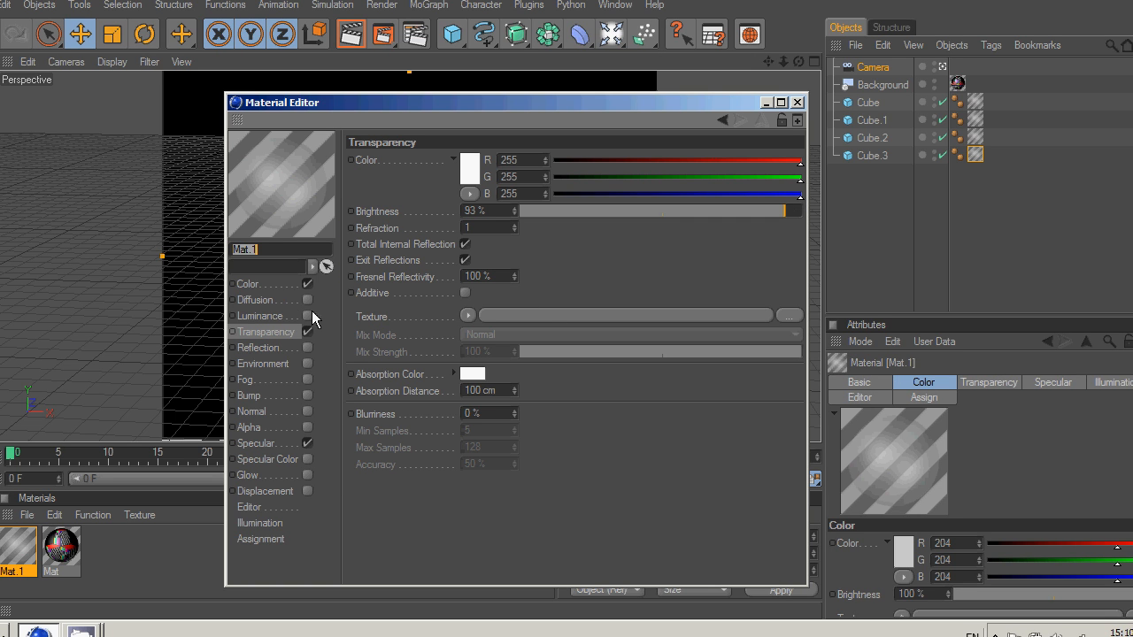
# Step: Load brightsquare.png as Mat.1's colour texture without copying, and disable Transparency
pyautogui.click(248, 283)
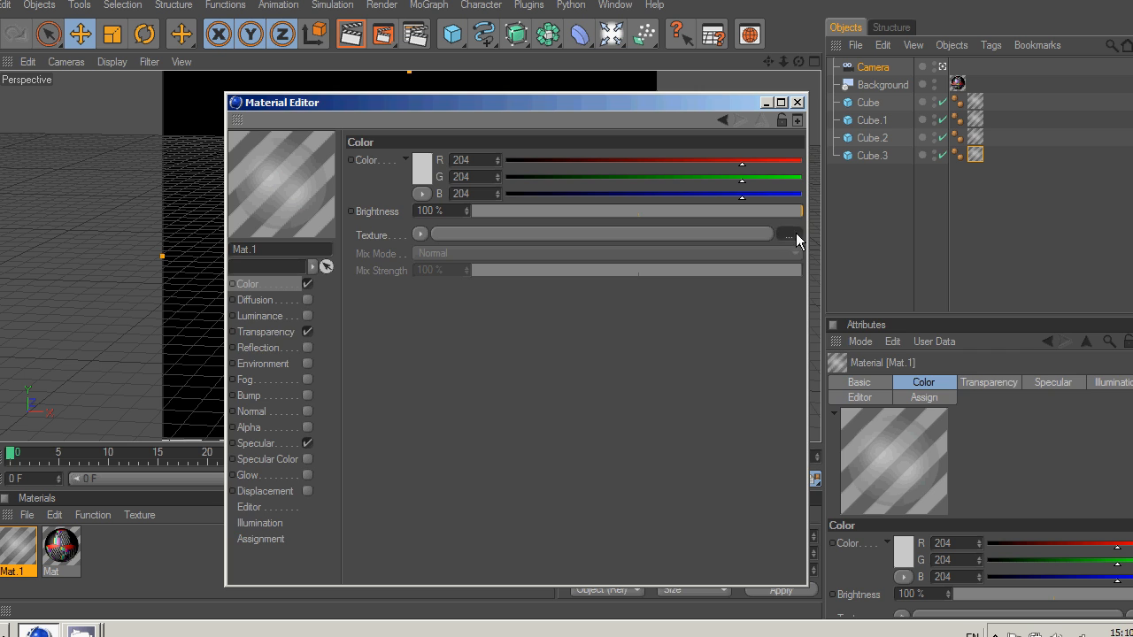
pyautogui.click(792, 234)
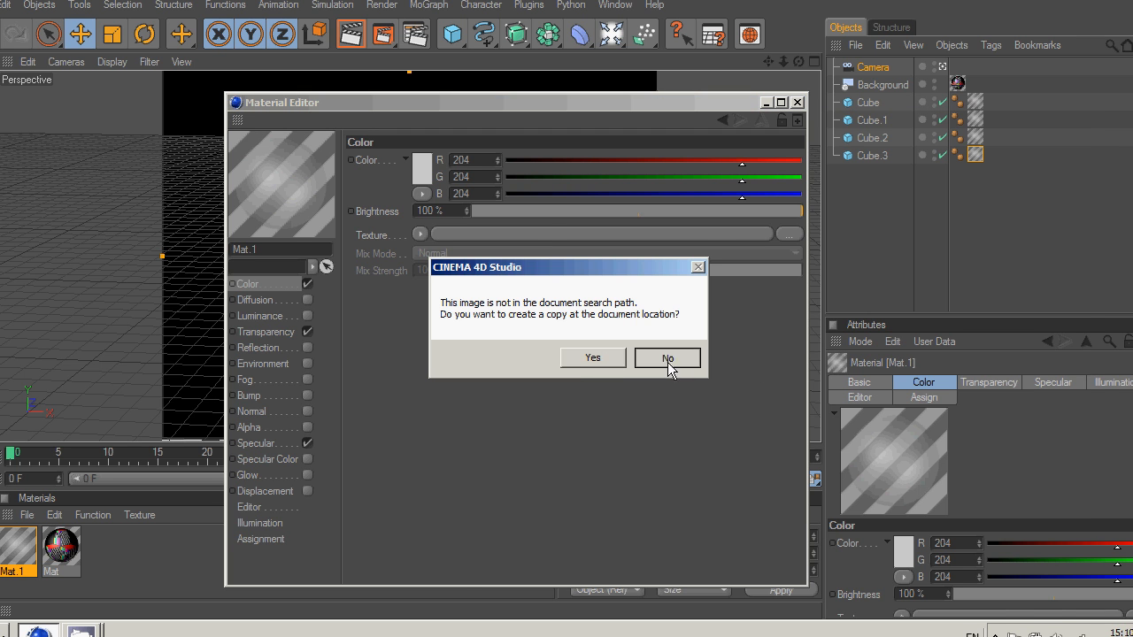
pyautogui.click(665, 357)
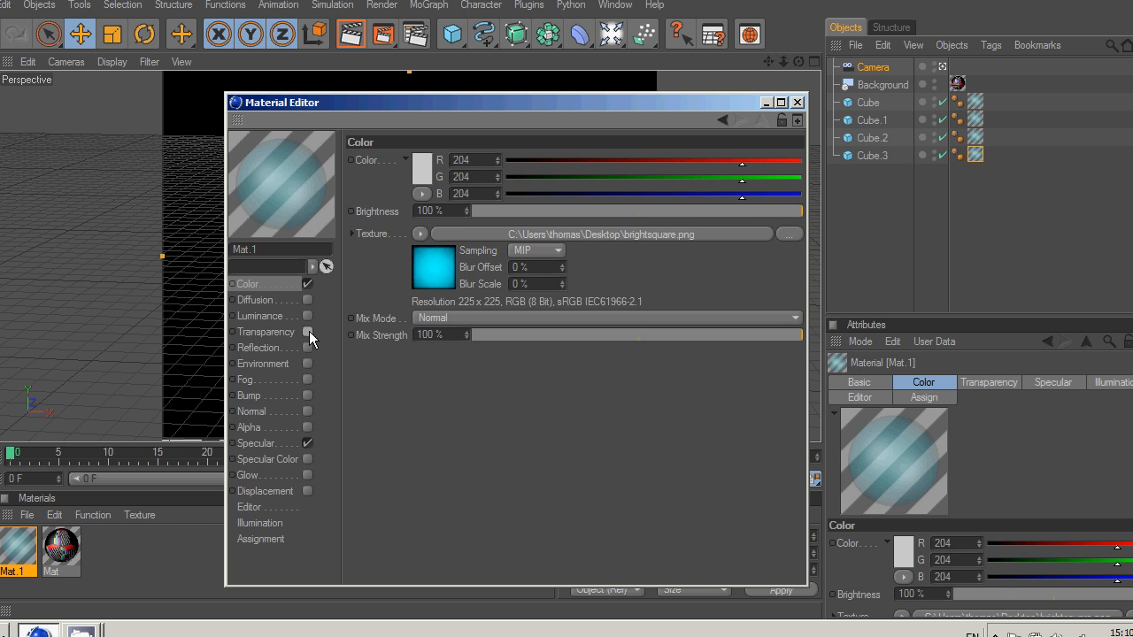
pyautogui.click(796, 101)
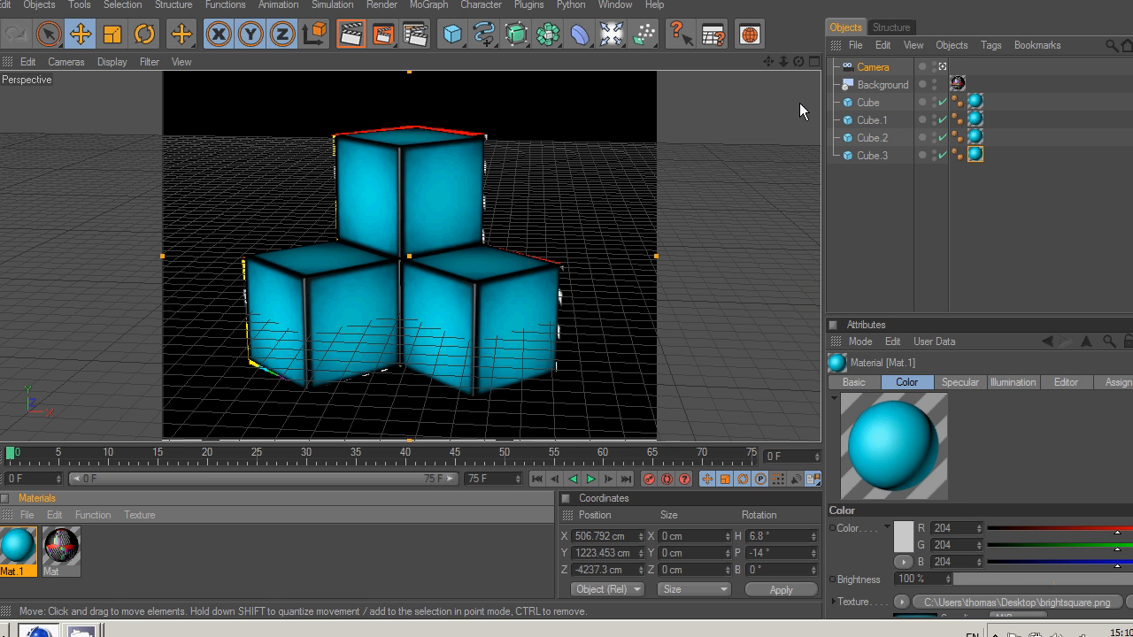
pyautogui.moveTo(512, 283)
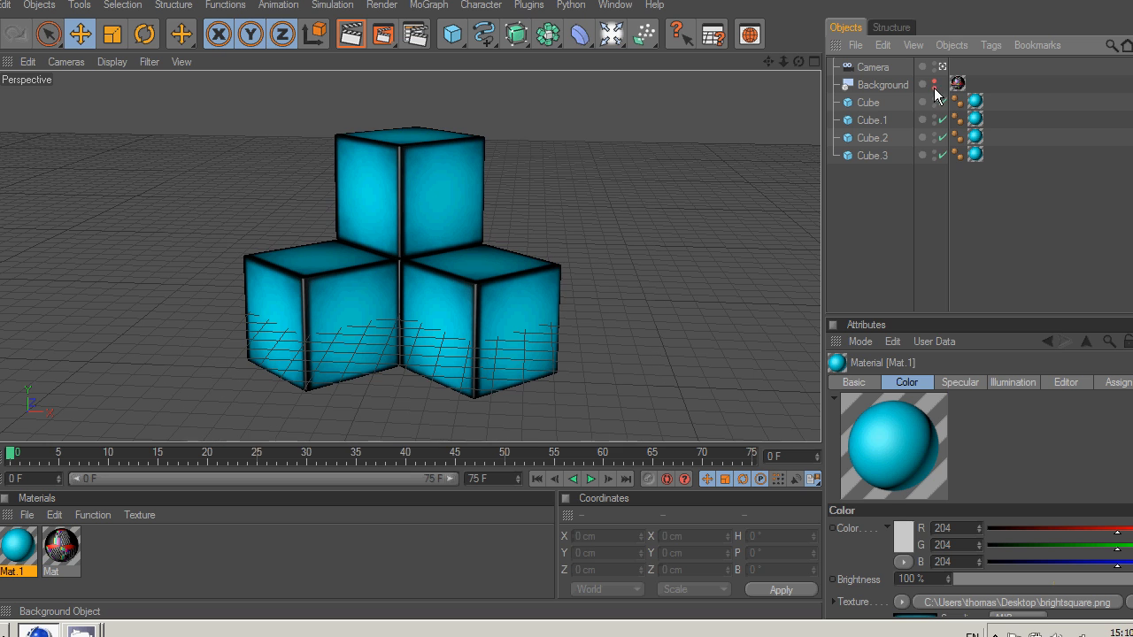
# Step: Set the timeline end to 24F and record a rotation keyframe for the cubes
pyautogui.click(872, 156)
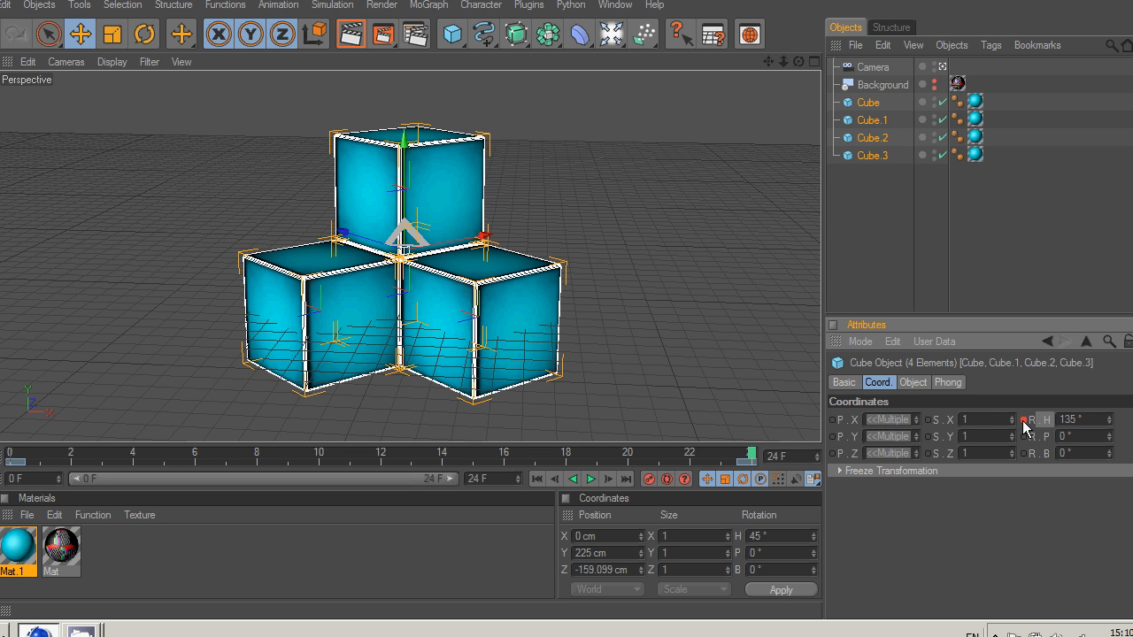
pyautogui.click(591, 478)
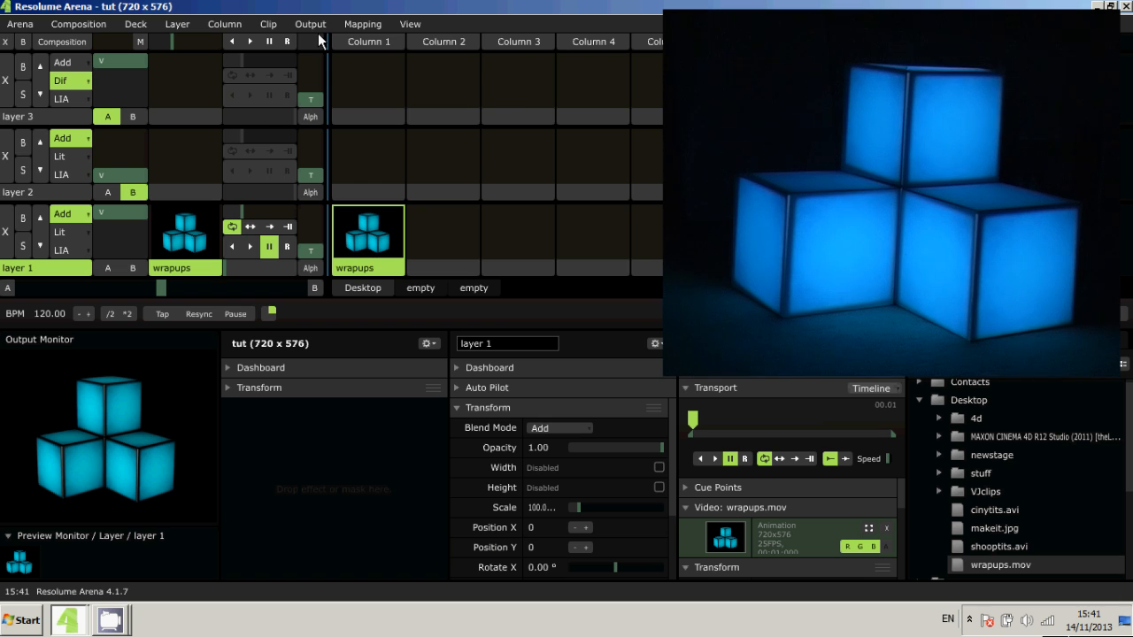
# Step: Bring up Advanced Screen Setup from the Output menu
pyautogui.click(309, 25)
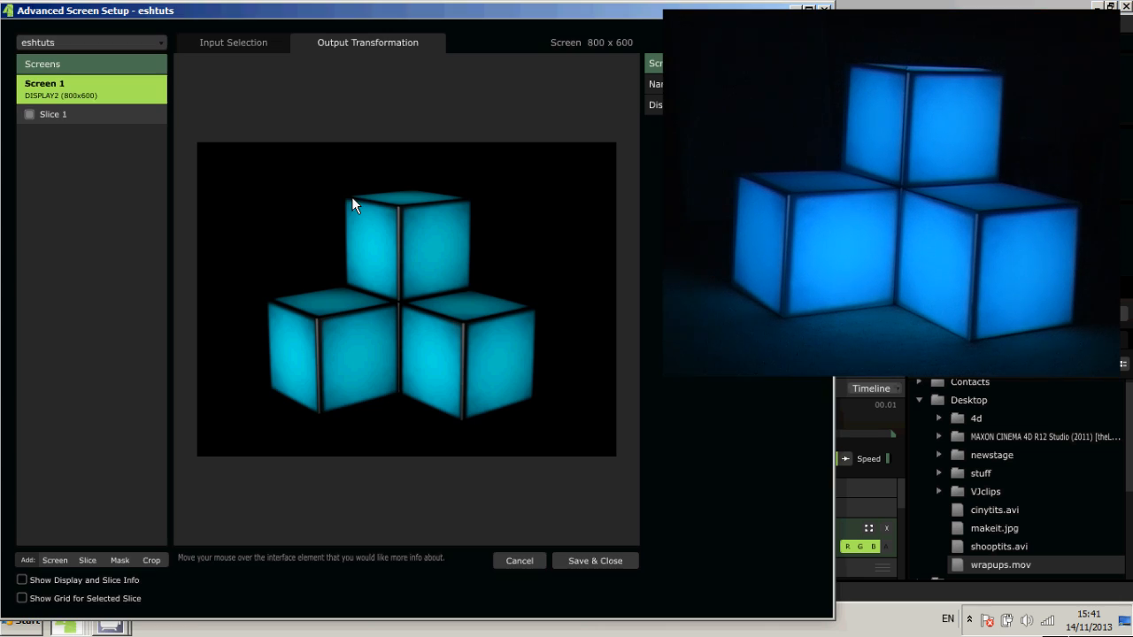
pyautogui.moveTo(101, 121)
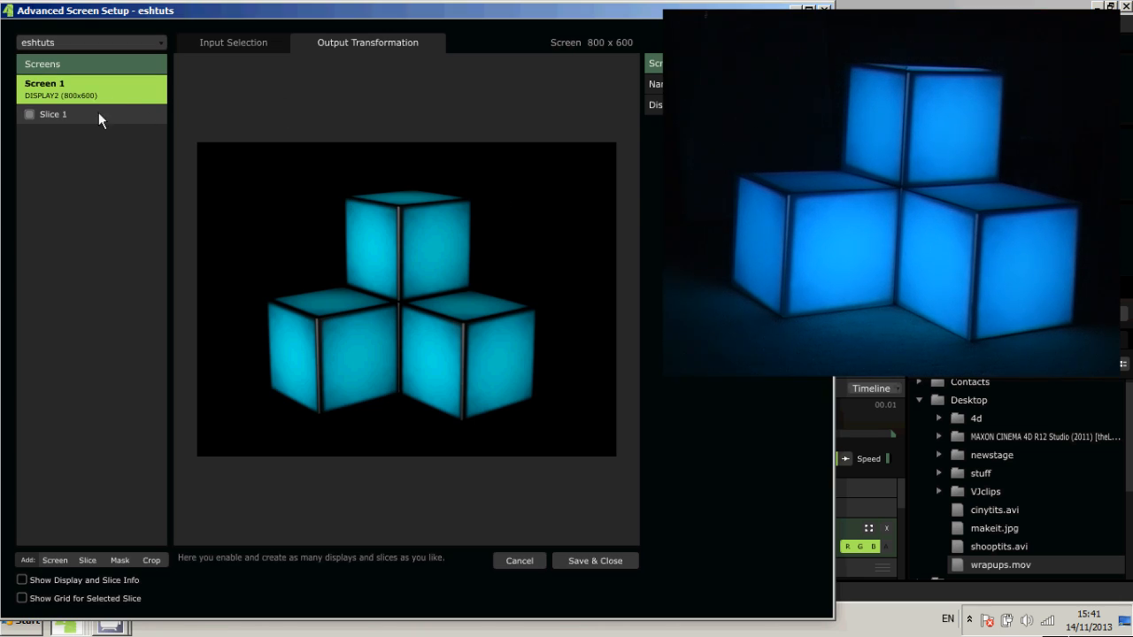
# Step: Select Slice 1 and pull its left edge outward to line up with the boxes
pyautogui.click(53, 114)
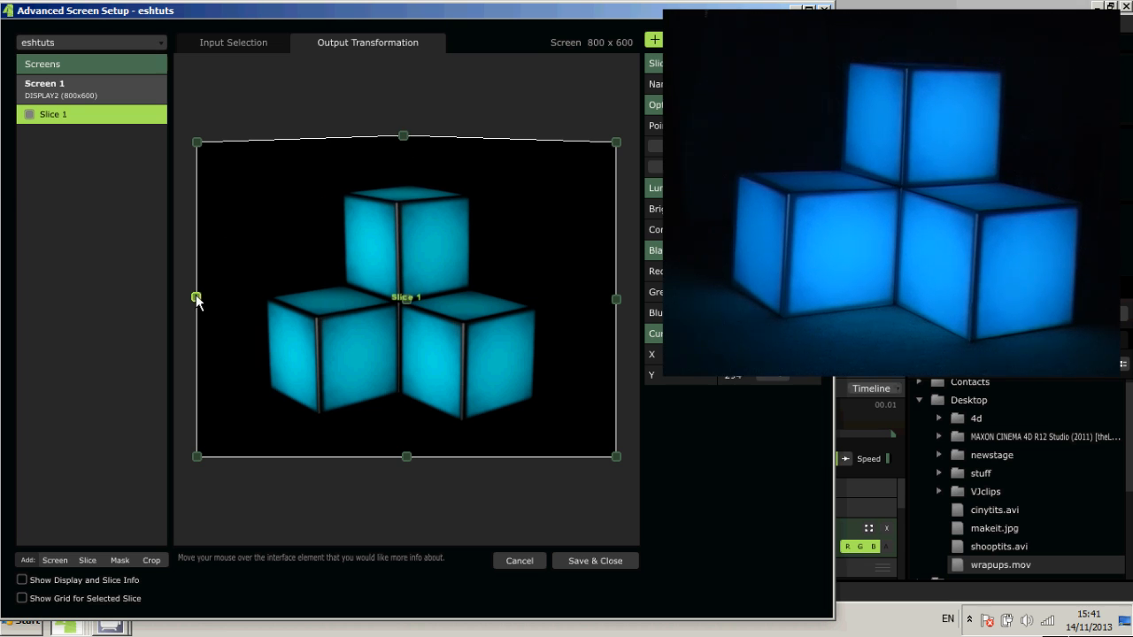
pyautogui.moveTo(196, 297); pyautogui.dragTo(186, 297)
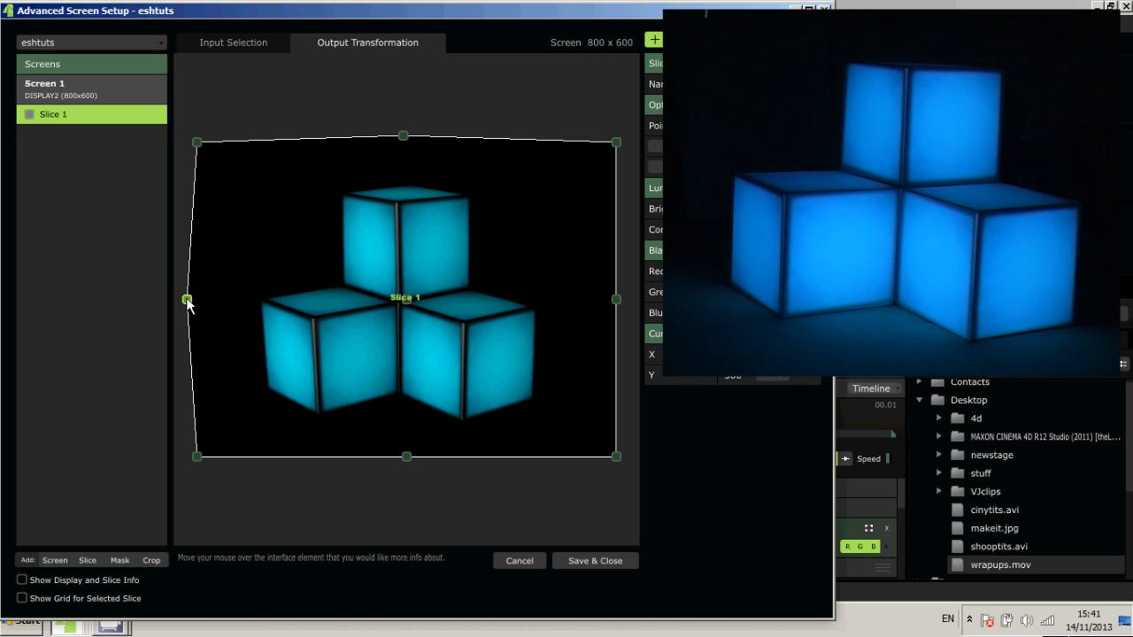
pyautogui.moveTo(459, 343)
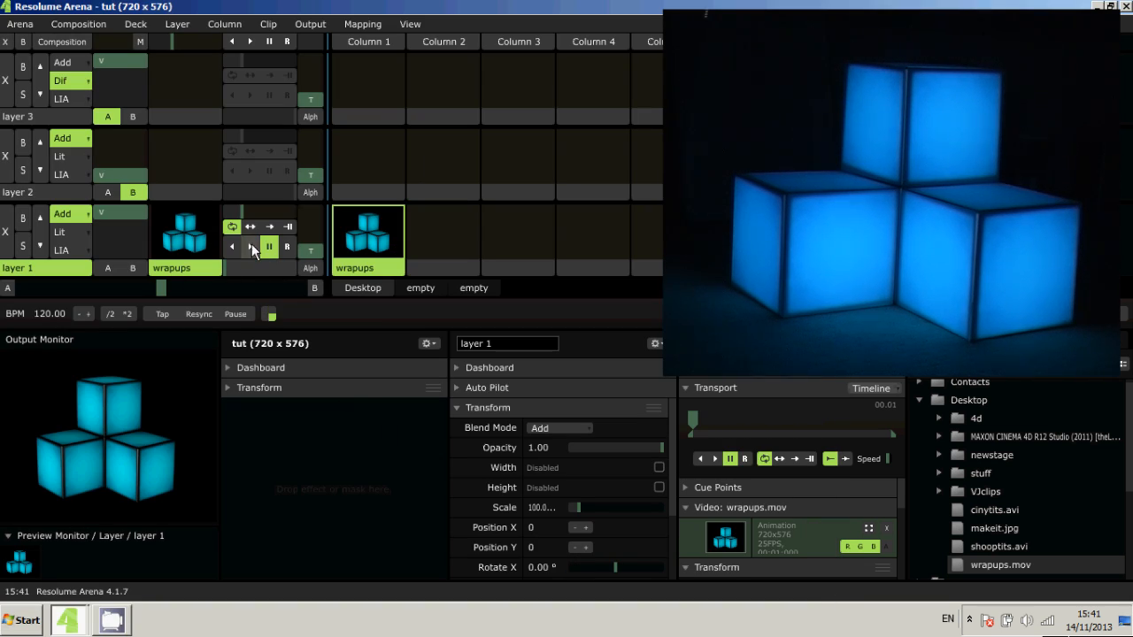
# Step: Start the wrapups cube clip playing on layer 1
pyautogui.click(252, 248)
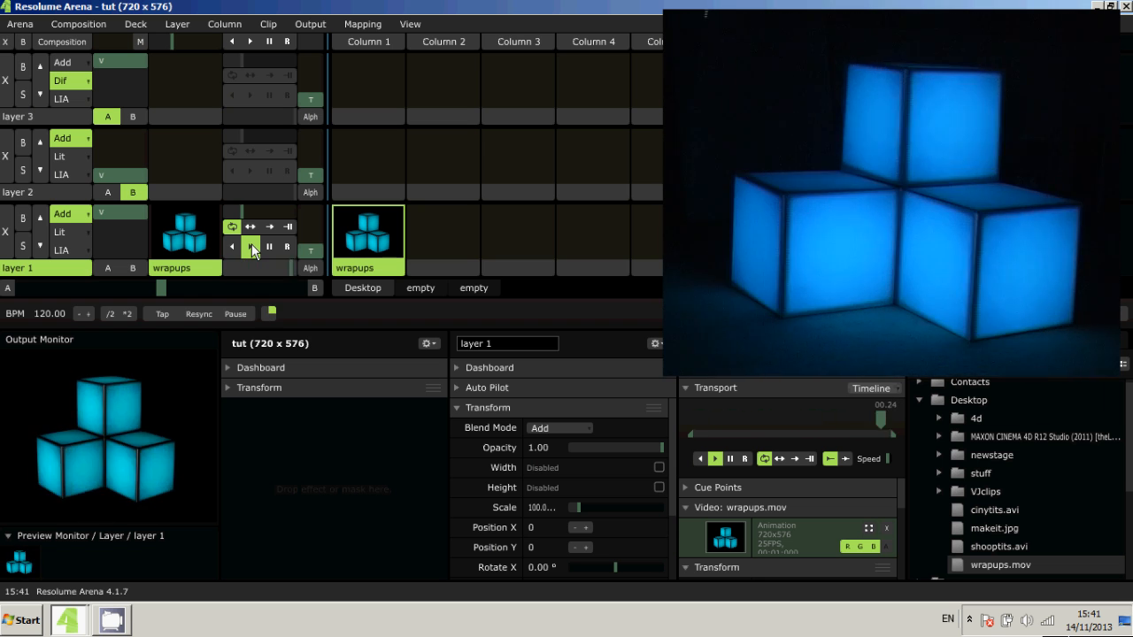